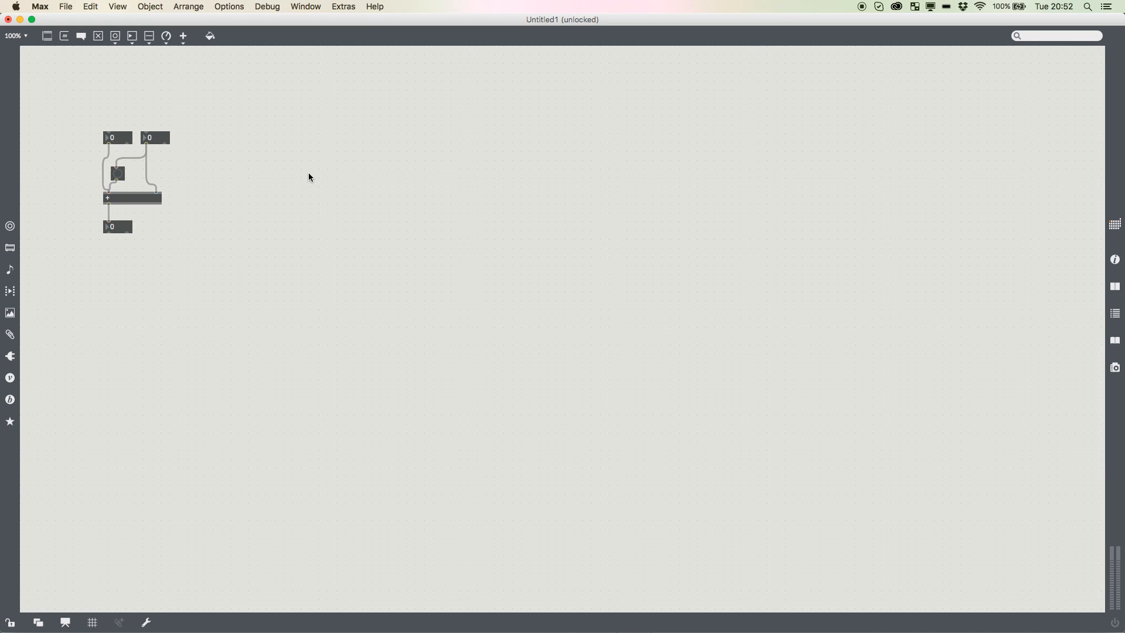
mouse_move(385, 202)
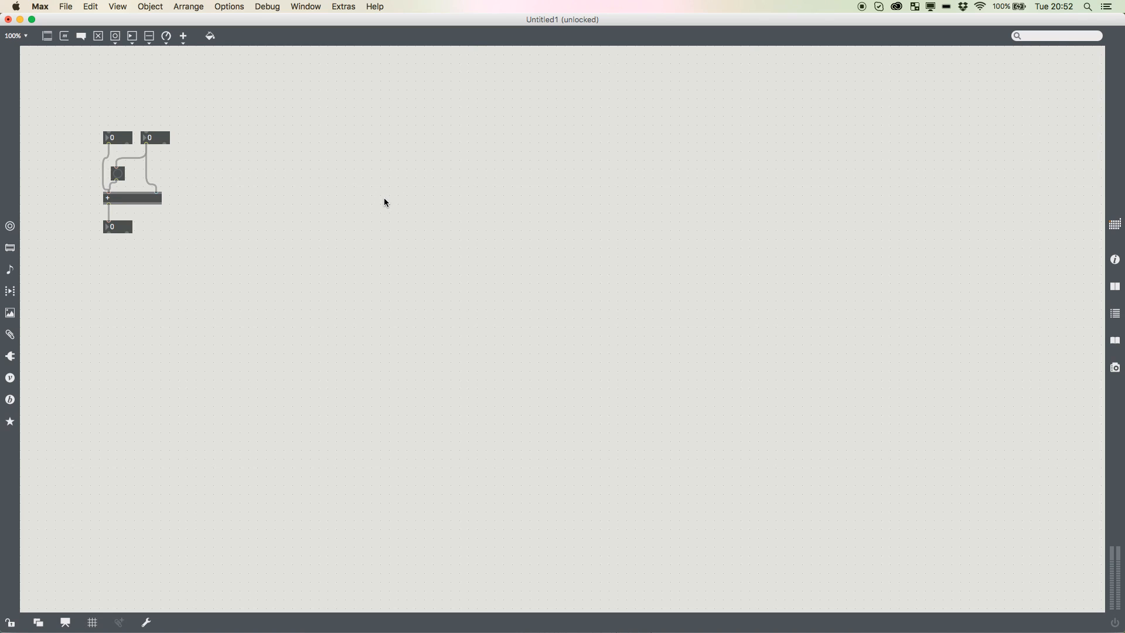
mouse_move(458, 293)
type("THE JAVA SCRIPT OBJECT IS CLASS AS LOW PRIORITY BY MAX. IT SHOULD NOT BE USED FOR TIME SENSITIVE OPERATIONS")
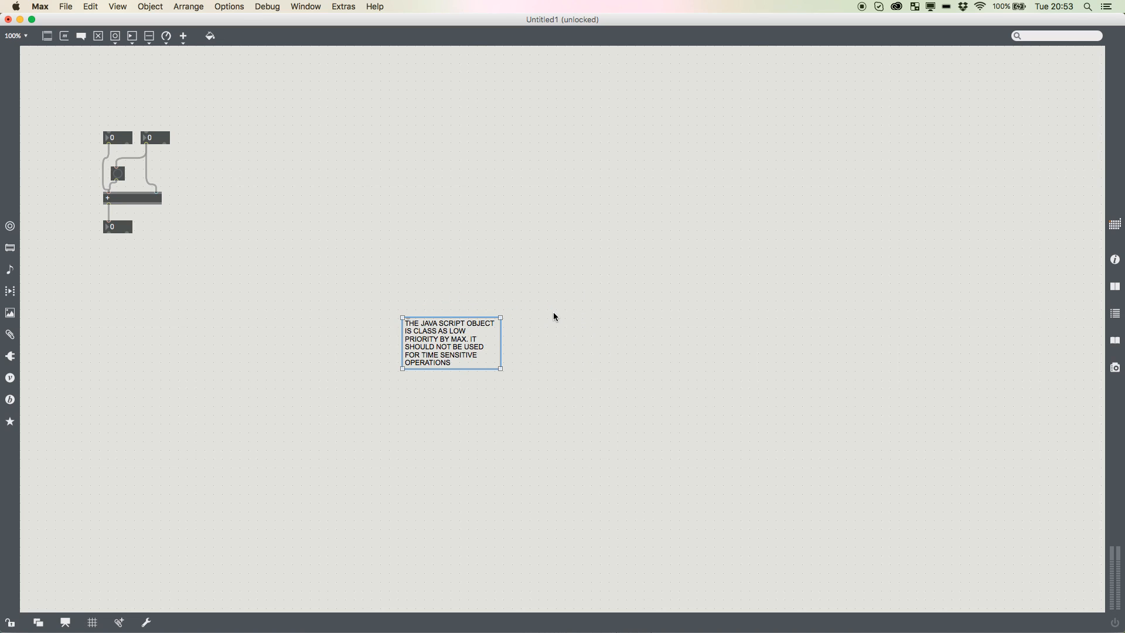
mouse_move(555, 317)
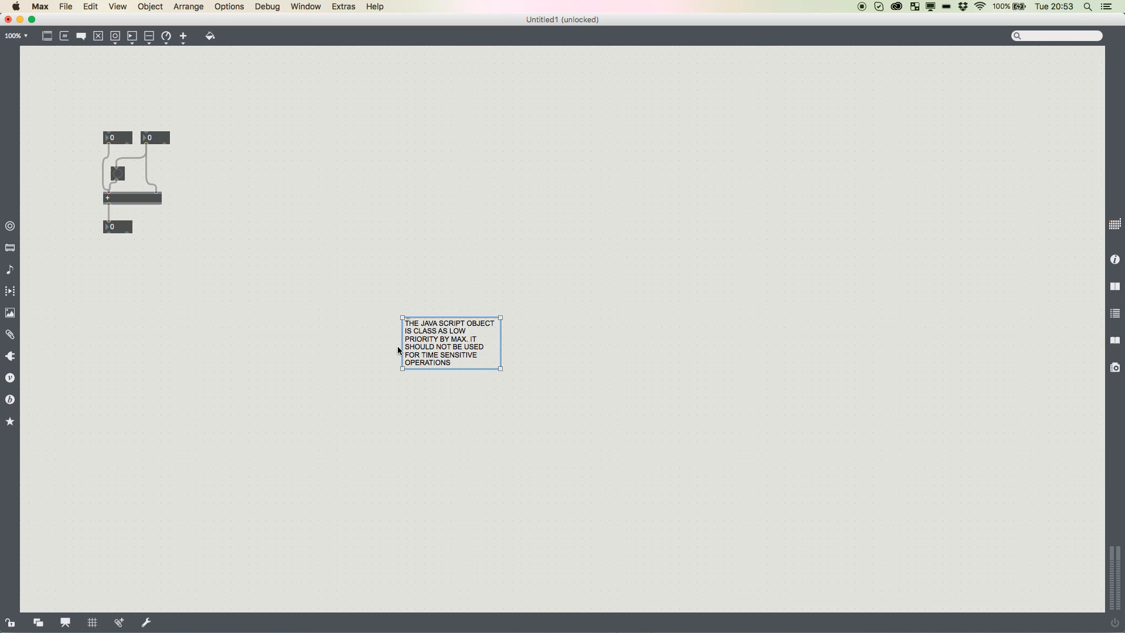
mouse_move(423, 330)
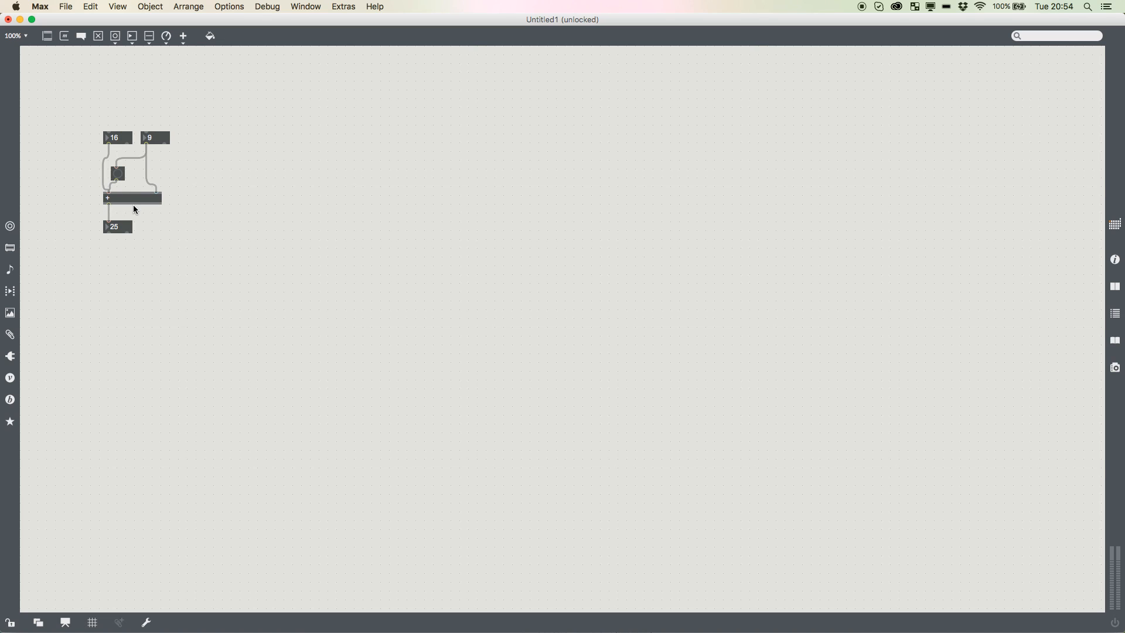
mouse_move(275, 220)
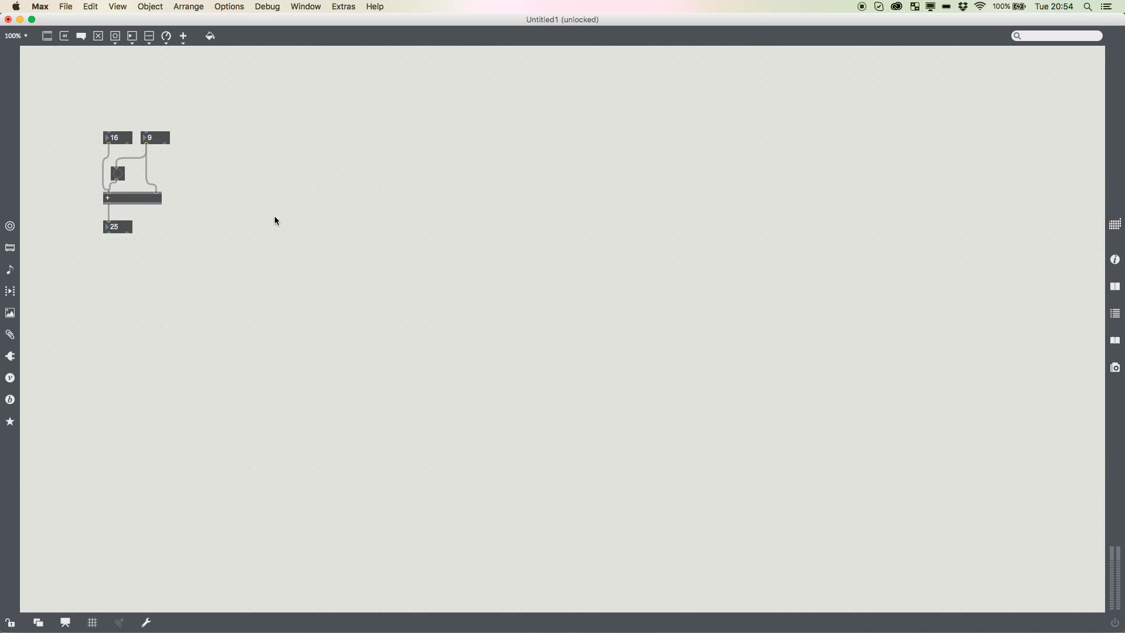
mouse_move(313, 157)
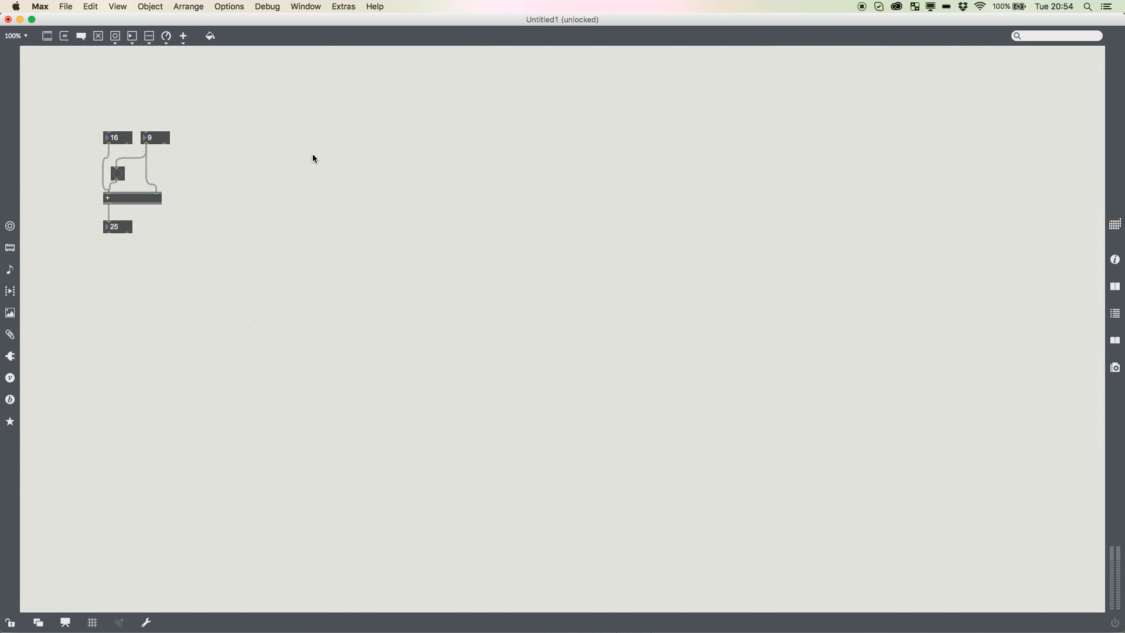
mouse_move(430, 198)
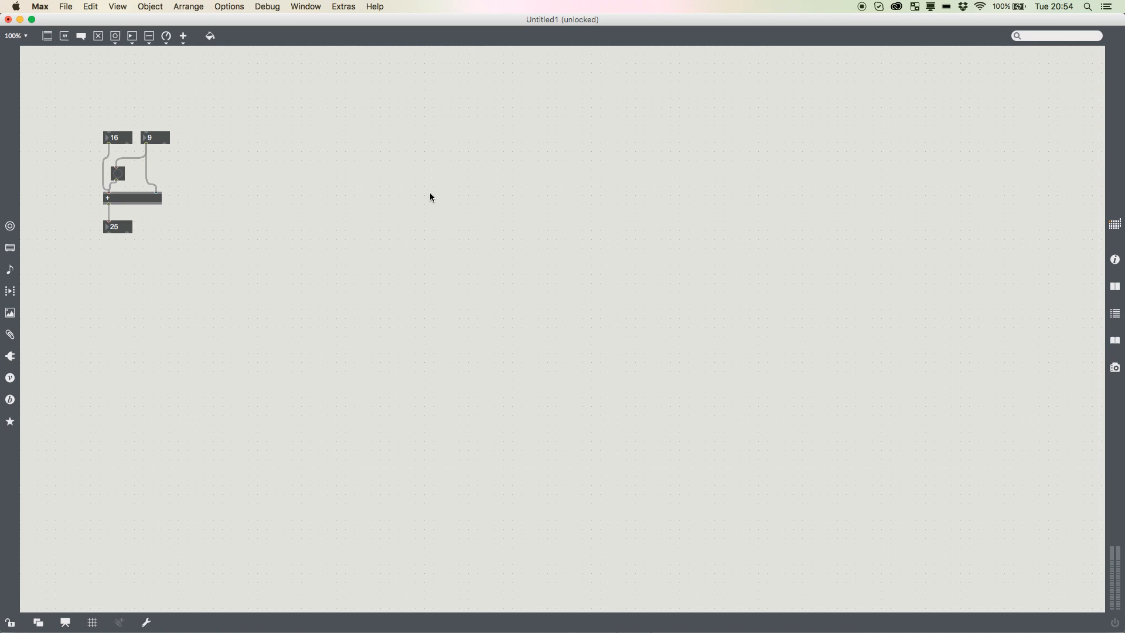
mouse_move(393, 163)
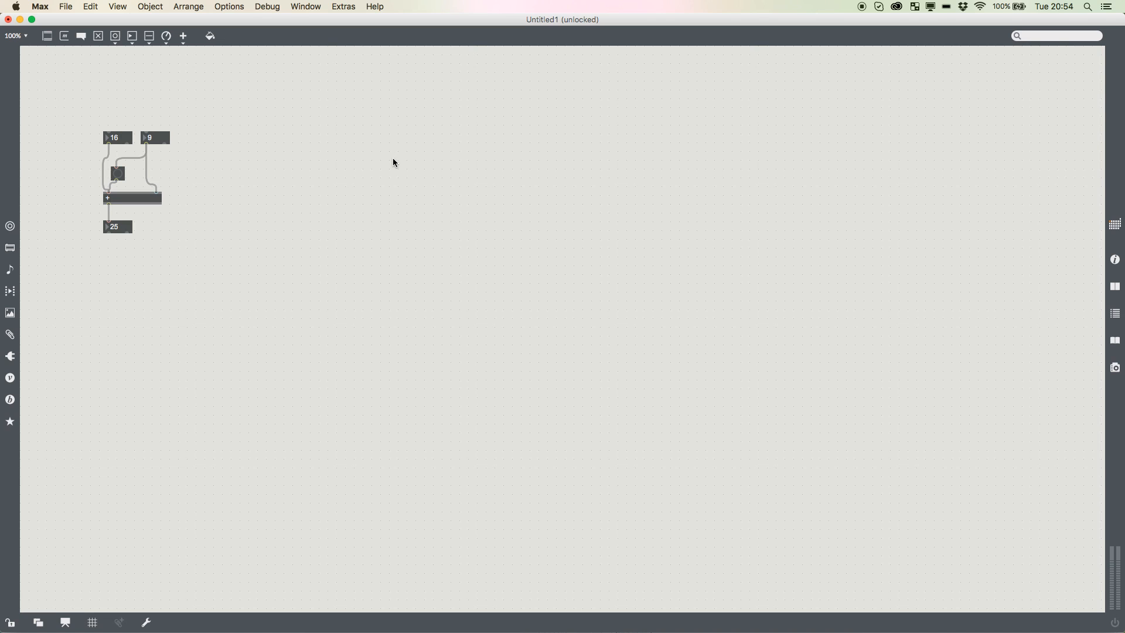
mouse_move(455, 180)
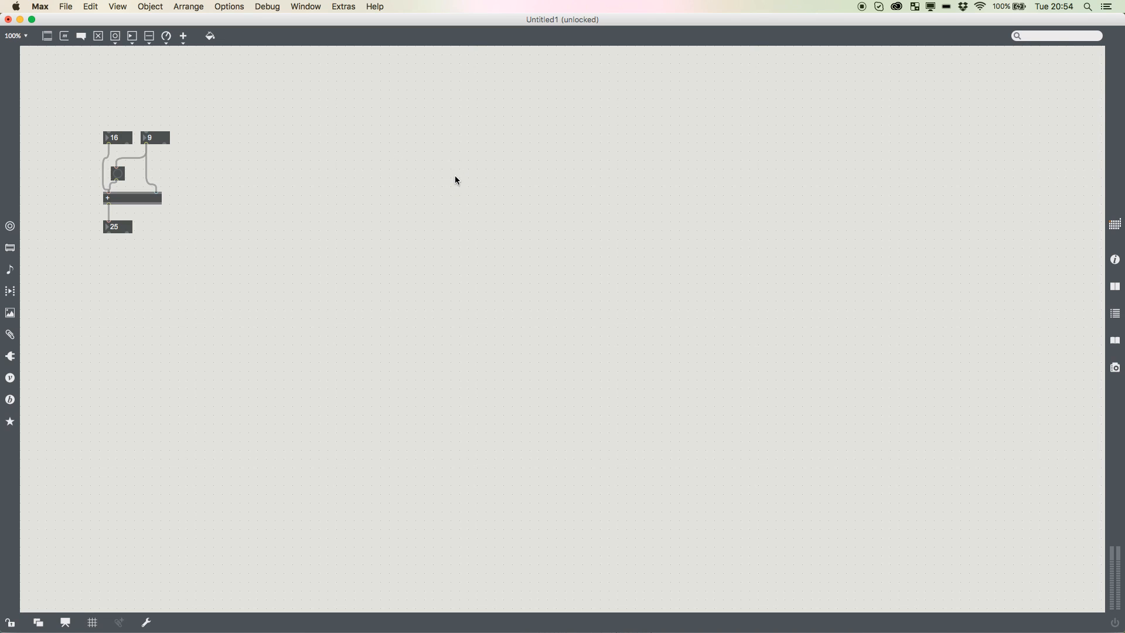
- Save the patch as 'javascript master' inside a new 'javascript lesson' folder
key("cmd+s")
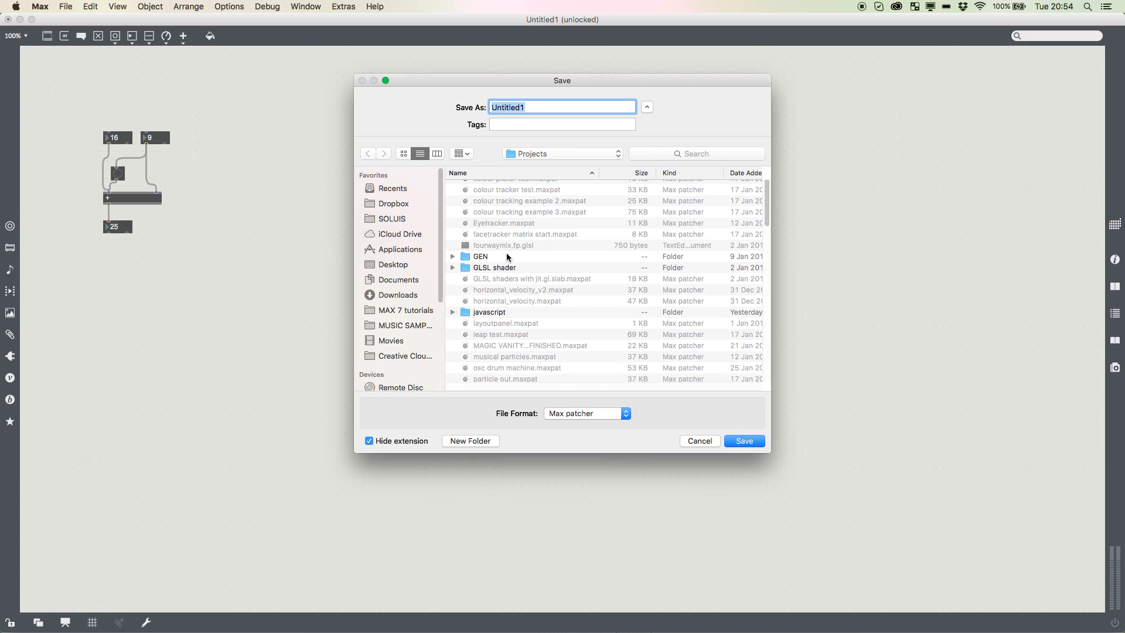
scroll("down", 3)
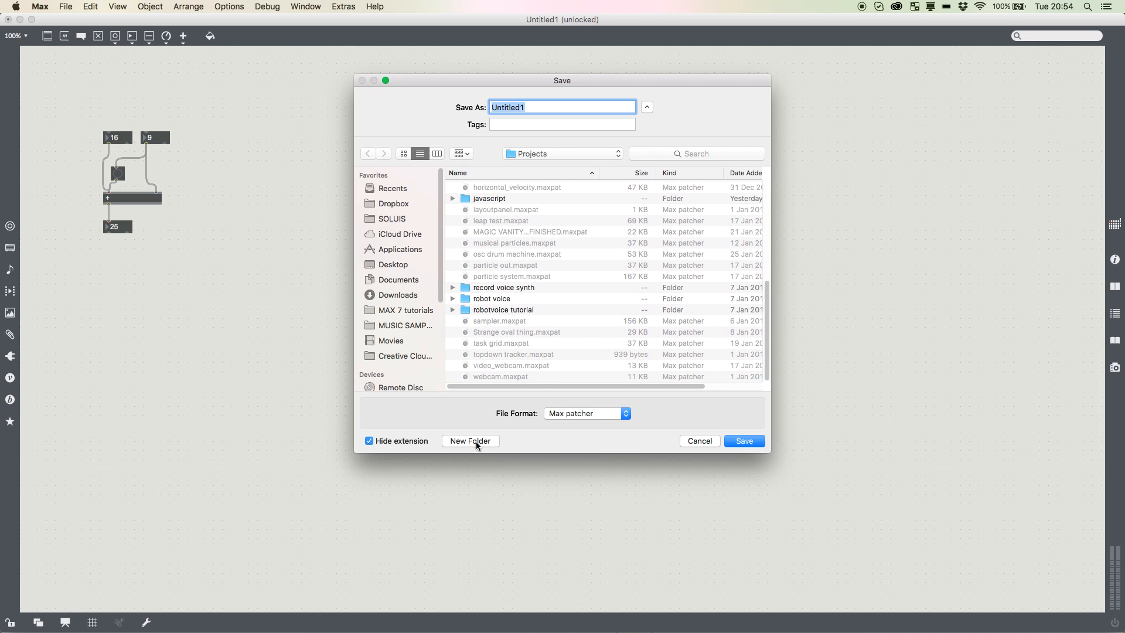
left_click(470, 441)
type("javascript")
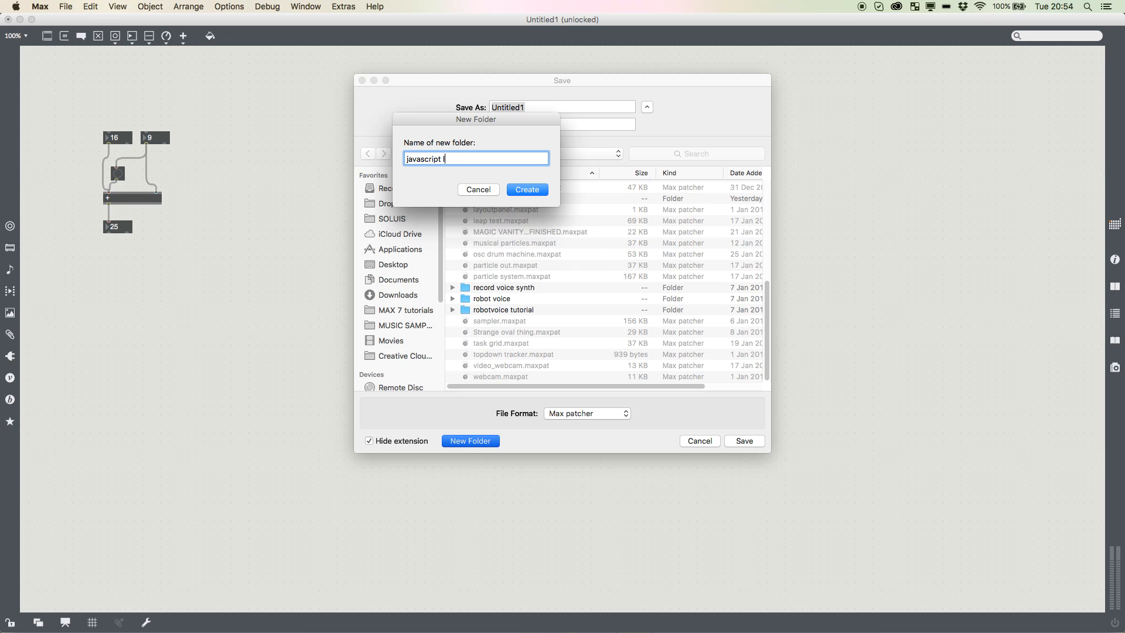
left_click(527, 189)
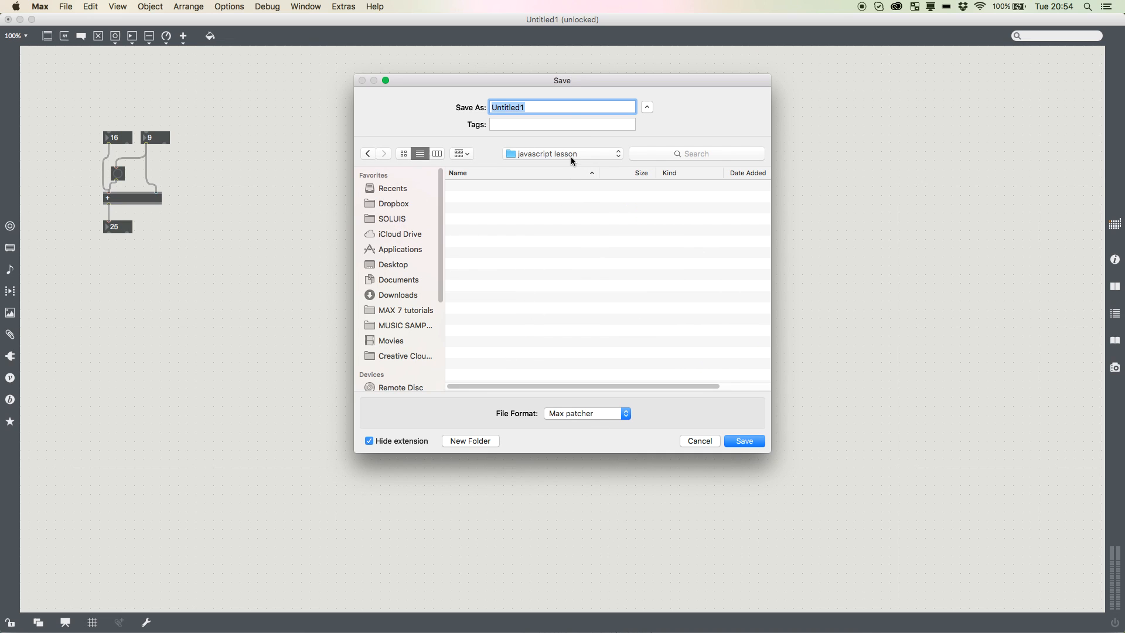
type("javascript")
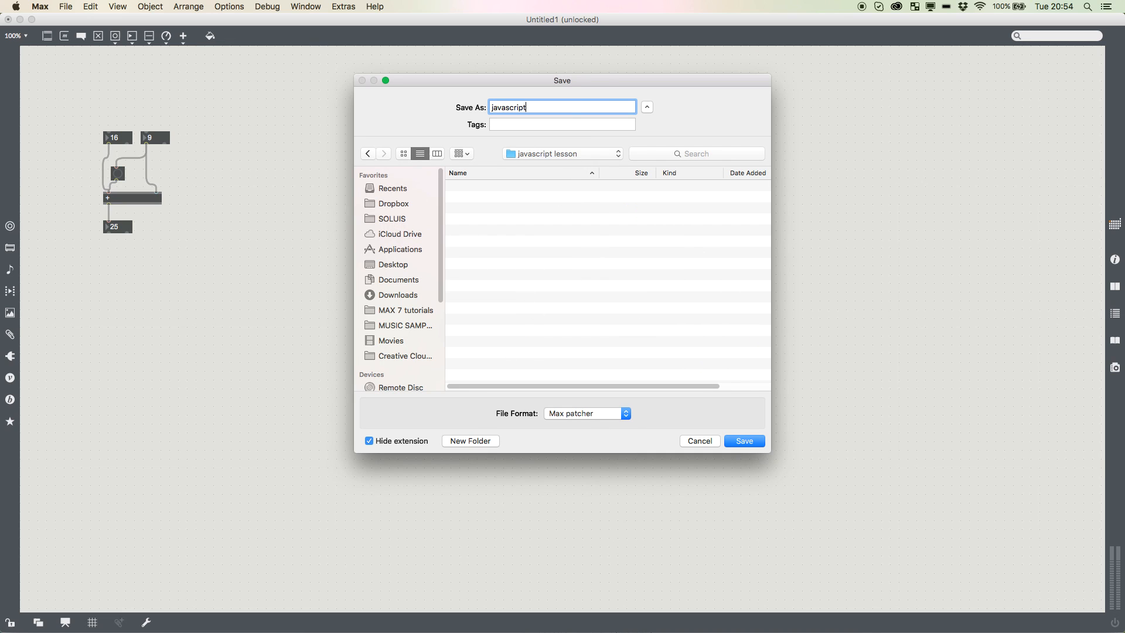
left_click(744, 441)
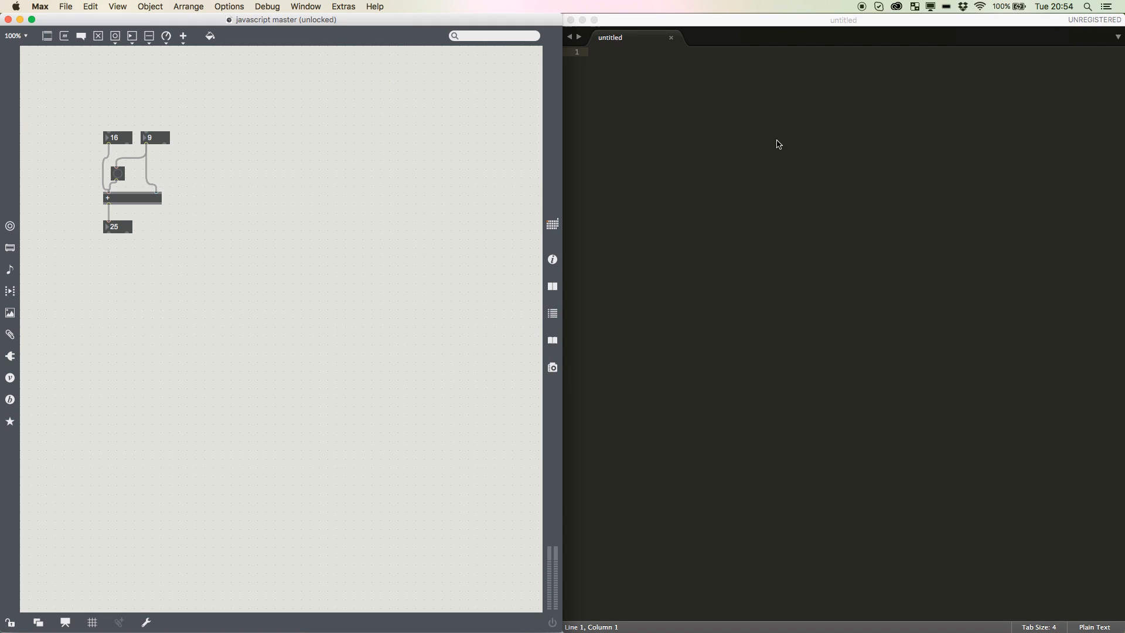
- Save the empty document as lessonfile.js in Dropbox > MAX7 > javascript lesson
left_click(789, 143)
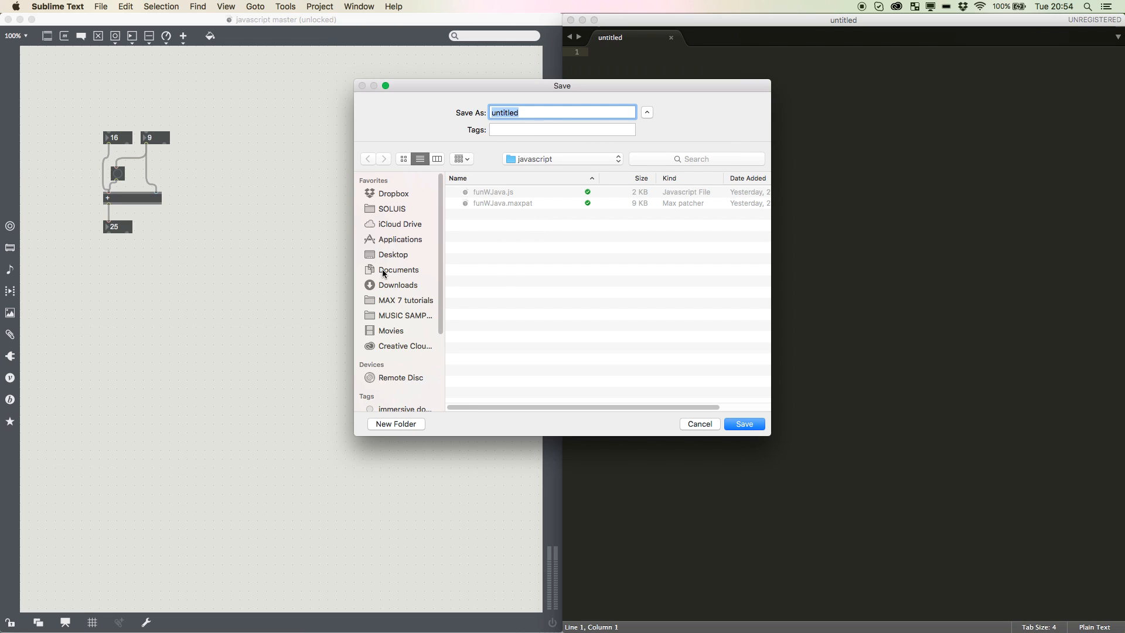
left_click(393, 194)
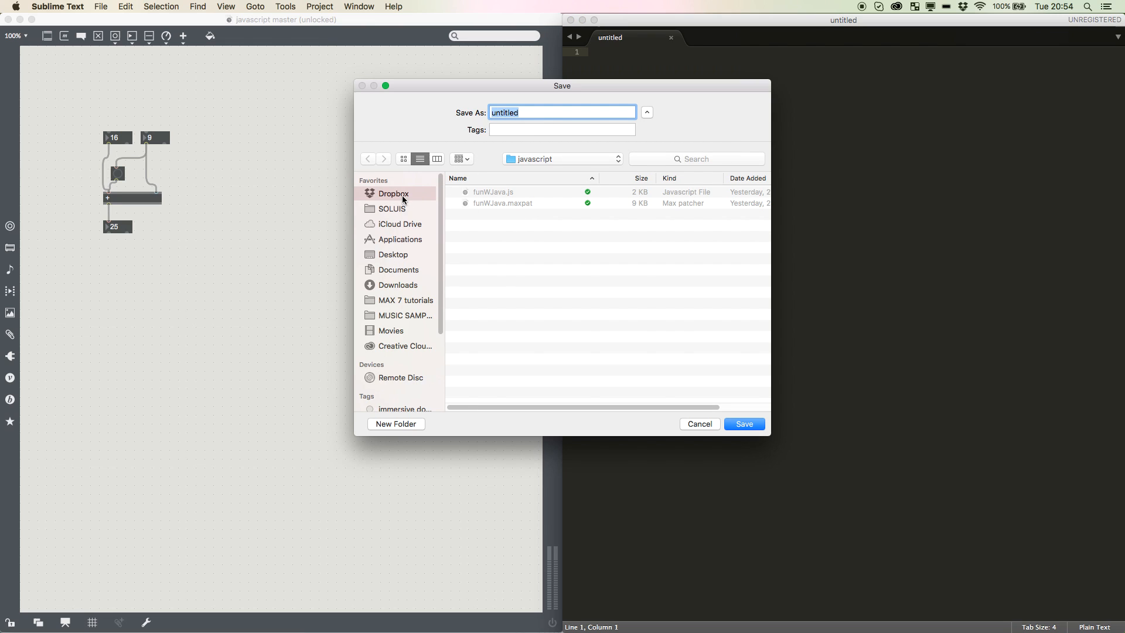
left_click(393, 194)
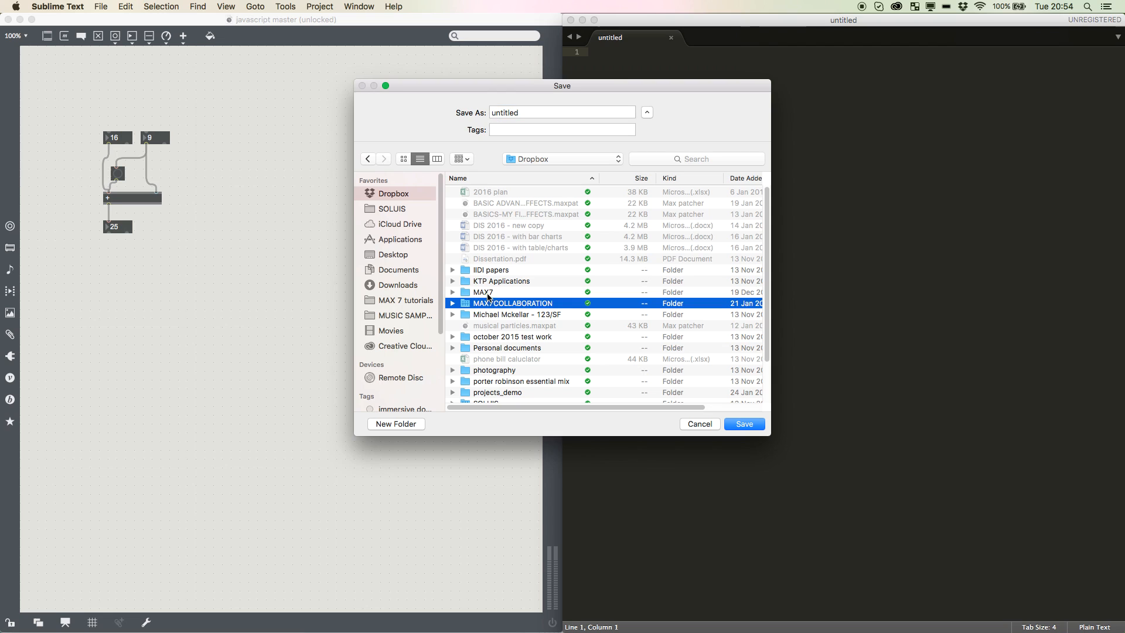
double_click(482, 292)
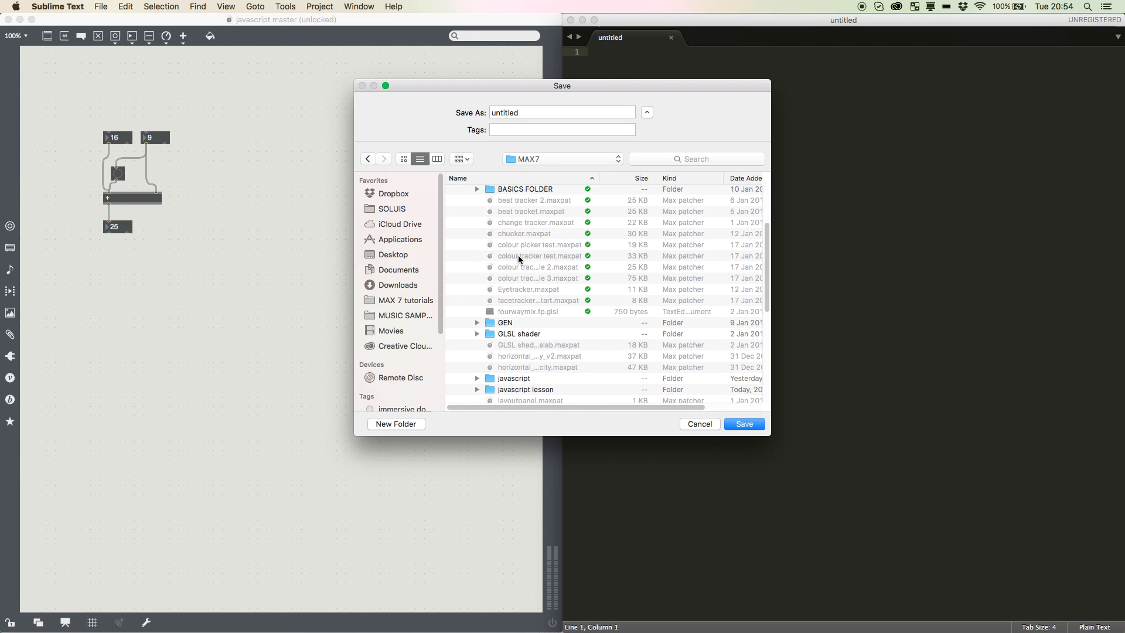
double_click(525, 389)
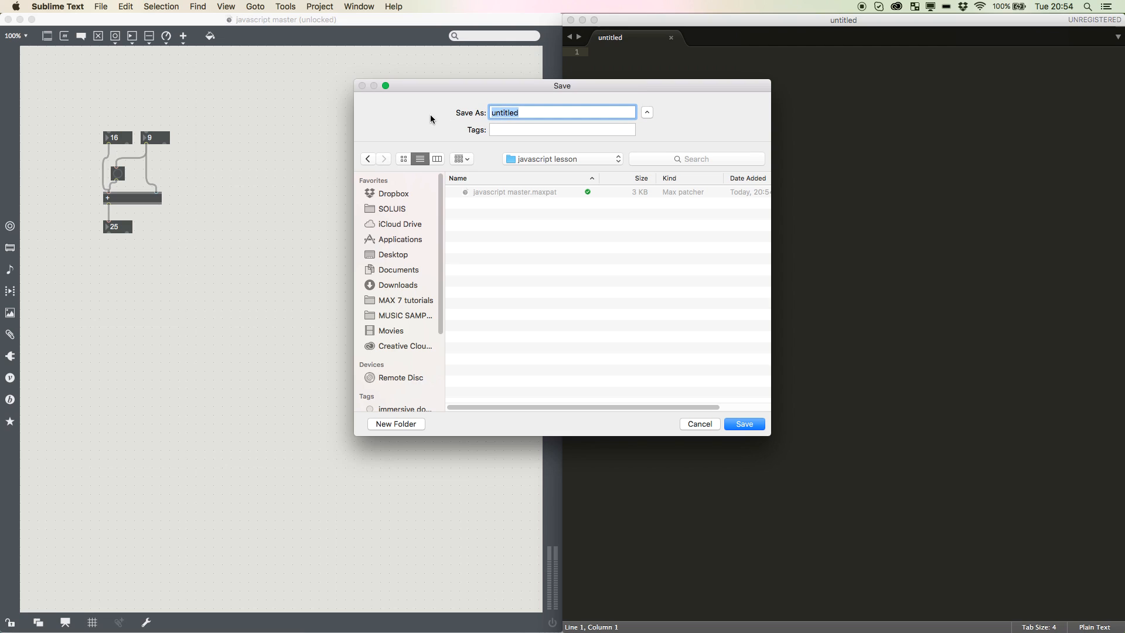
type("lessonfile.")
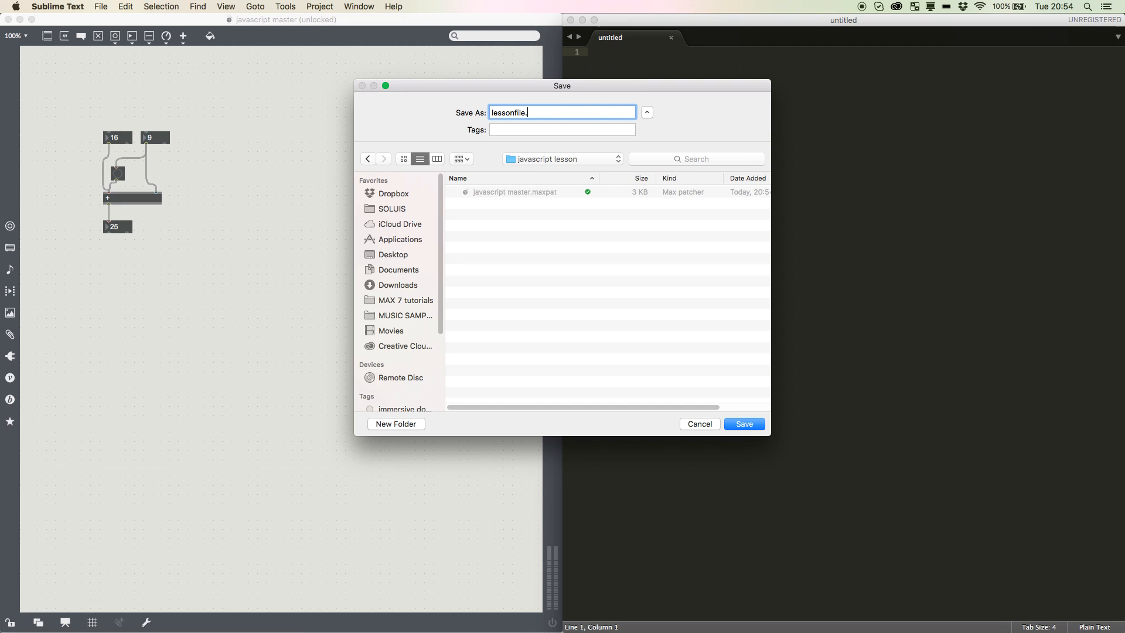
left_click(743, 424)
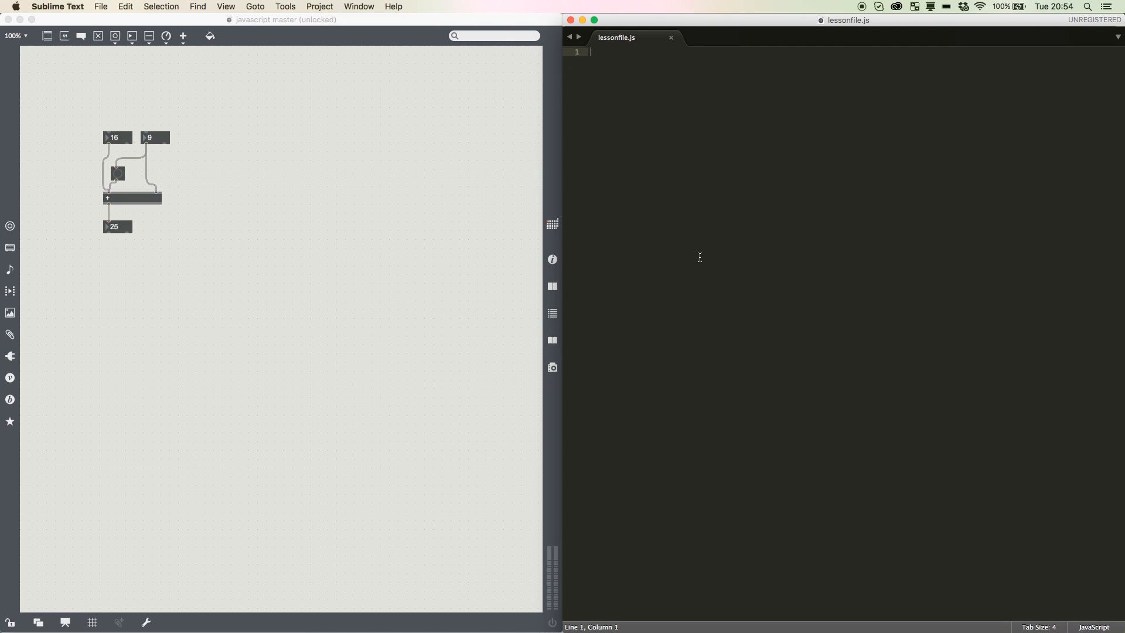
mouse_move(654, 197)
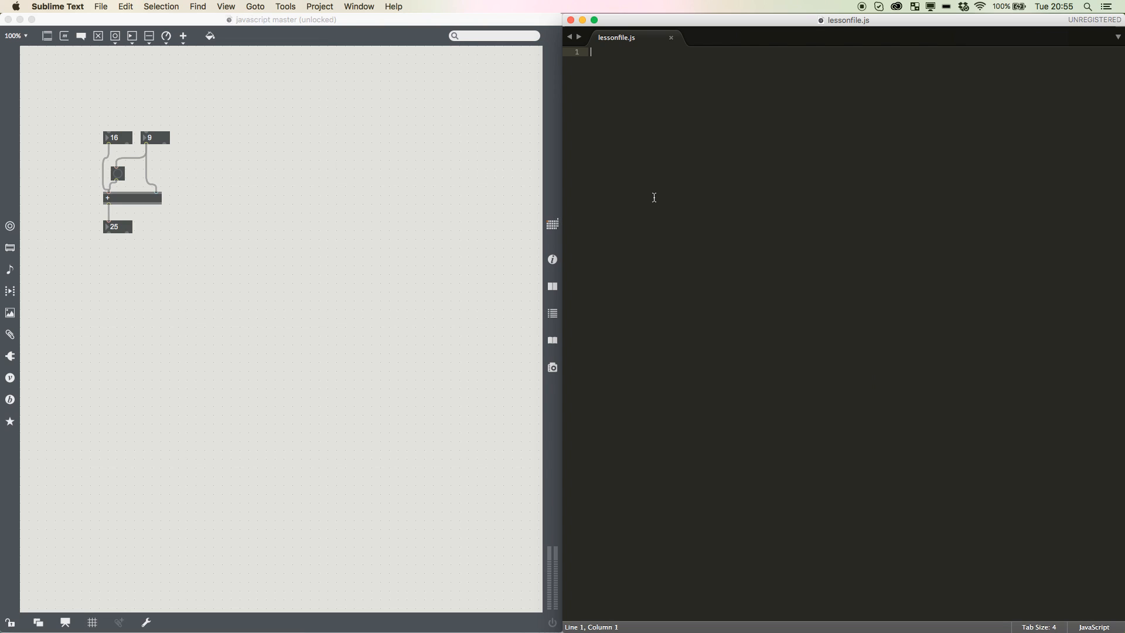
- Create a 'js lessonfile.js' object, then show the Max console and clear its old errors
left_click(234, 197)
type("js")
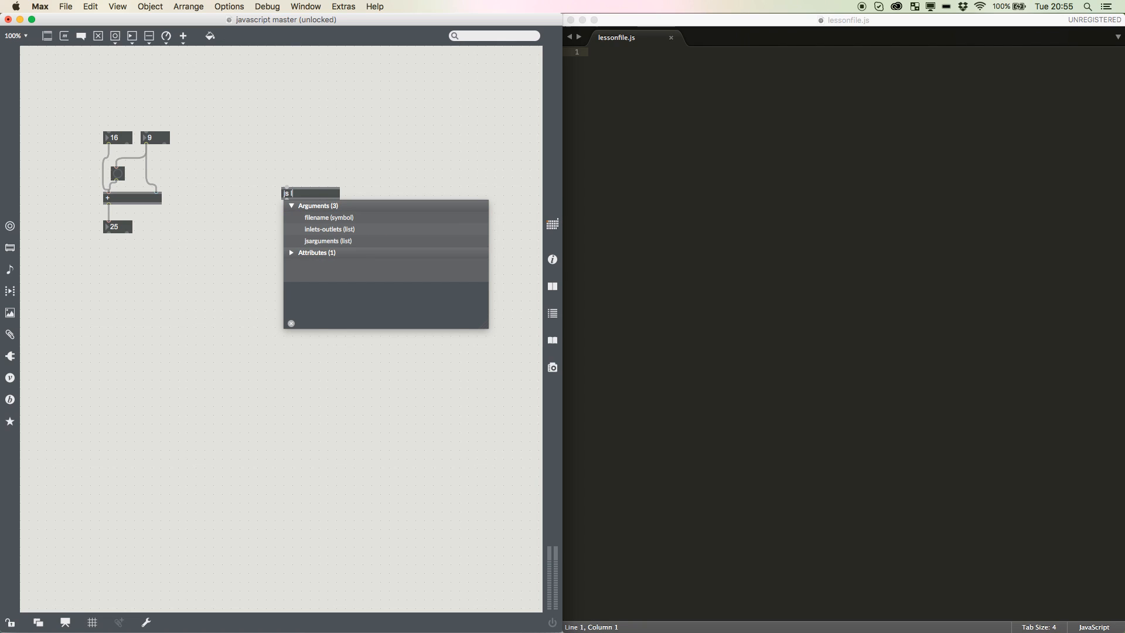
type("lessonfile.")
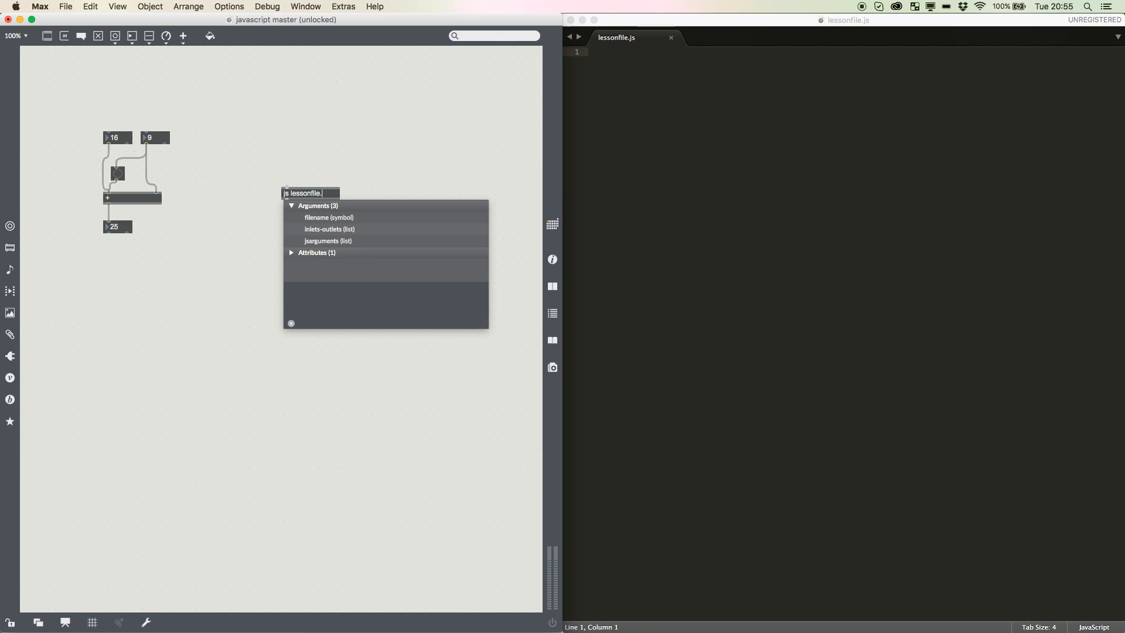
left_click(552, 286)
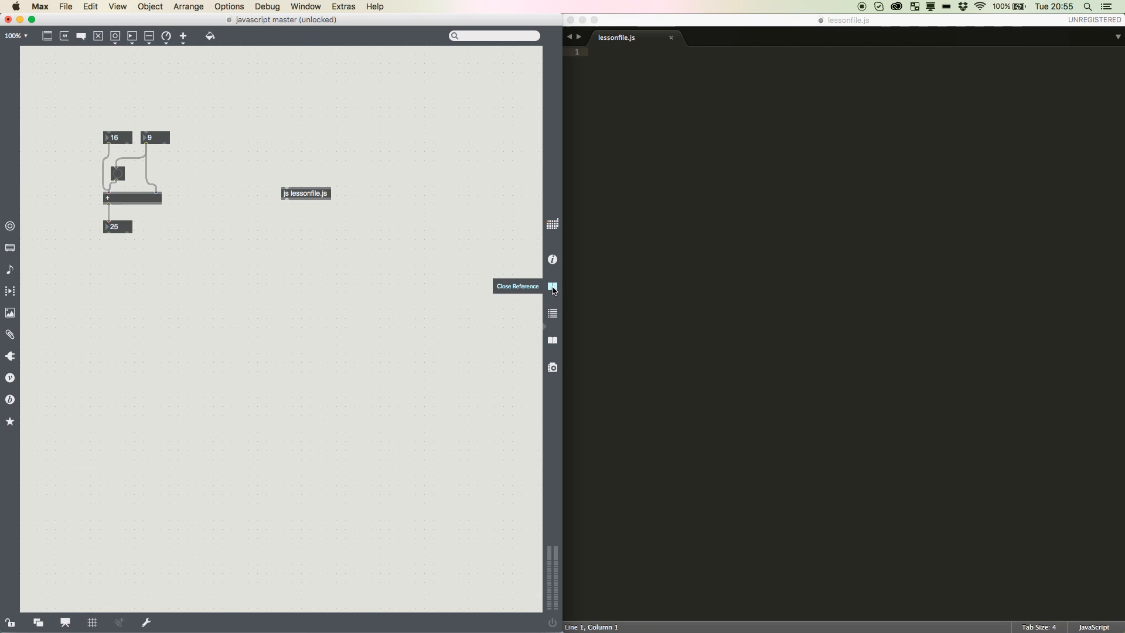
left_click(553, 287)
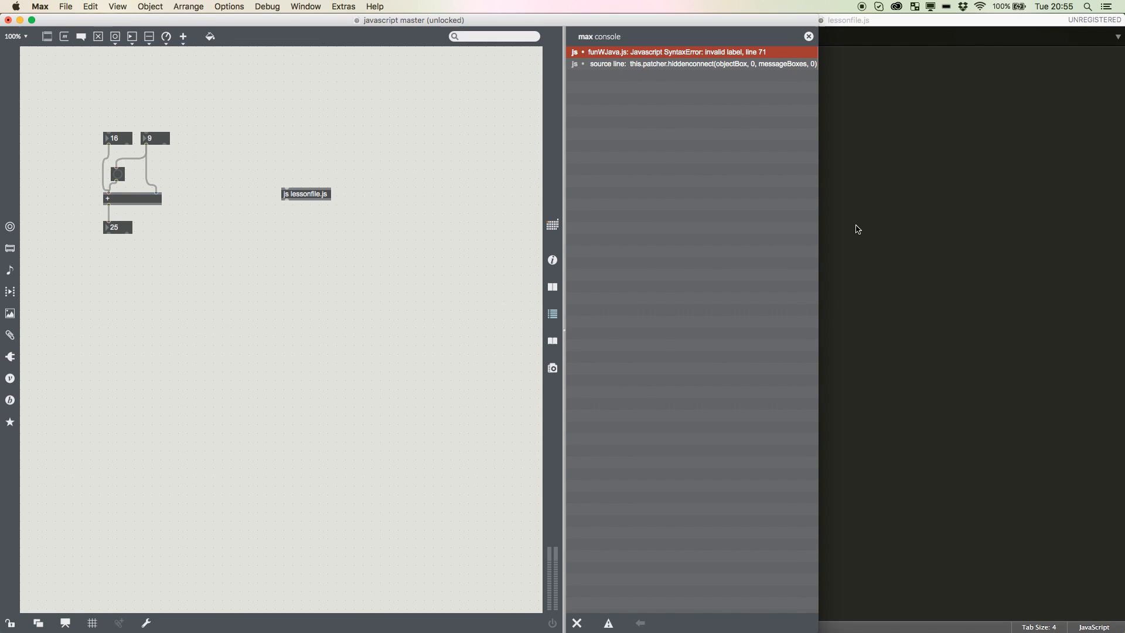
left_click(576, 622)
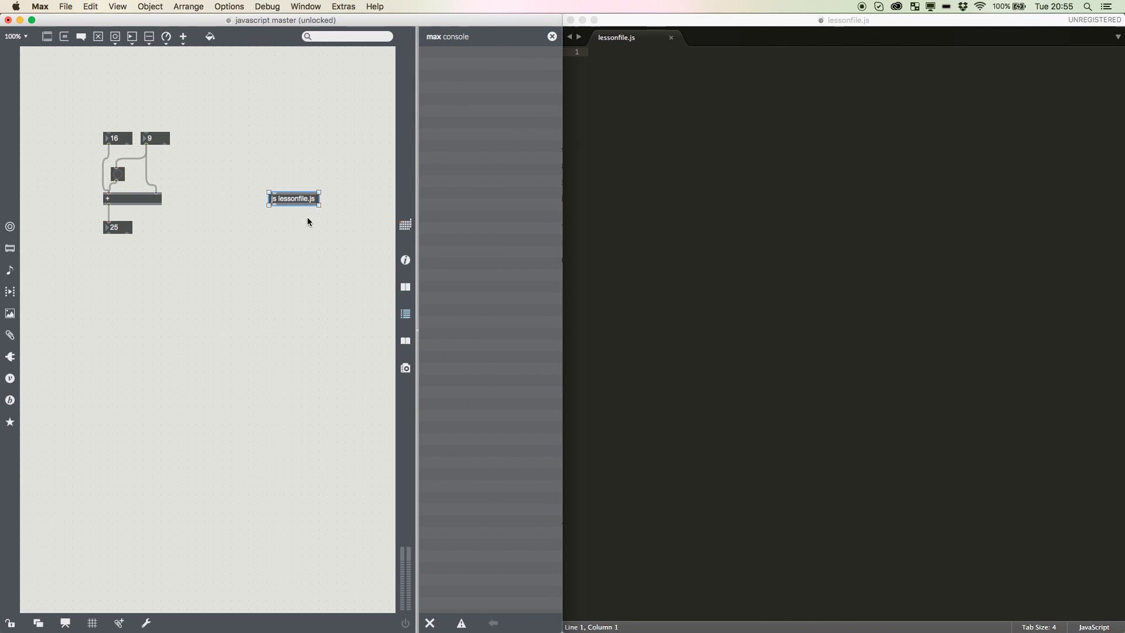
mouse_move(345, 257)
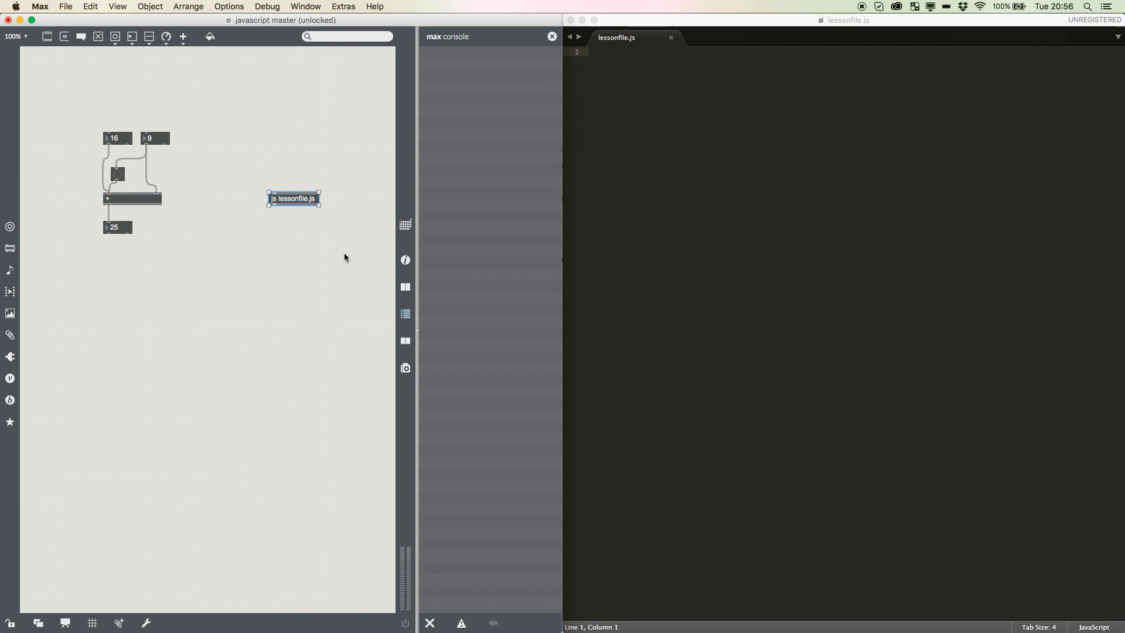
mouse_move(654, 221)
type("compile")
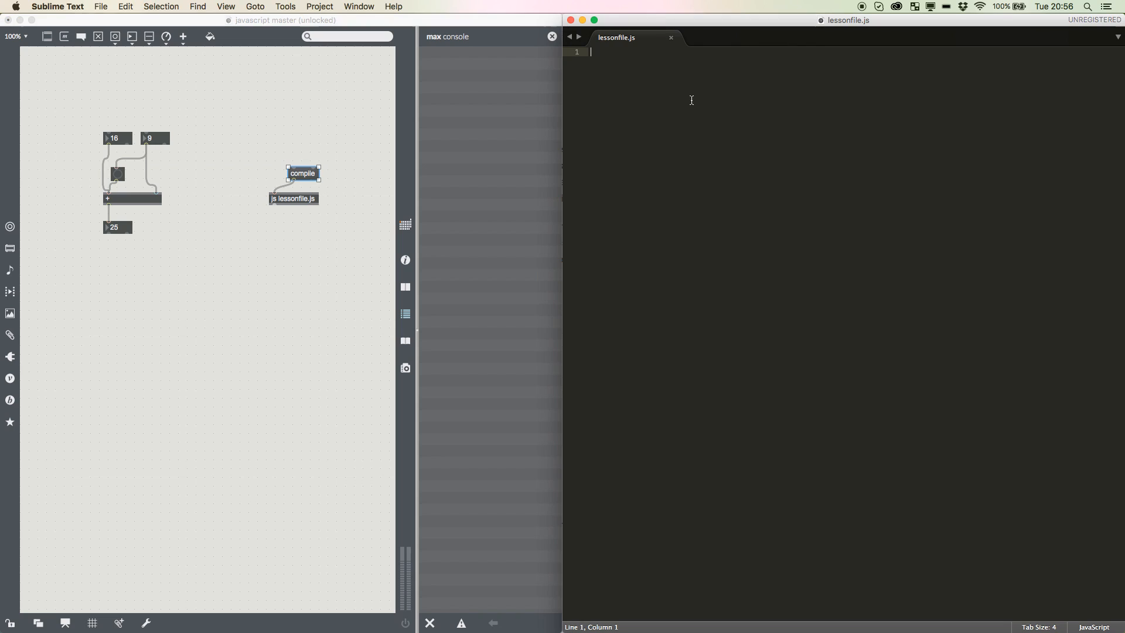
mouse_move(340, 336)
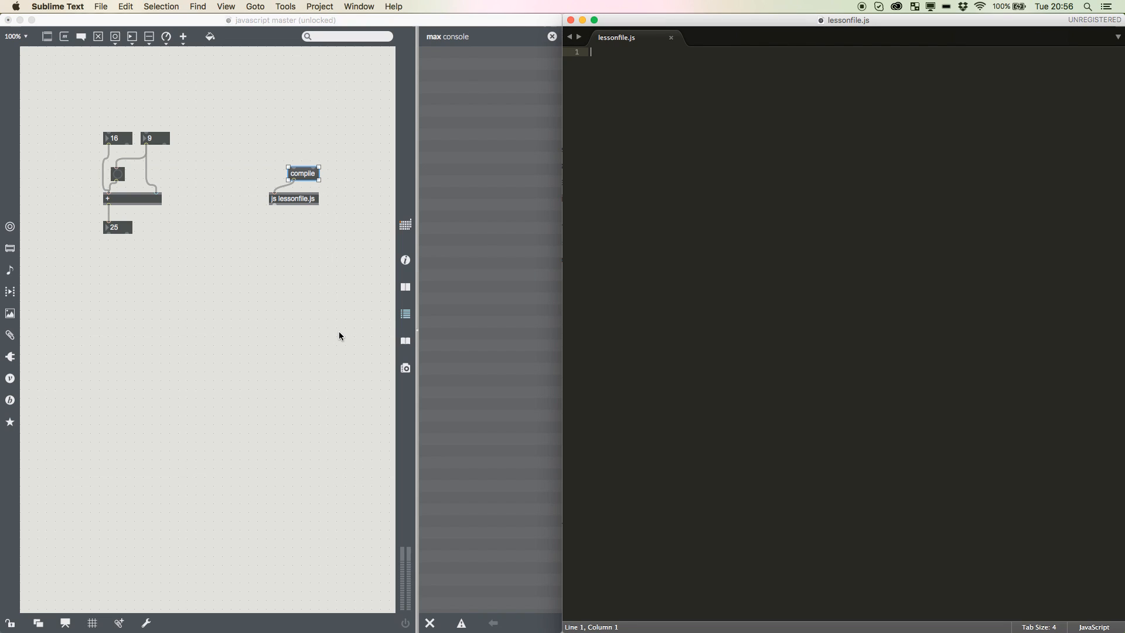
mouse_move(403, 276)
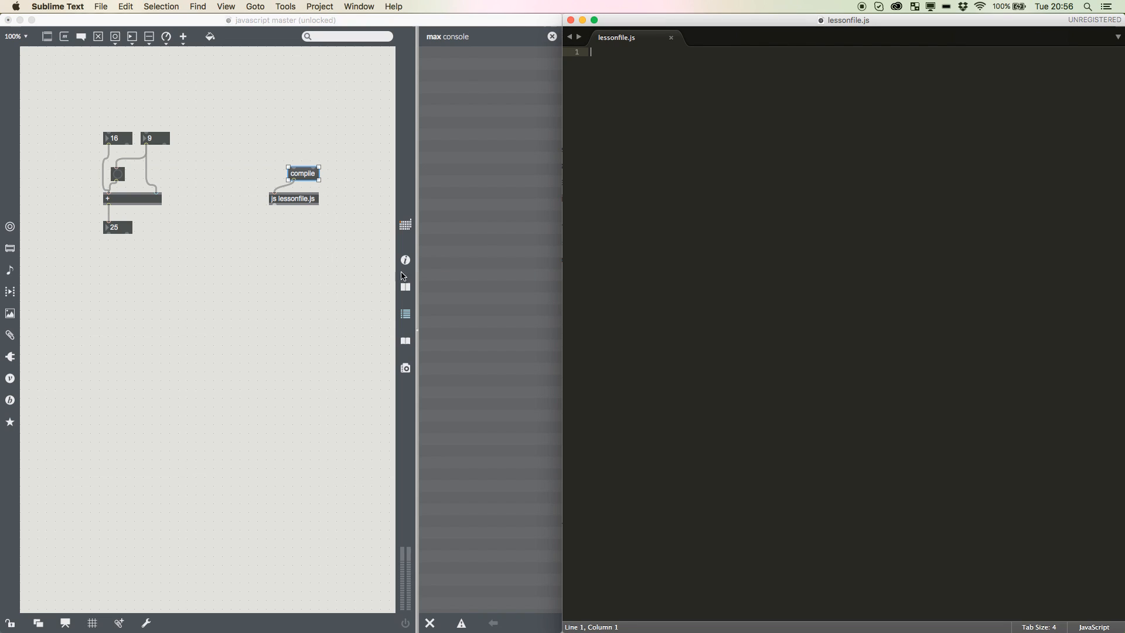
mouse_move(576, 232)
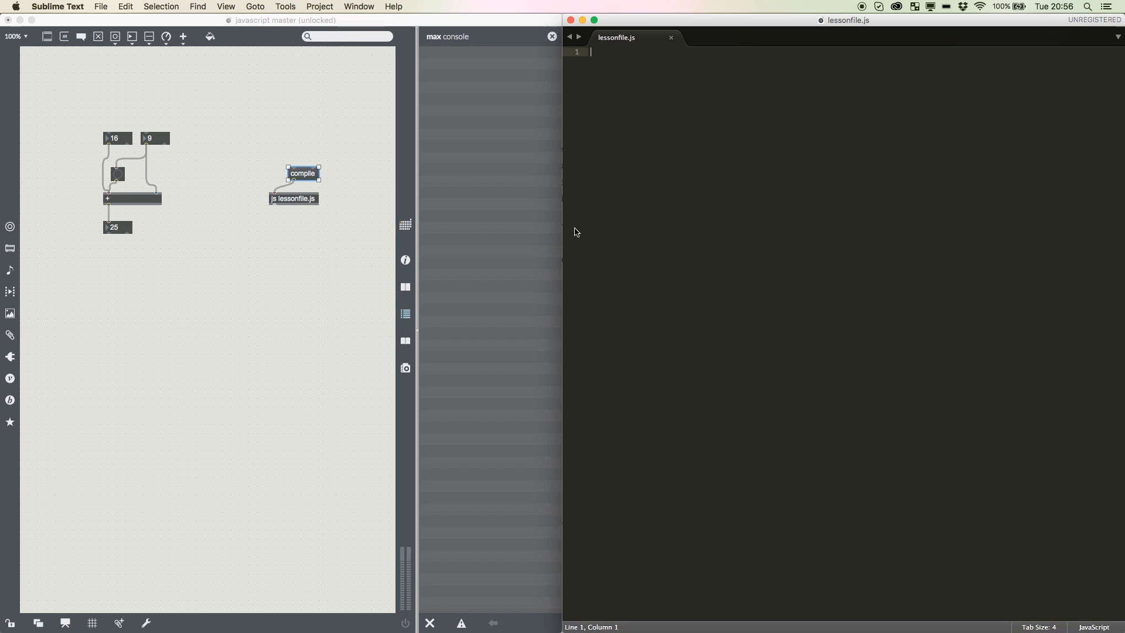
- Return to the patch and deselect the new compile message
left_click(271, 123)
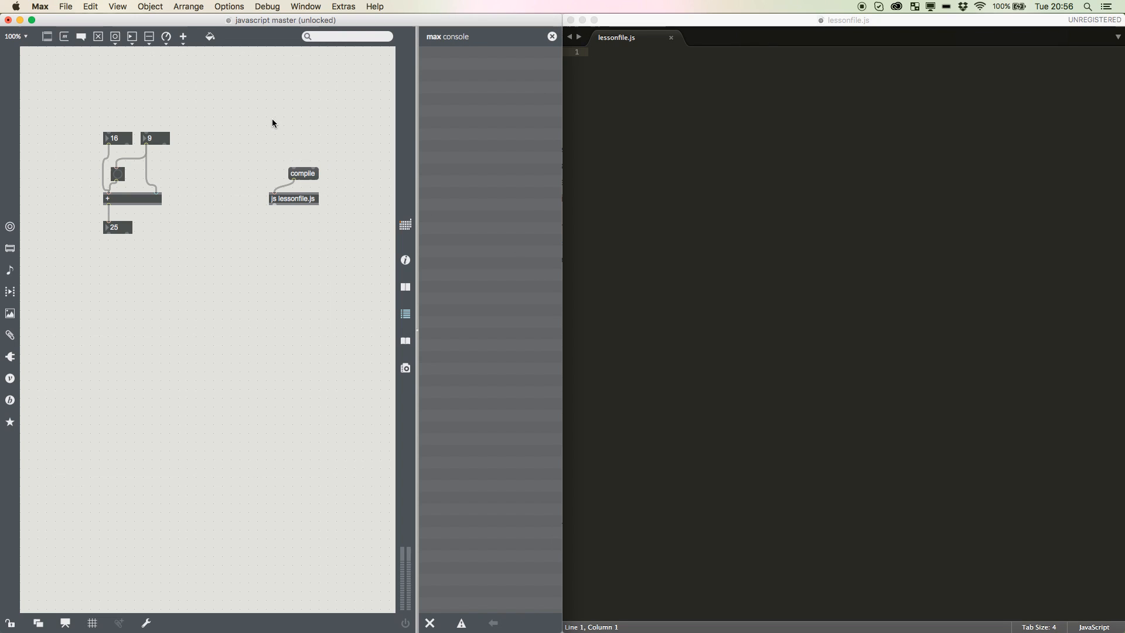
mouse_move(834, 221)
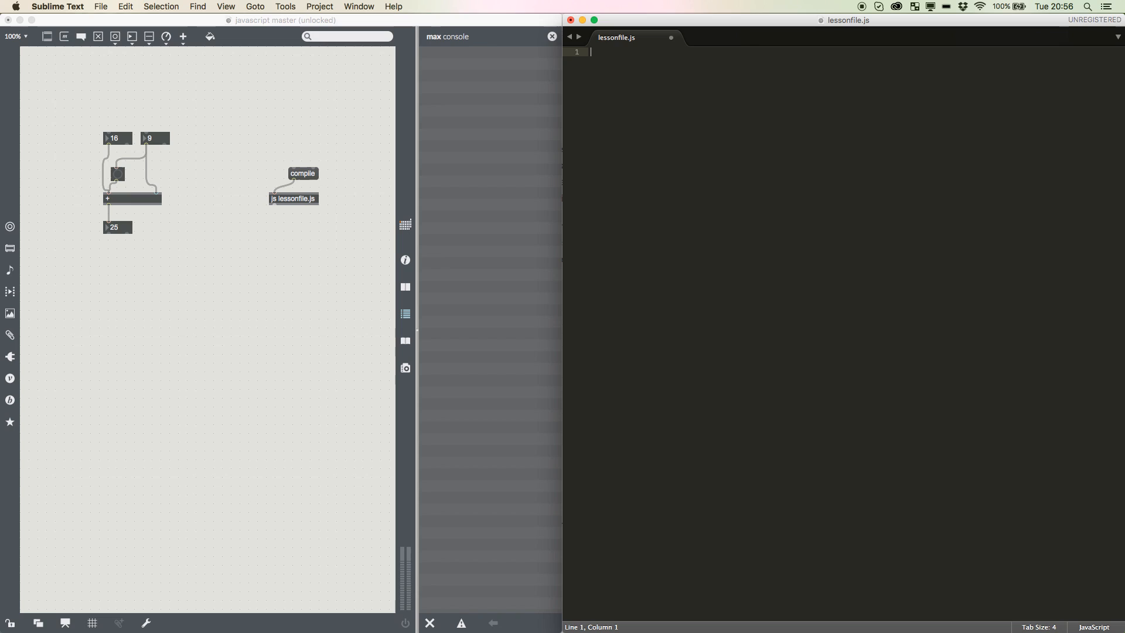
- Declare 'function mathTest (a,b) {' in lessonfile.js
type("function")
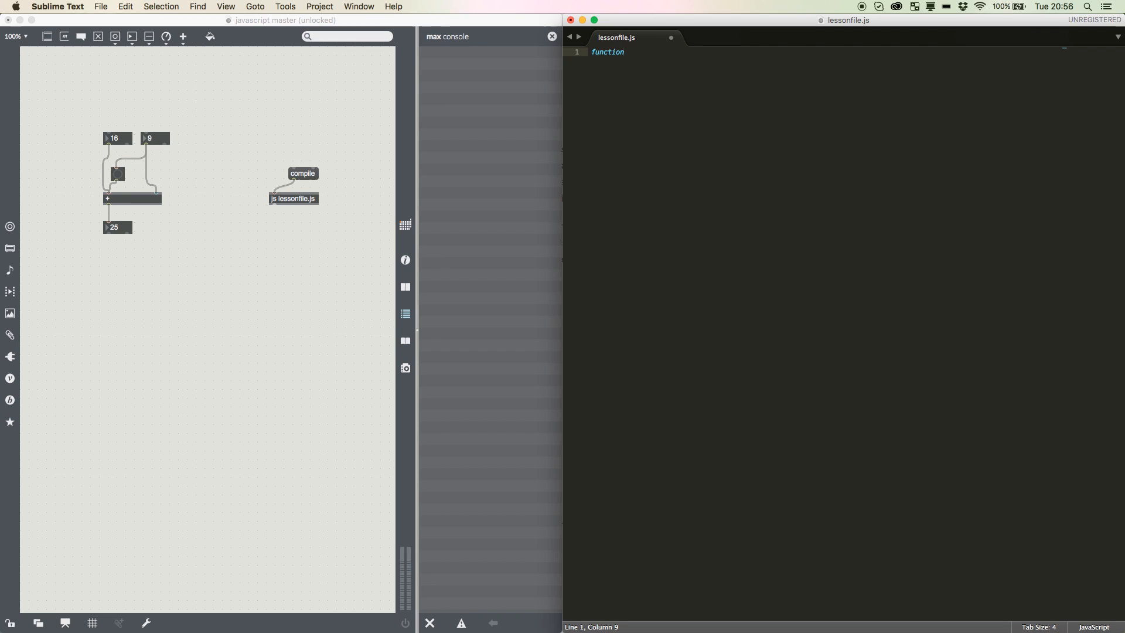
type("math")
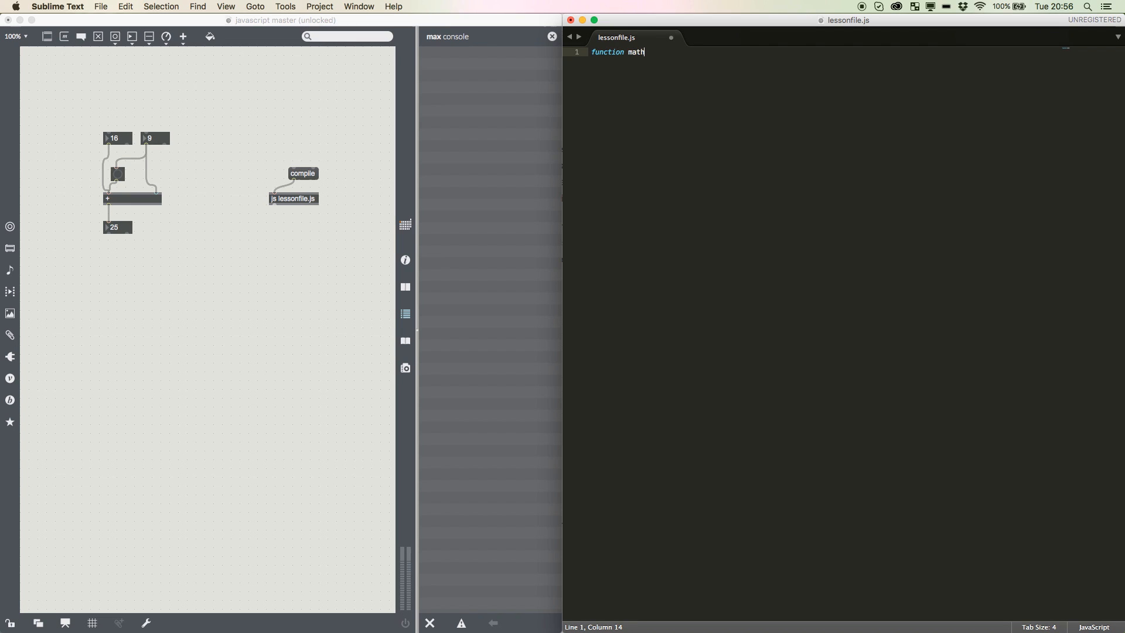
type("Test")
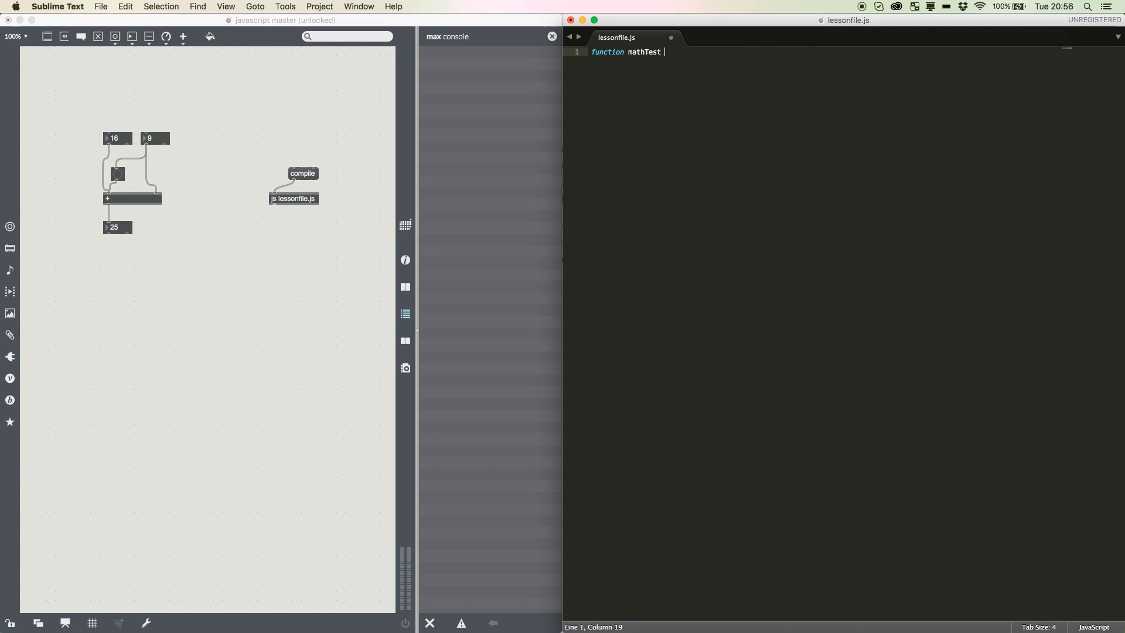
type("(a,")
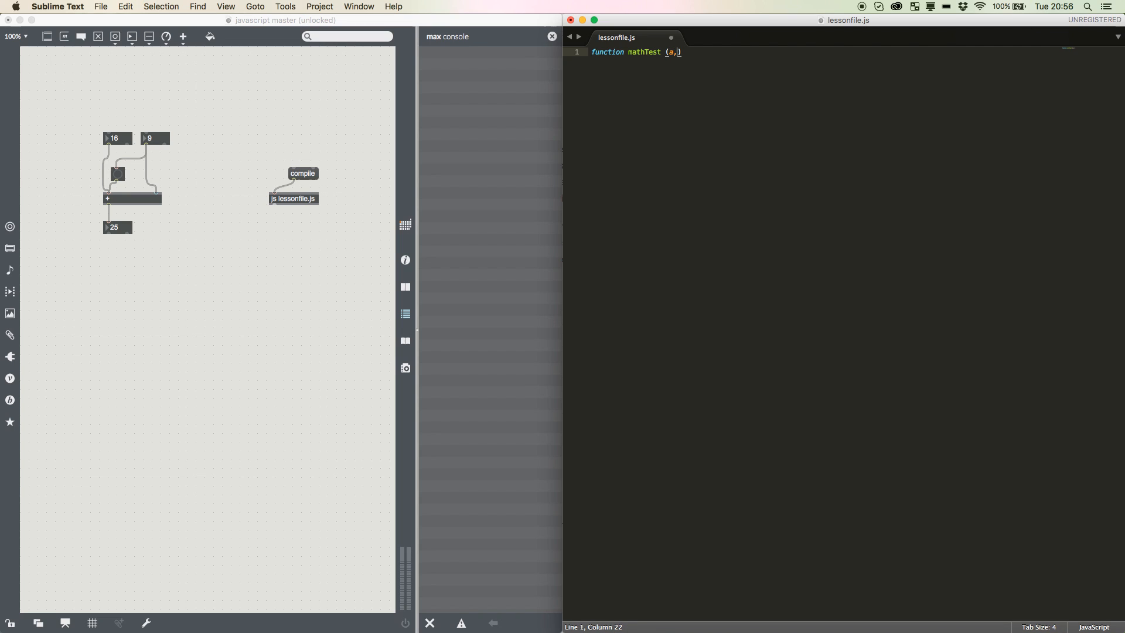
type("b")
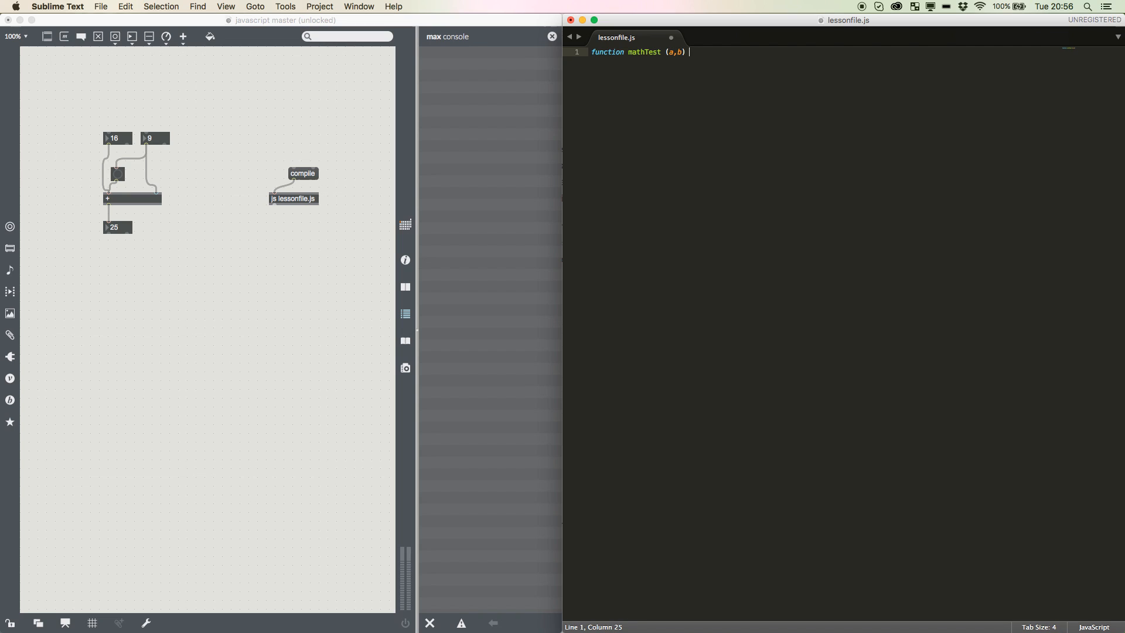
type("{")
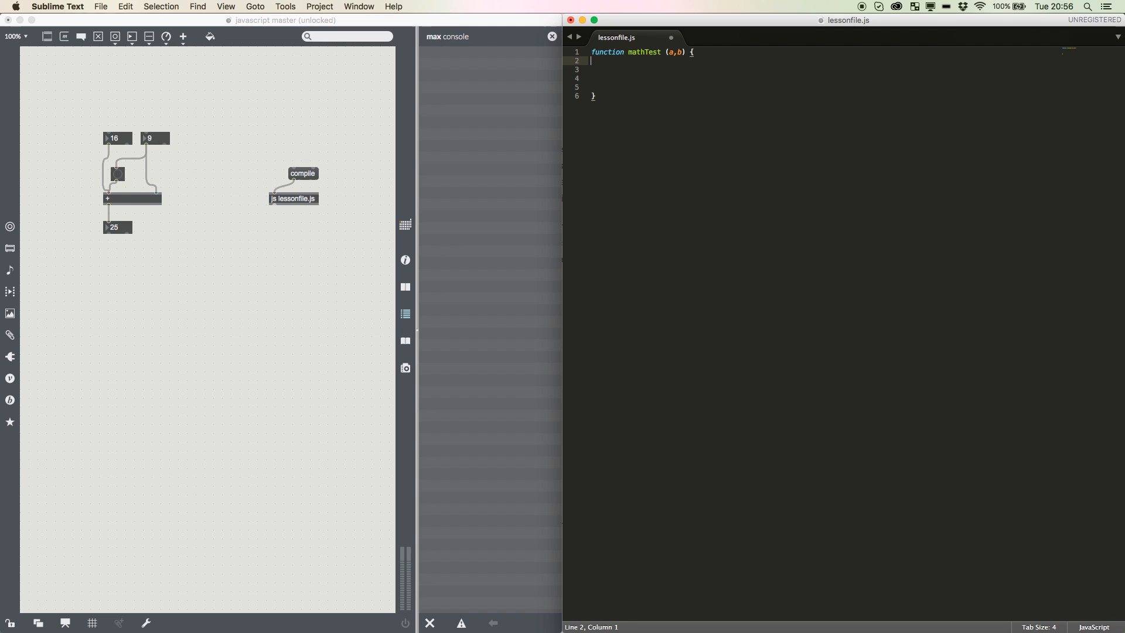
- Inside mathTest, assign 'var input1 = a;' and 'var input2 = b;'
type("var")
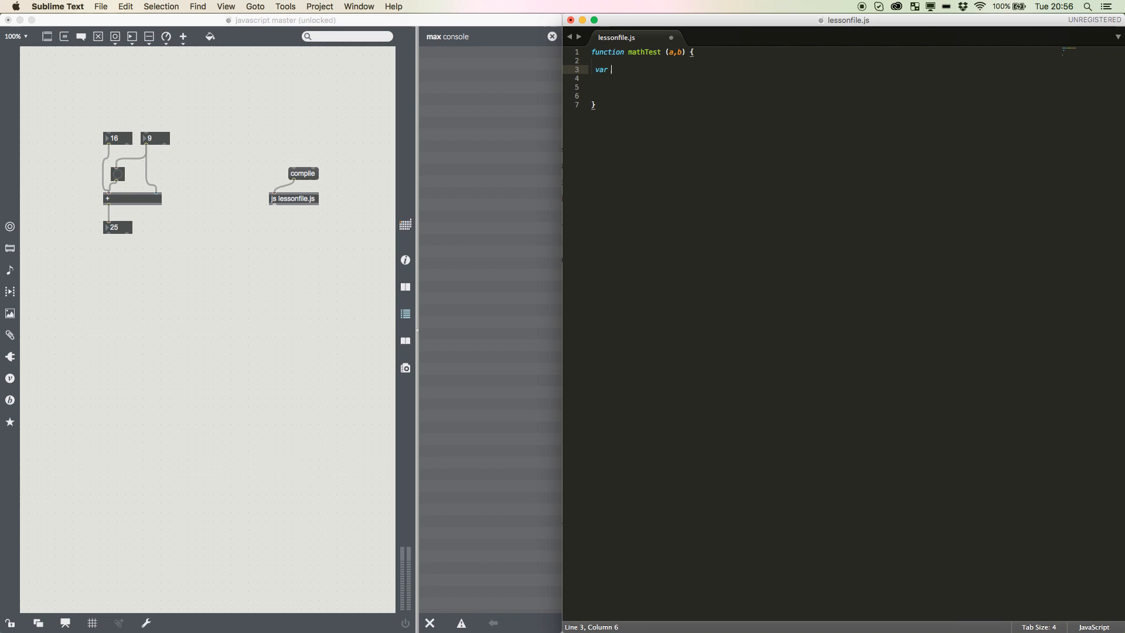
type("input1")
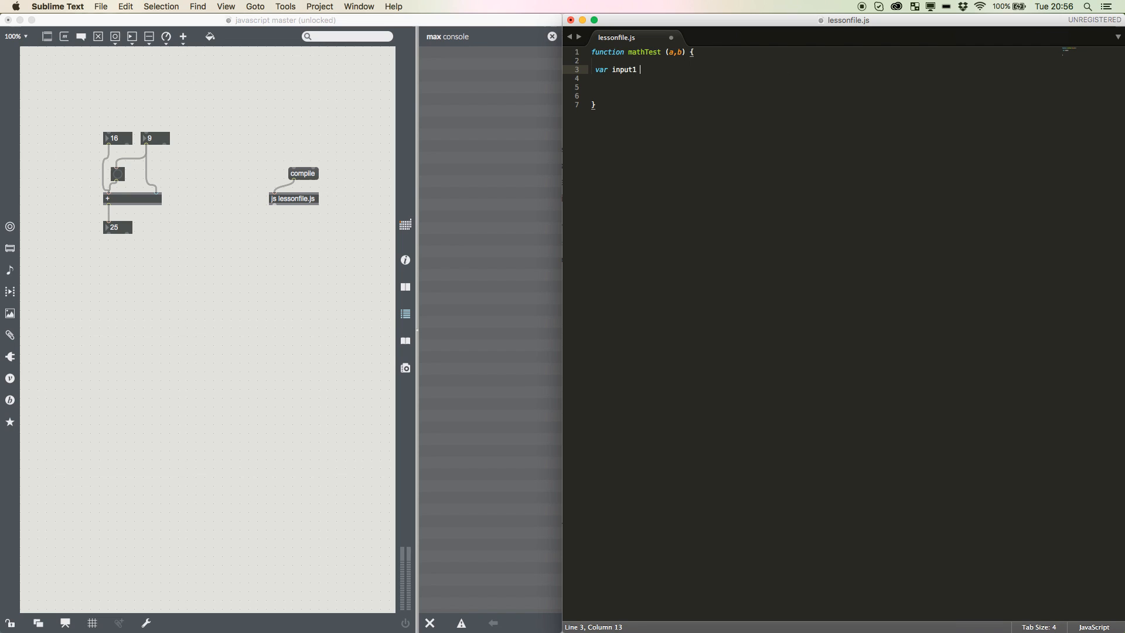
type("= 1")
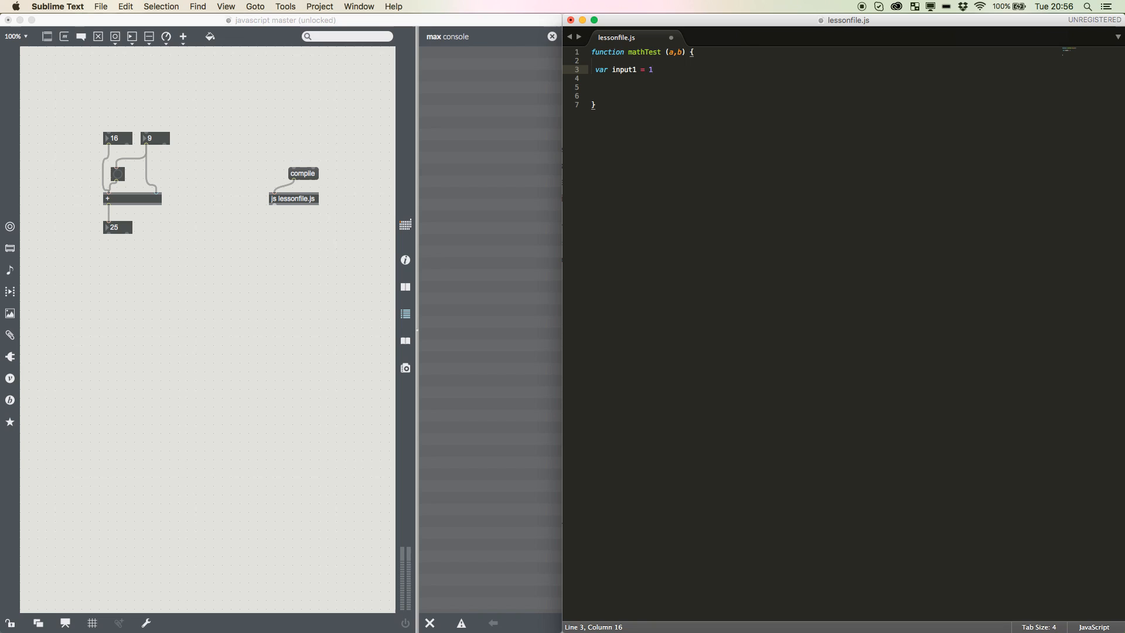
type("a")
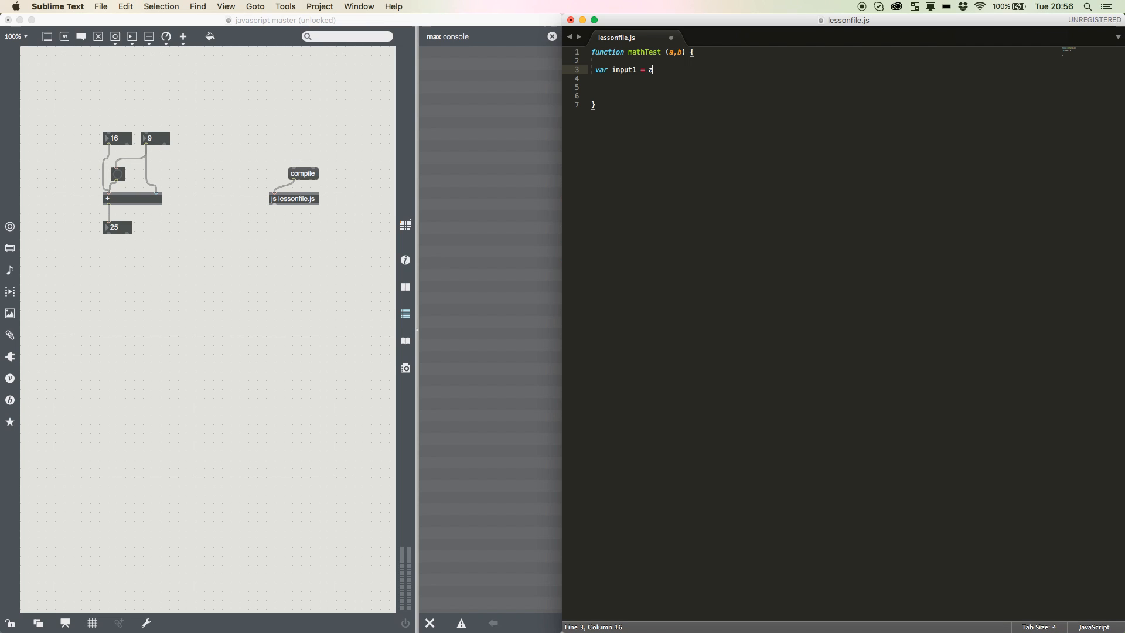
type(";")
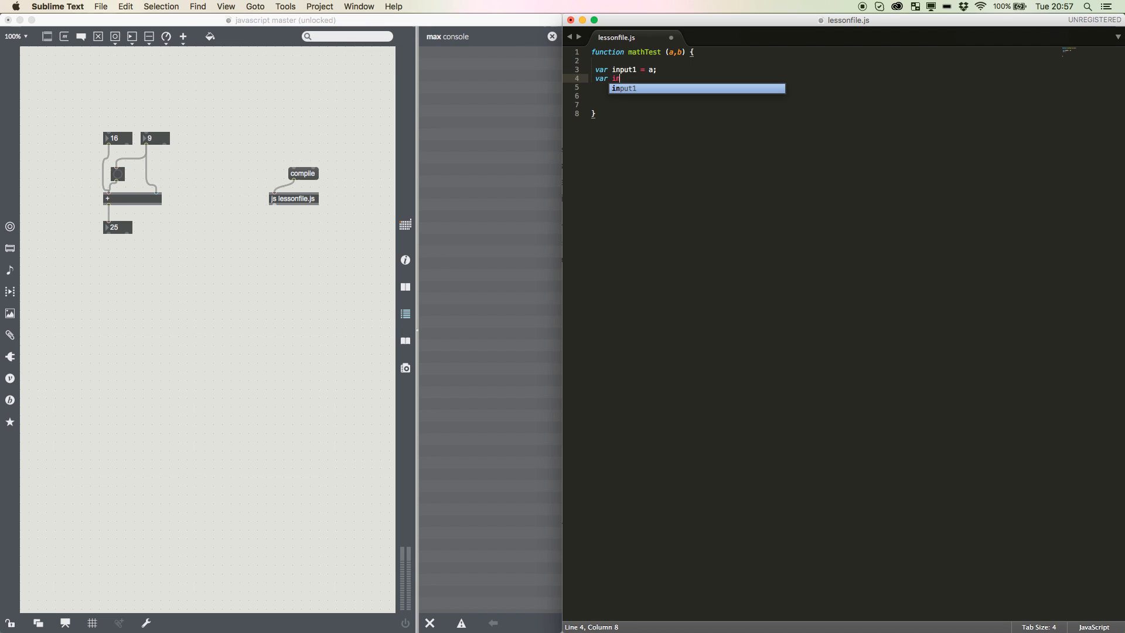
type("nput2")
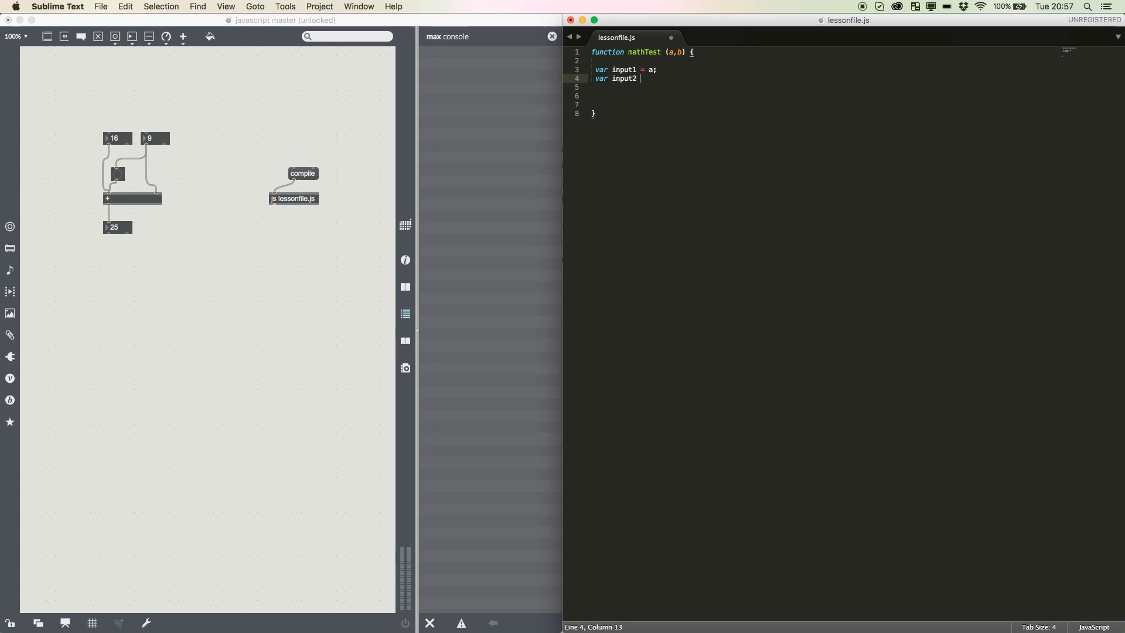
type("= b;")
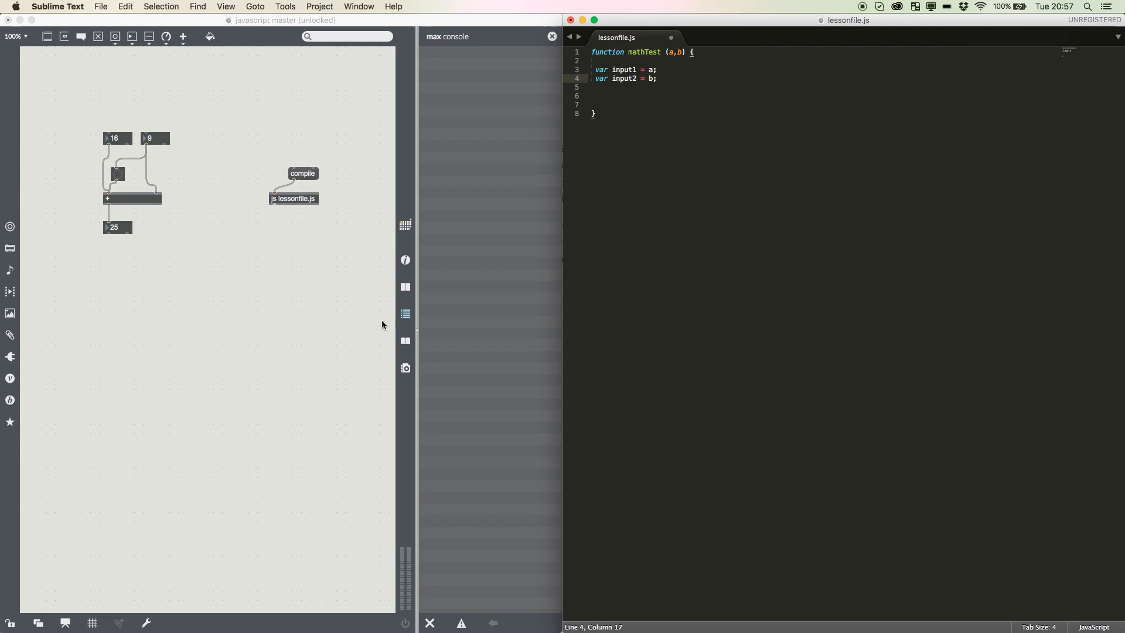
mouse_move(269, 218)
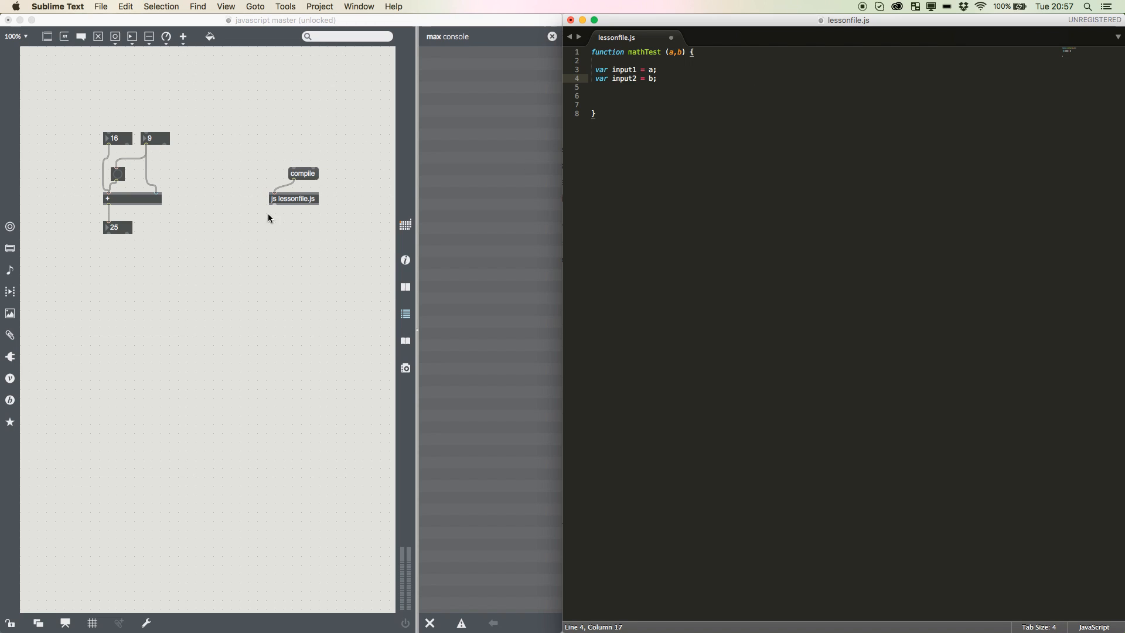
left_click(251, 172)
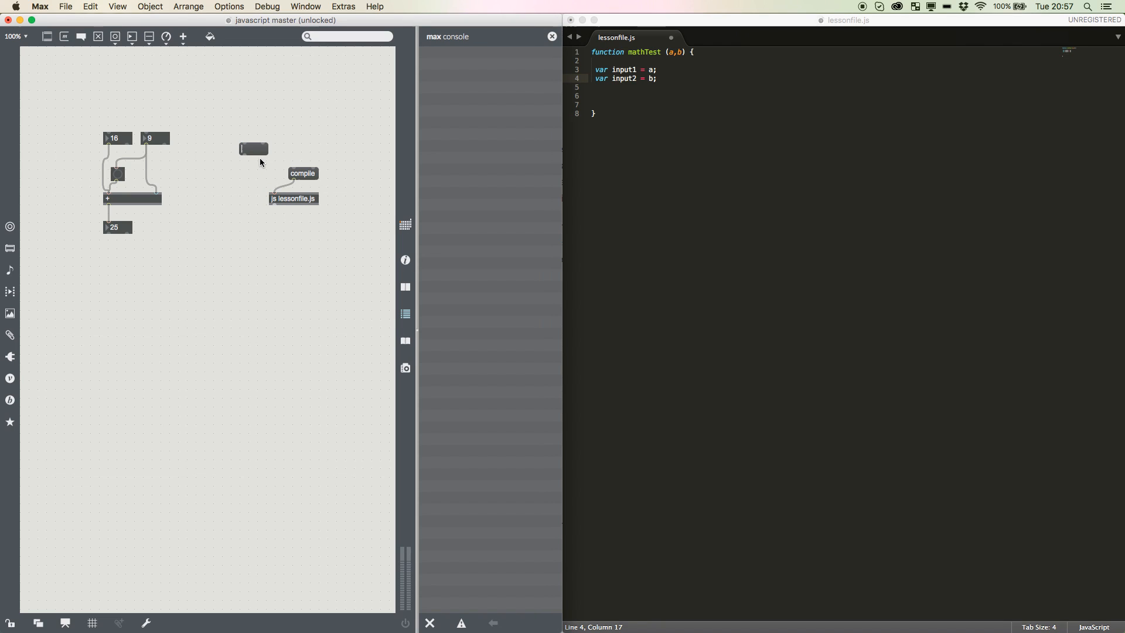
type("1,2")
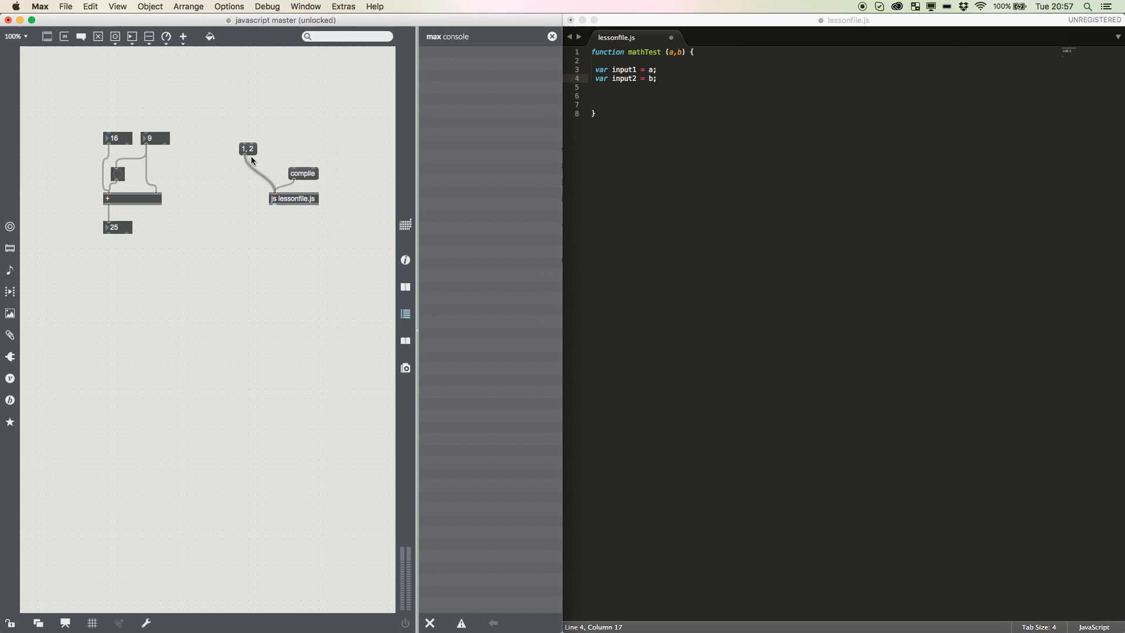
left_click(247, 148)
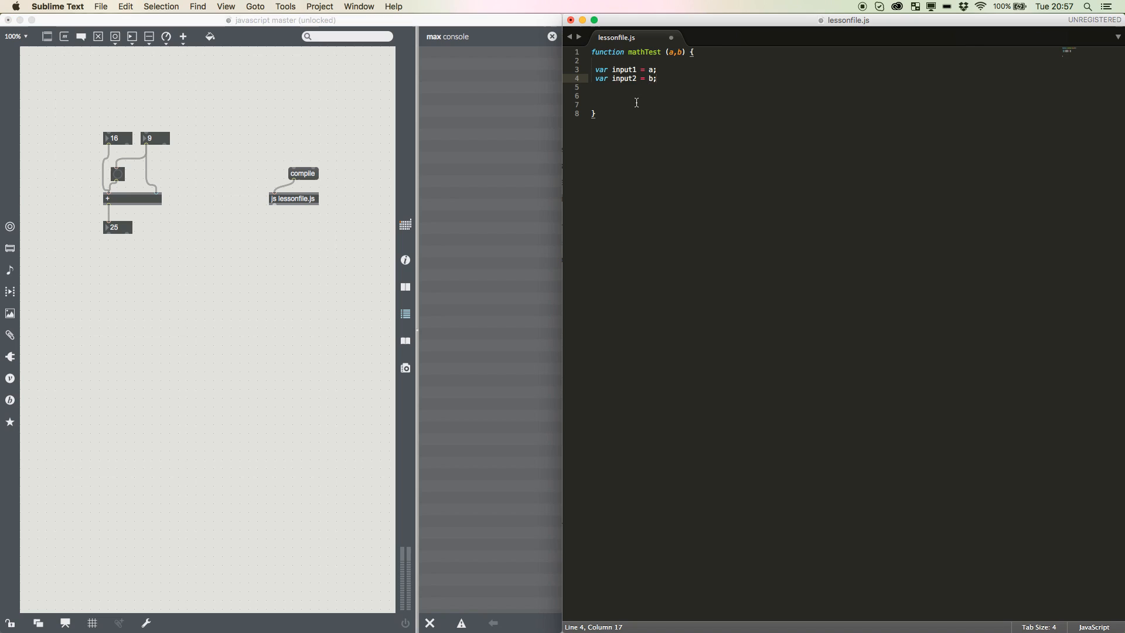
- Add 'var output1 = input1 + input2;' inside the function body
key("enter")
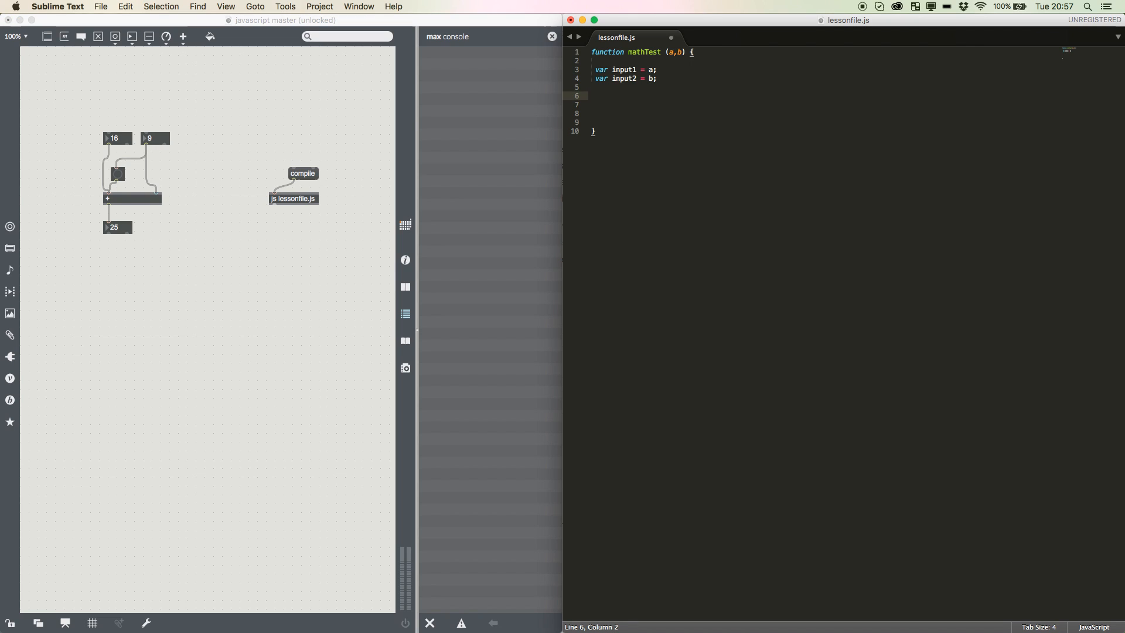
mouse_move(617, 138)
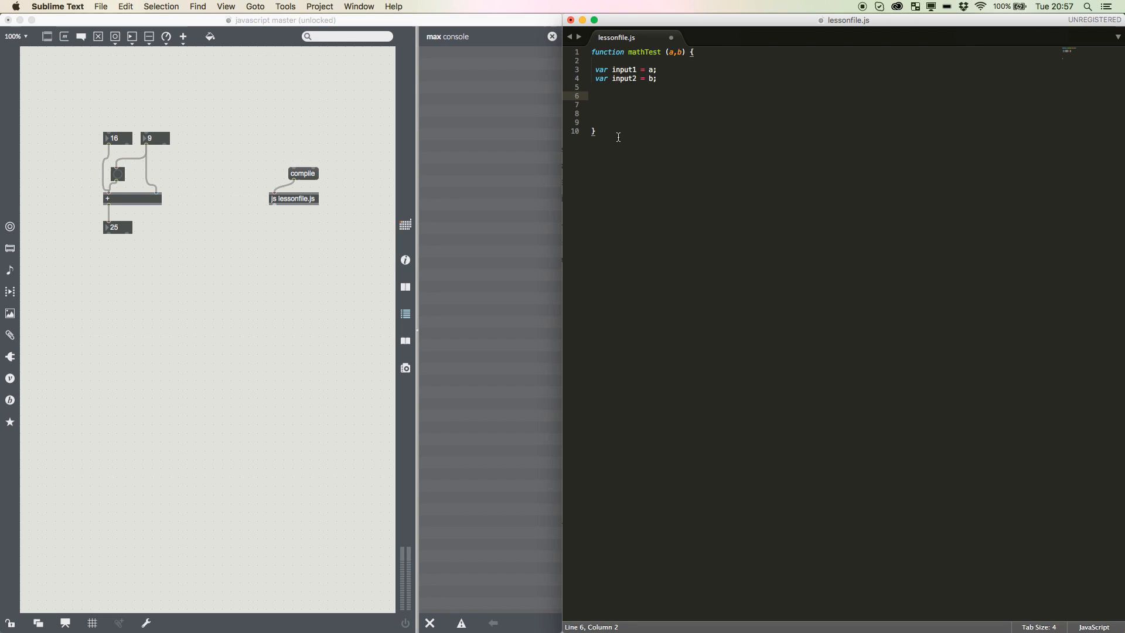
type("var")
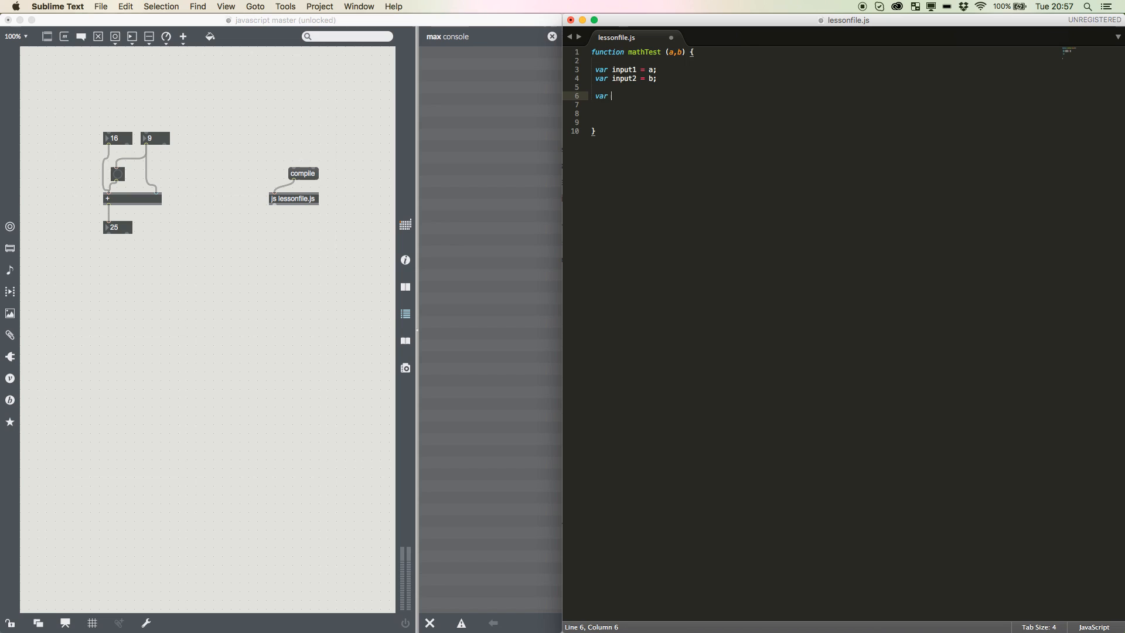
type("output1 = input1 + input2")
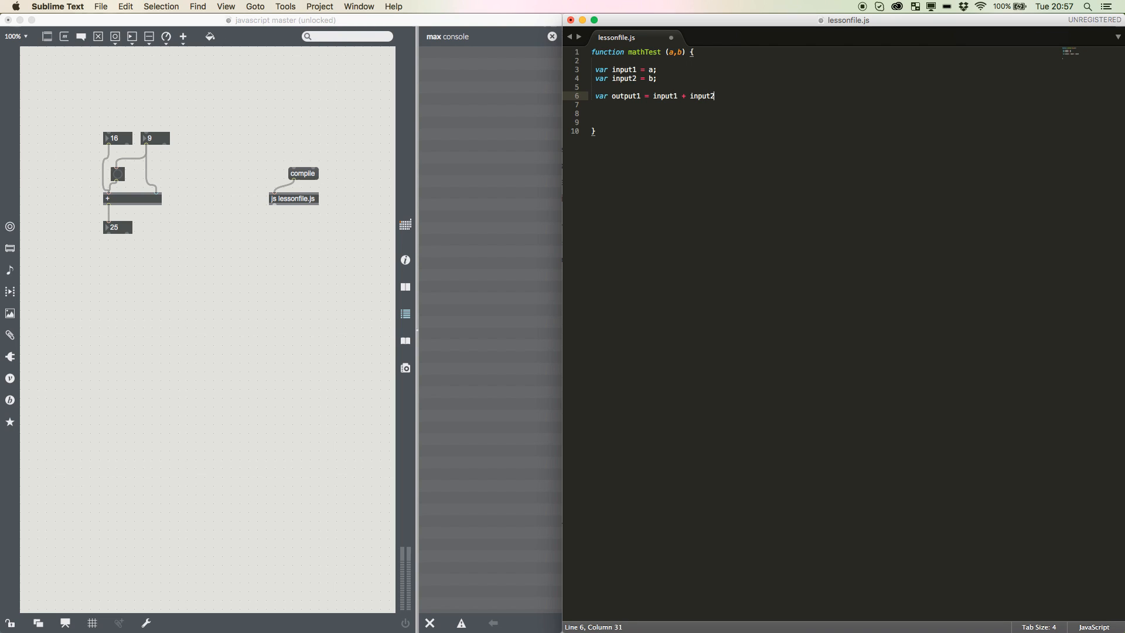
type(";")
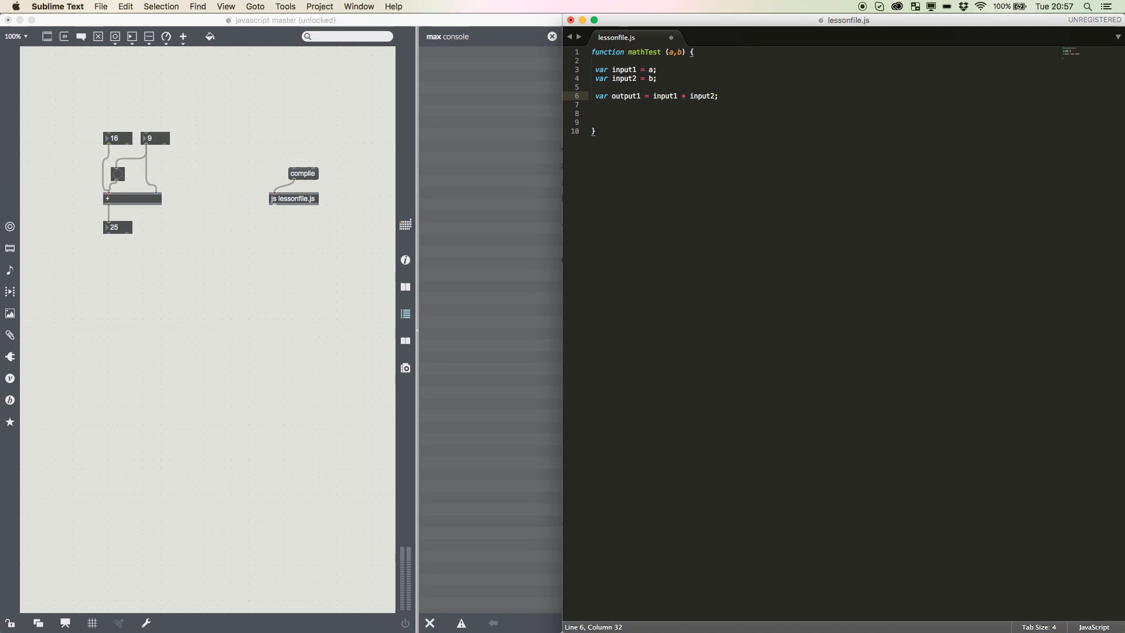
- Send the result out with 'outlet(0, output1);' on a new line
key("enter")
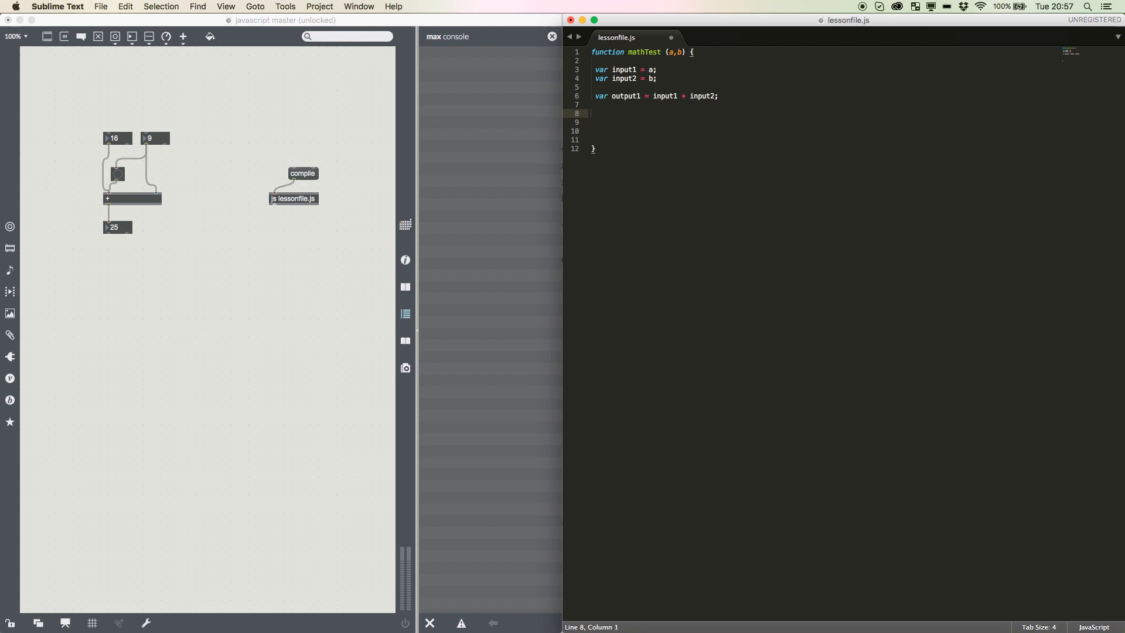
type("out")
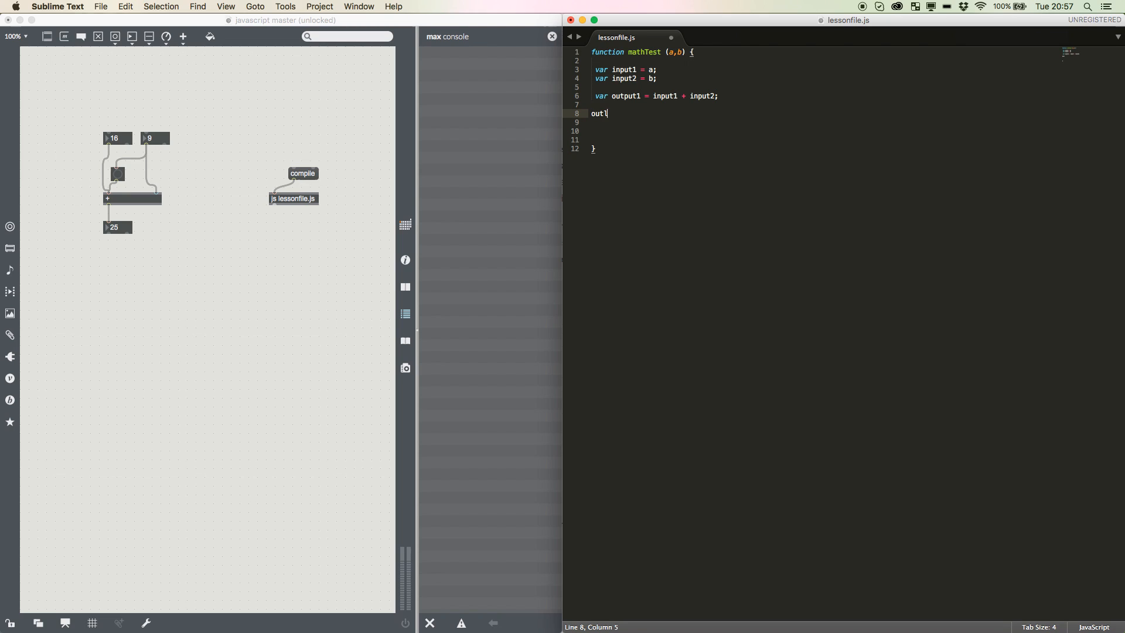
type("let()")
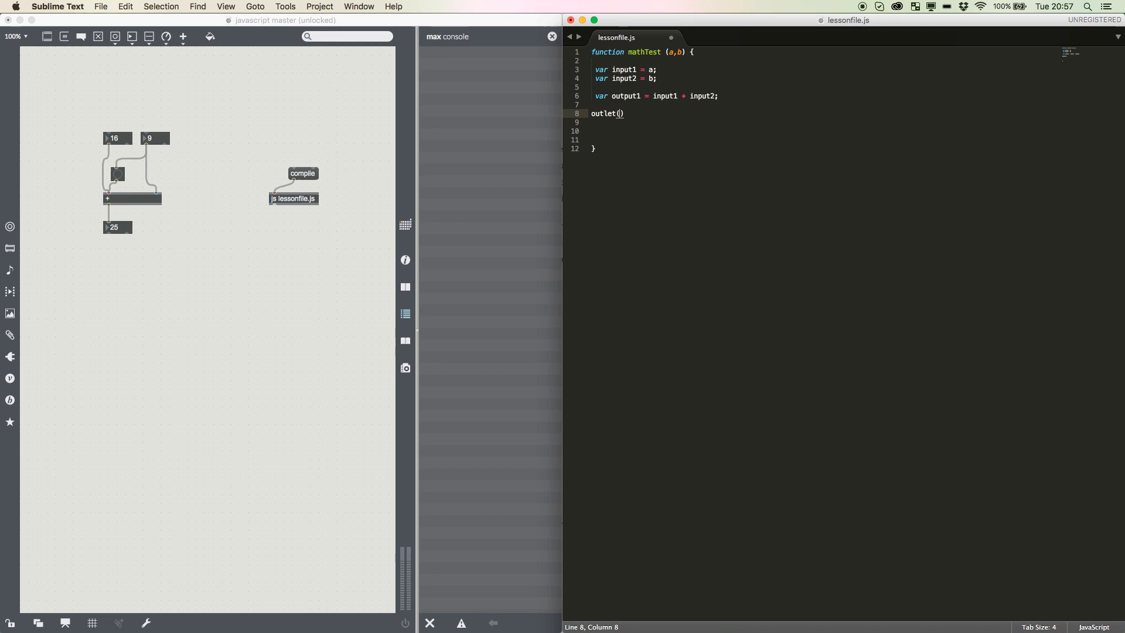
mouse_move(700, 167)
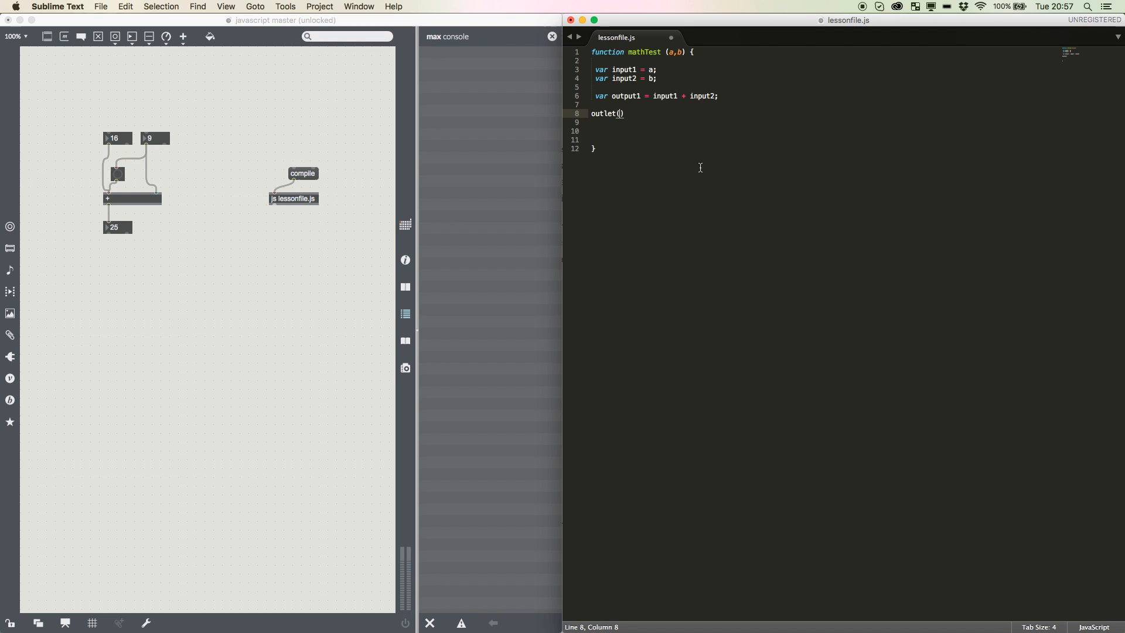
type("0")
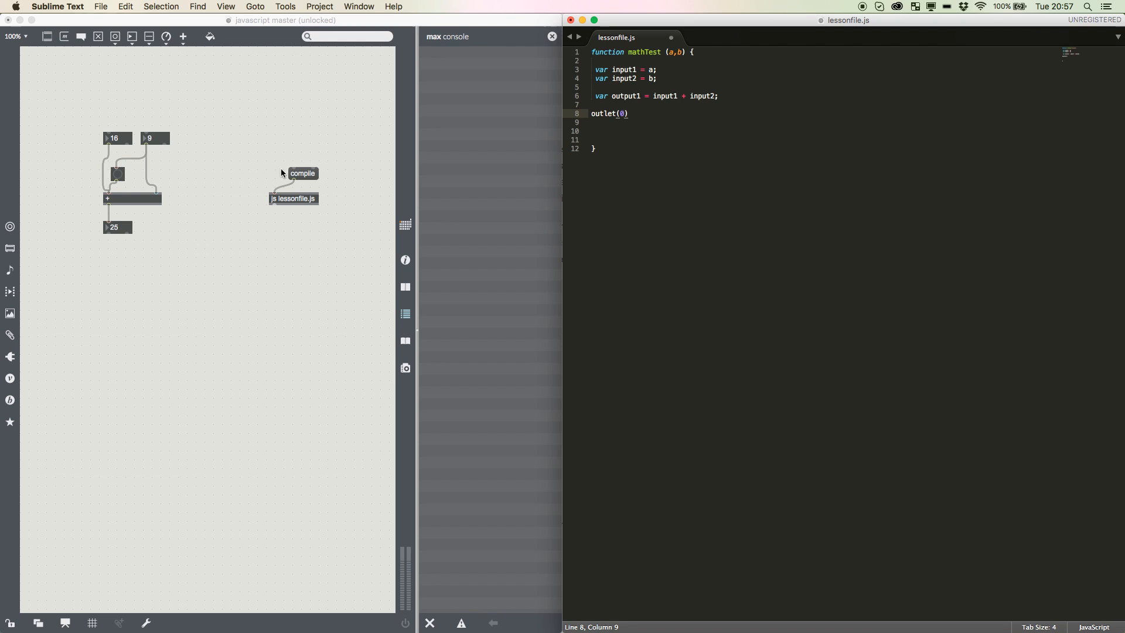
mouse_move(381, 226)
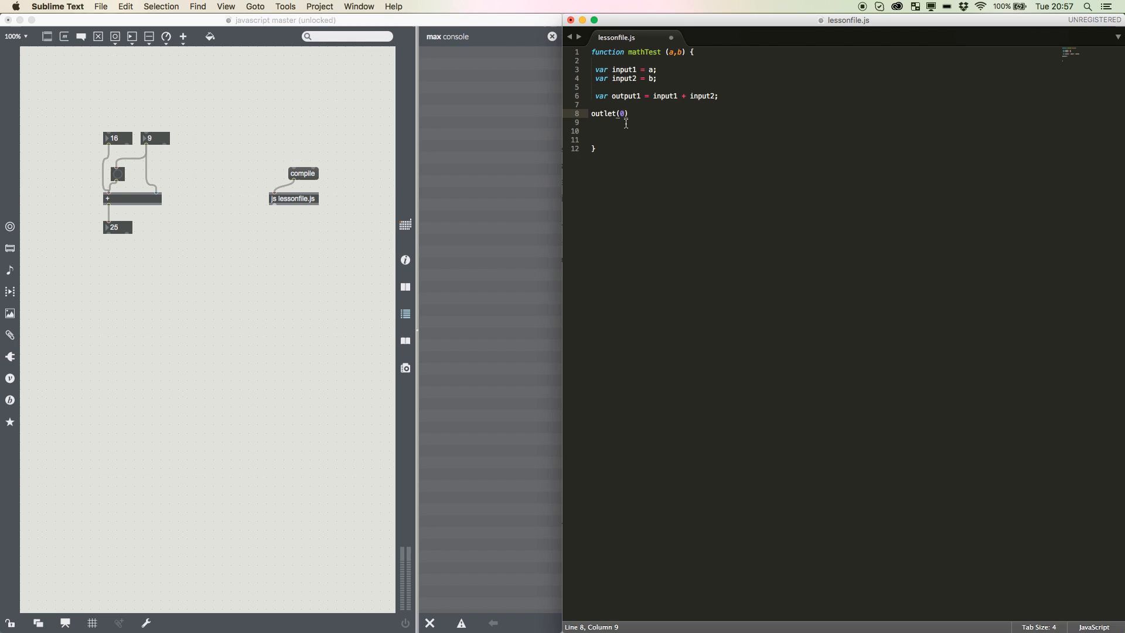
type(", output1")
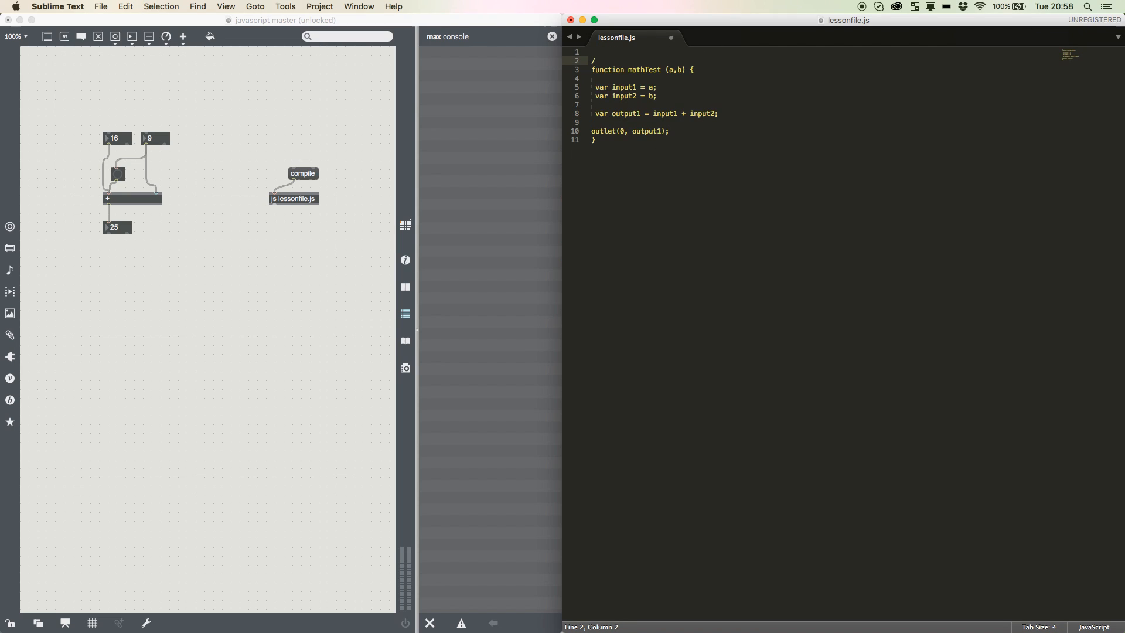
- Head lessonfile.js with the comment //some 'quick' maths in max
type("//some c")
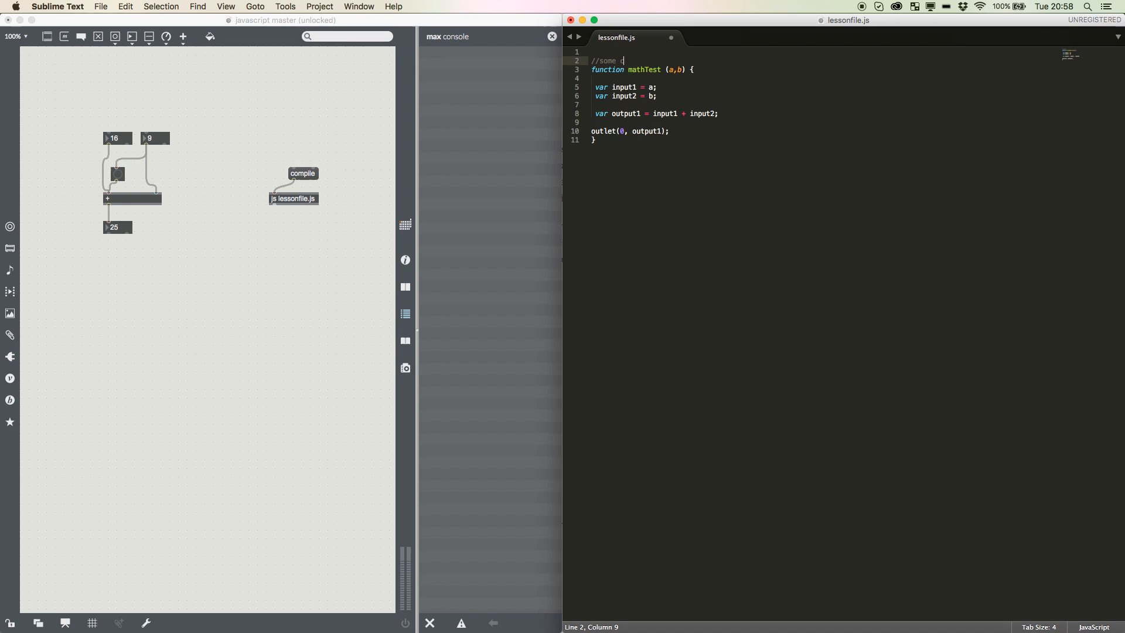
key("backspace")
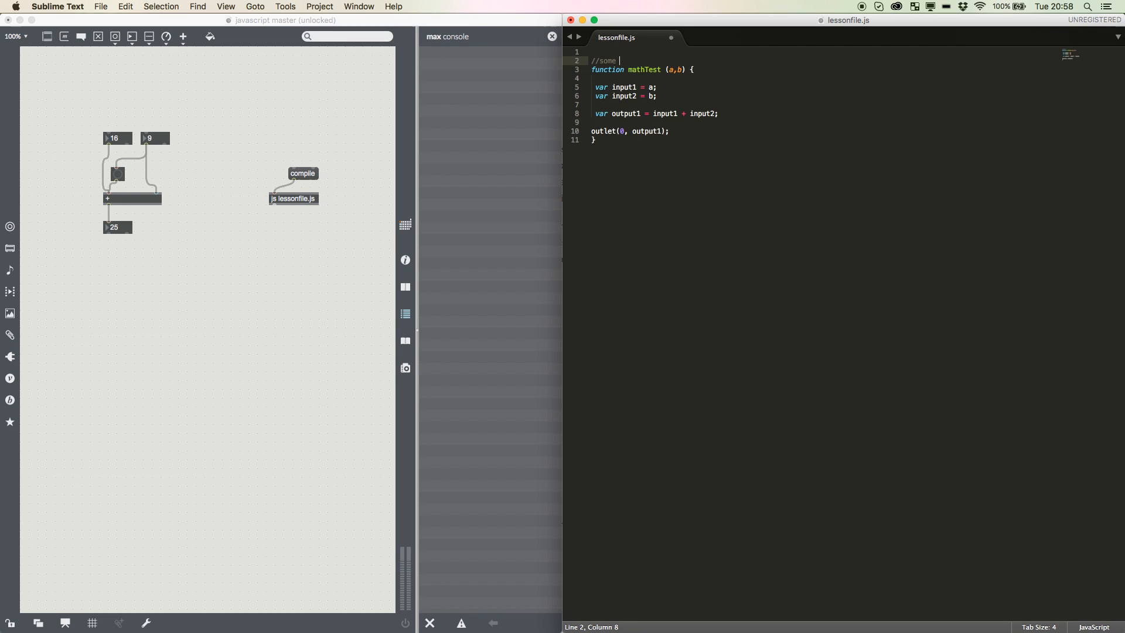
type("'quick;'")
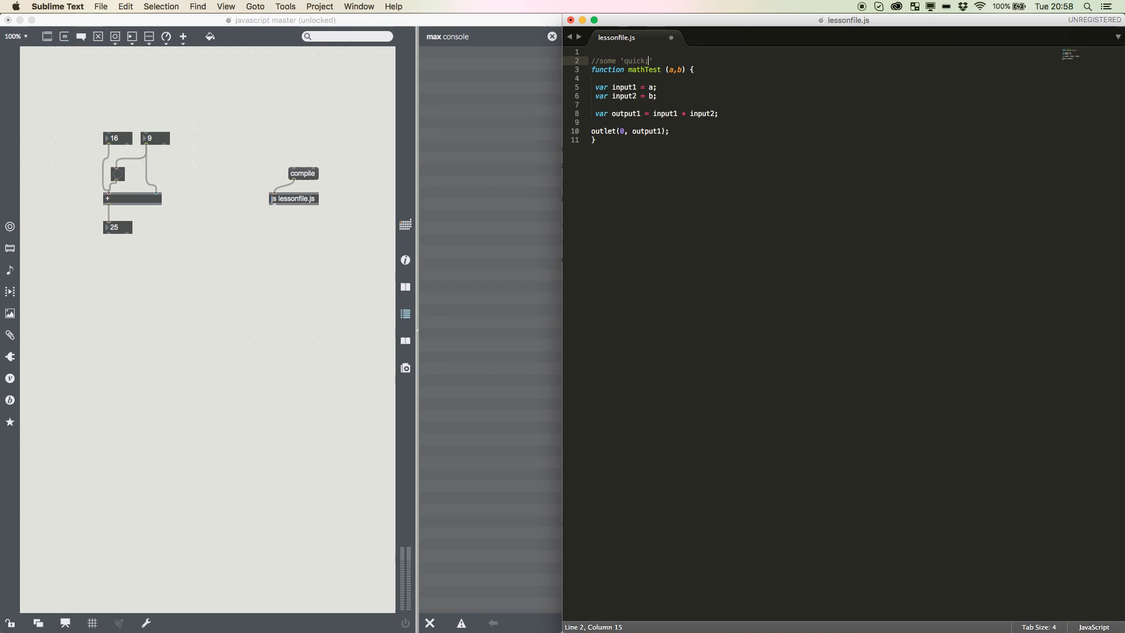
type("maths!")
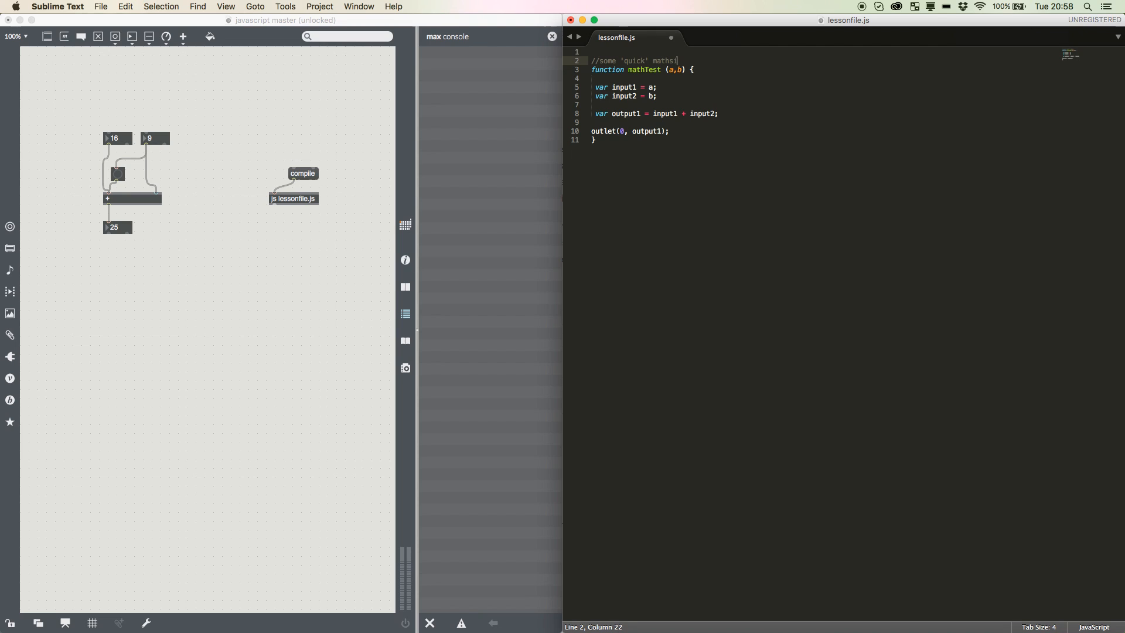
type("in max")
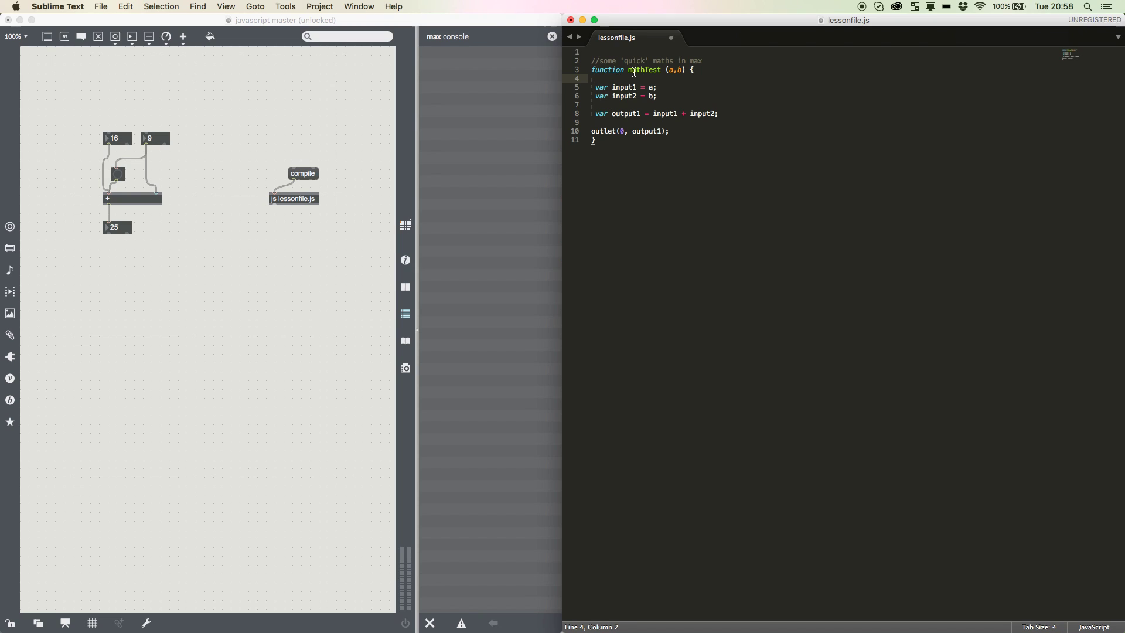
mouse_move(674, 70)
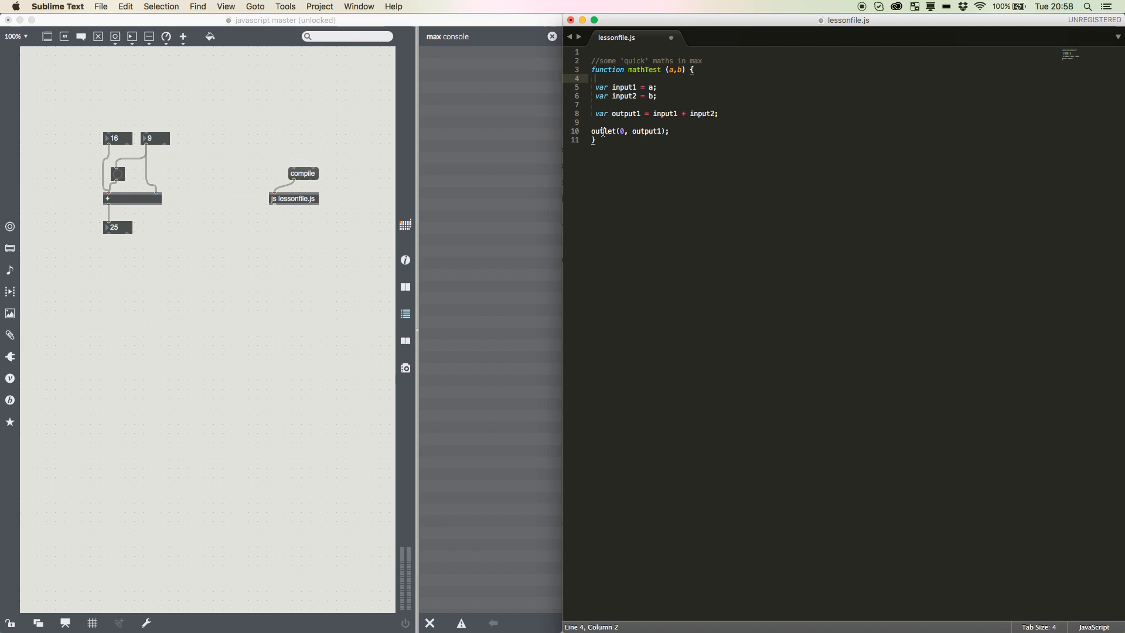
left_click(627, 131)
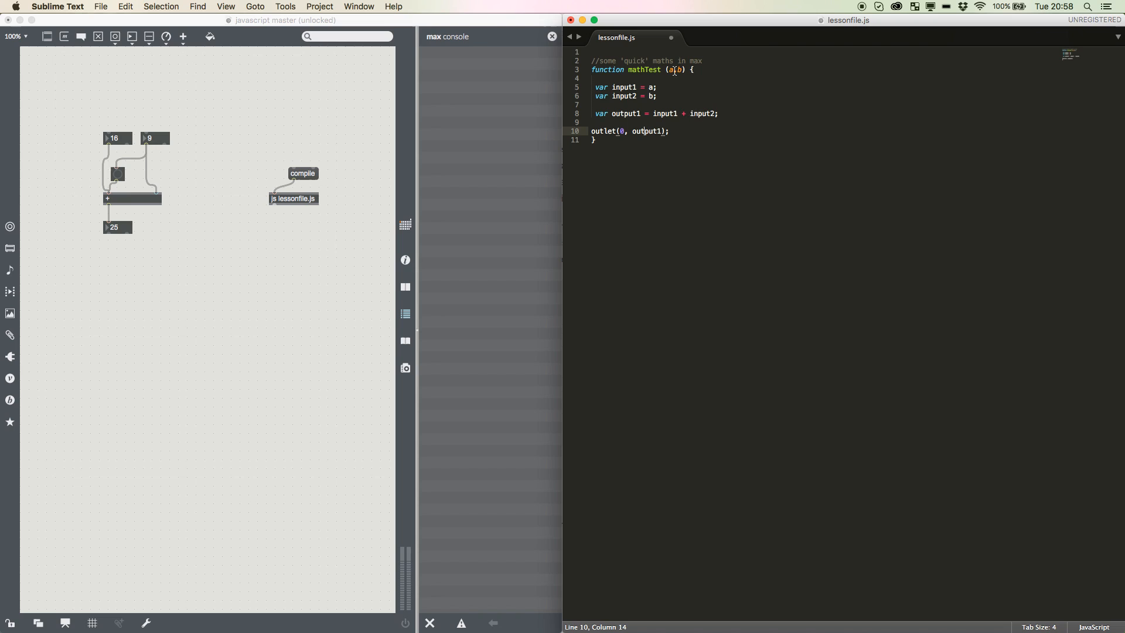
left_click(751, 140)
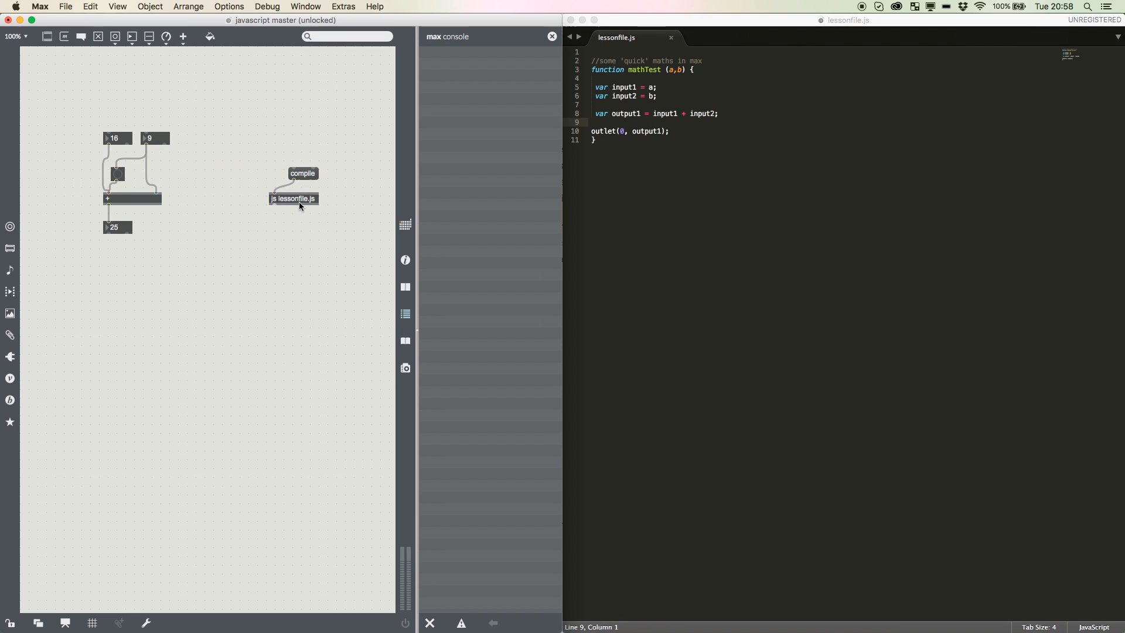
- Create a 'prepend mathTest' object on an empty spot in the patch
double_click(293, 198)
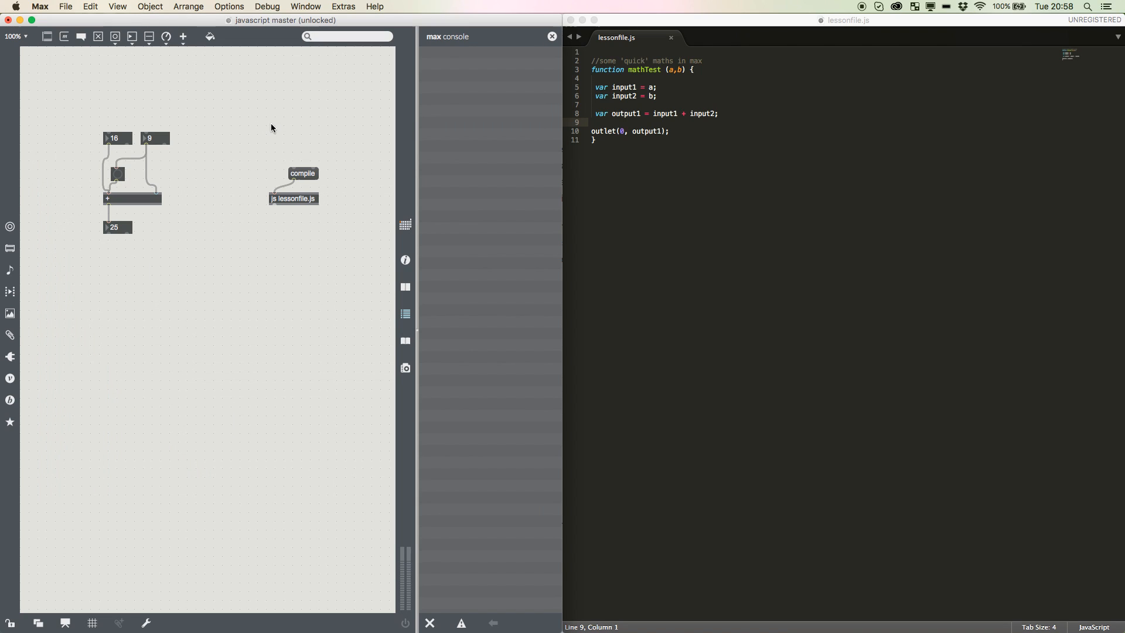
mouse_move(252, 128)
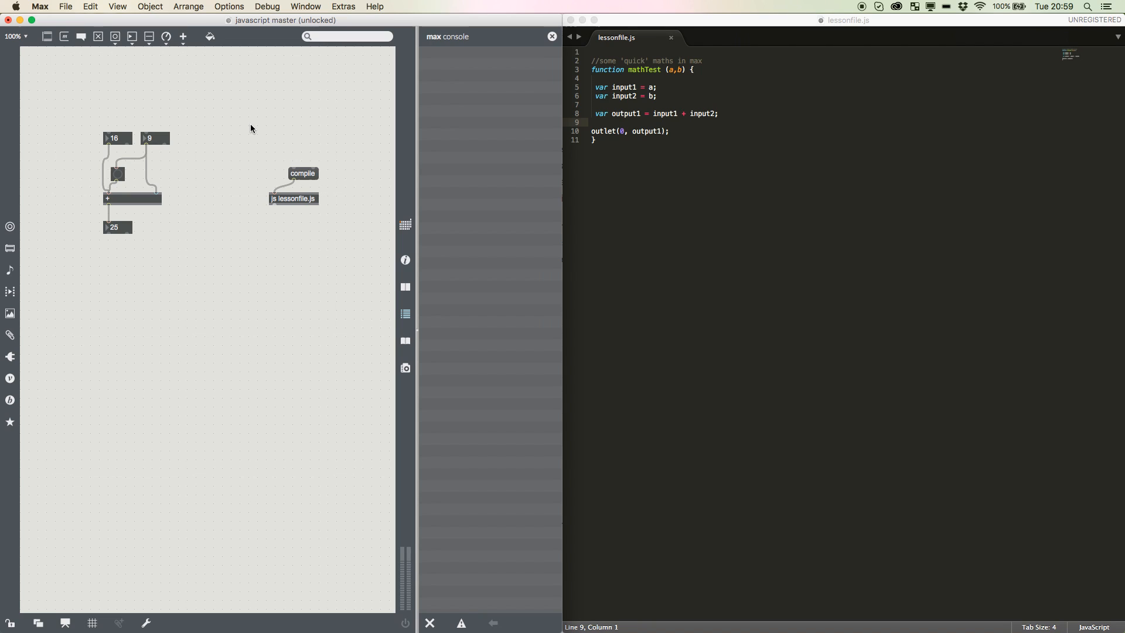
left_click(251, 128)
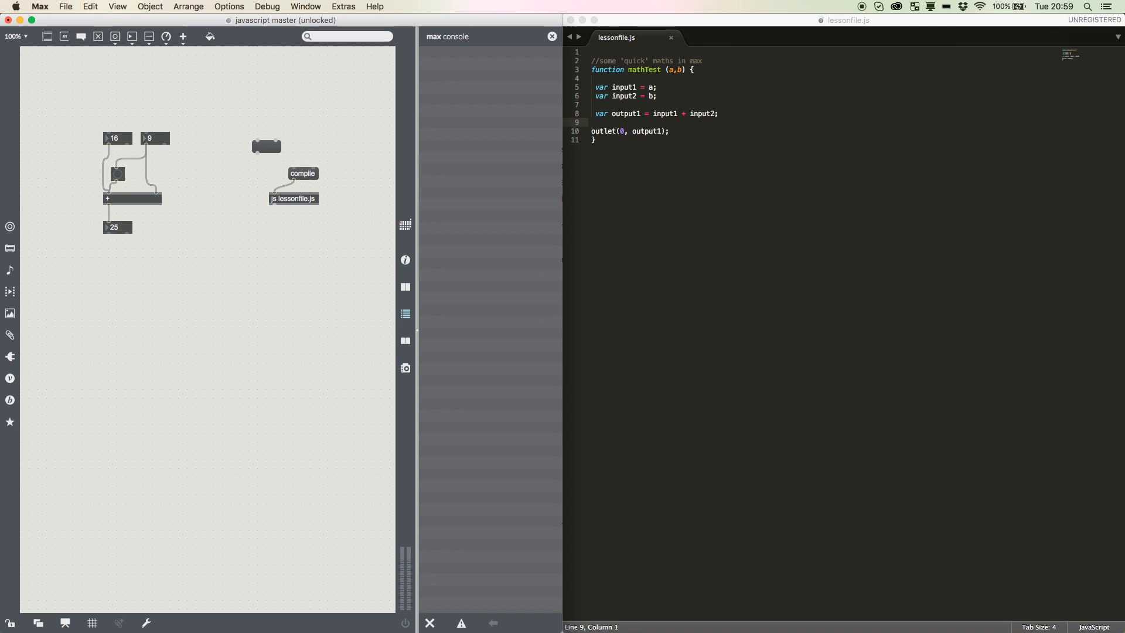
mouse_move(270, 147)
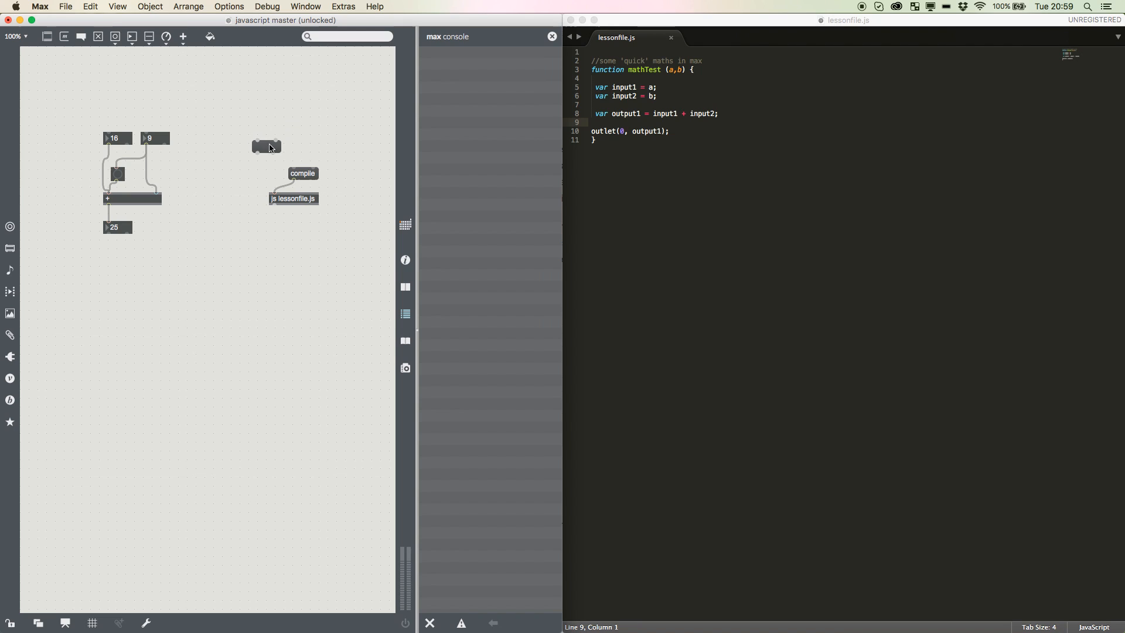
type("prepend")
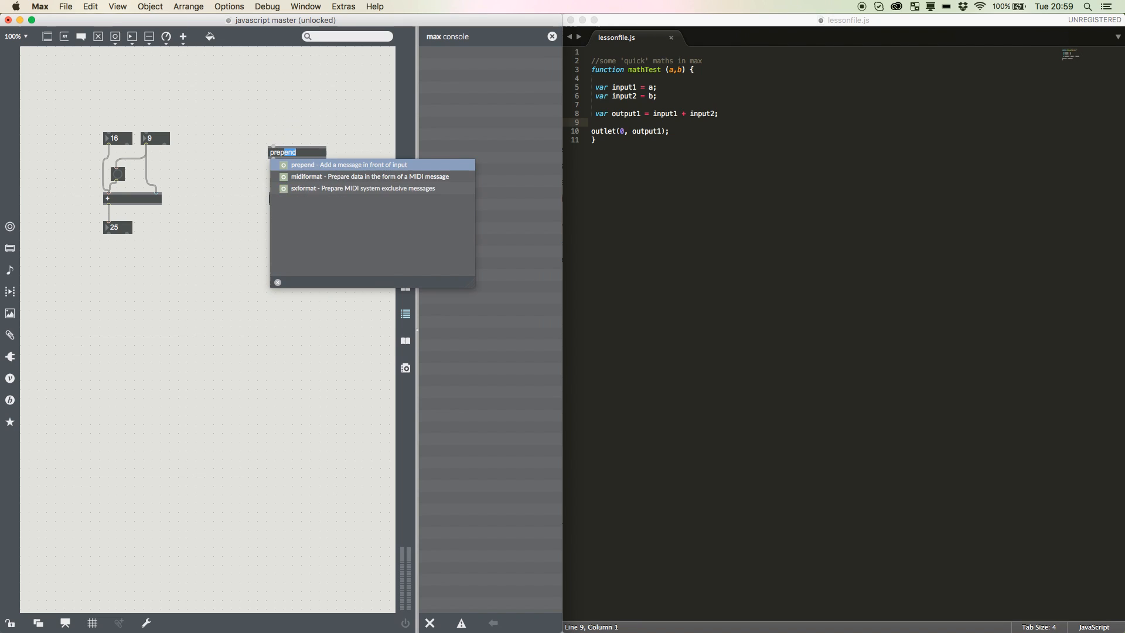
type("mathTest")
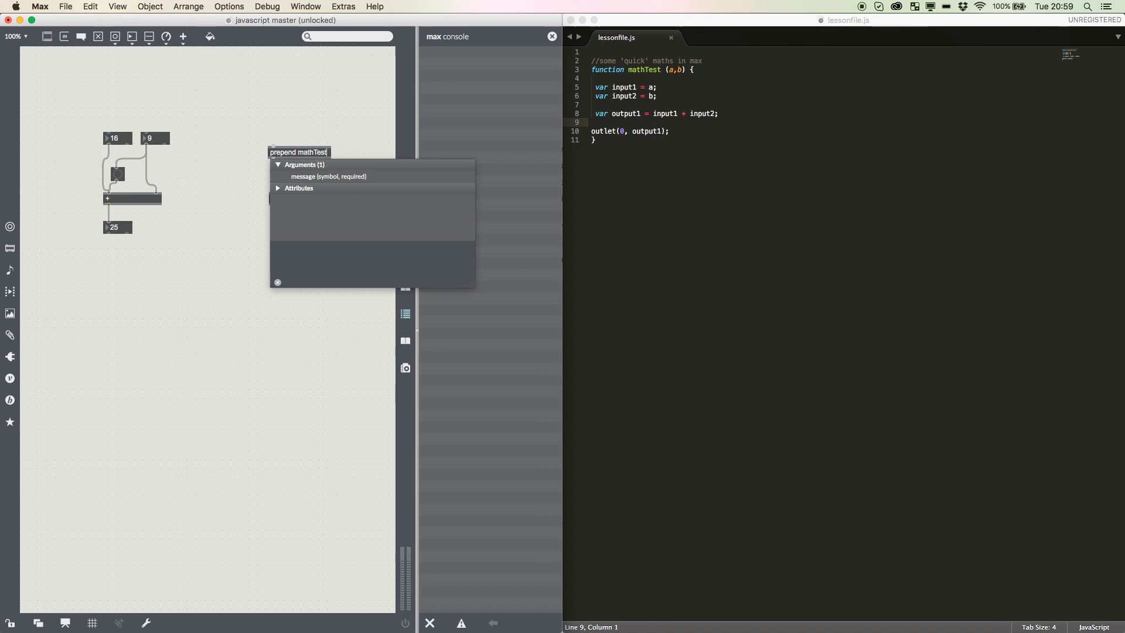
left_click(243, 124)
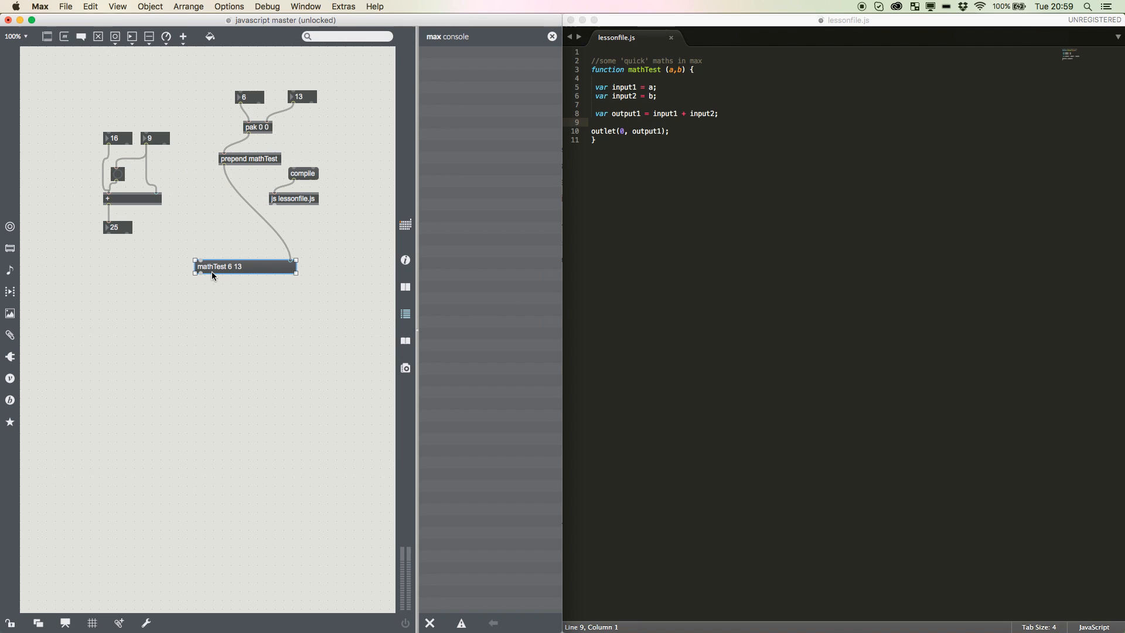
mouse_move(208, 367)
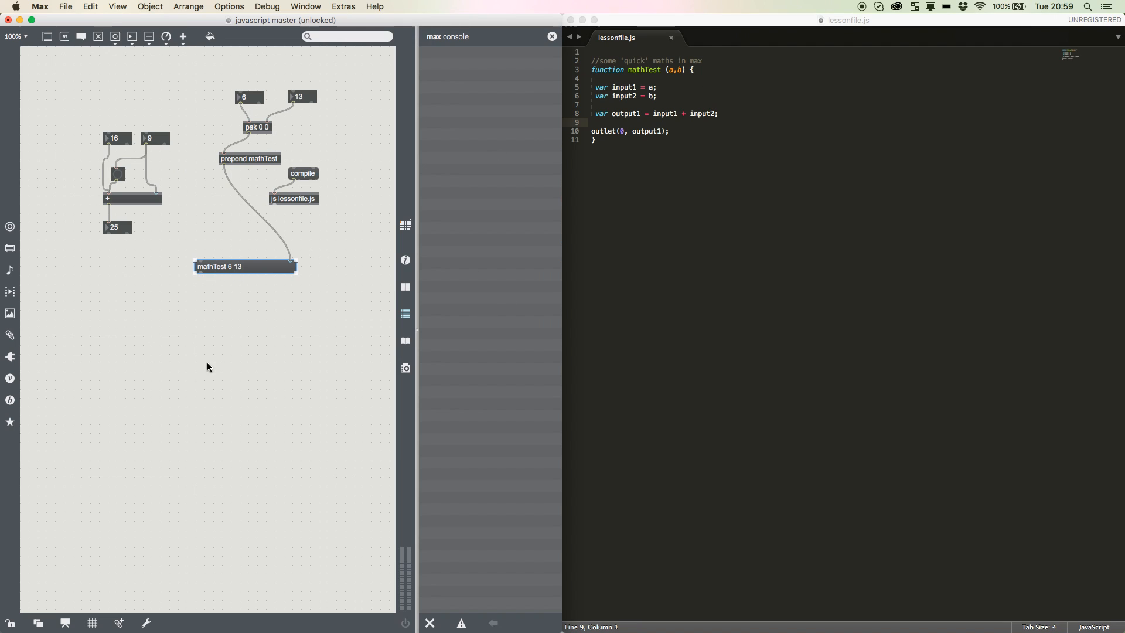
mouse_move(191, 308)
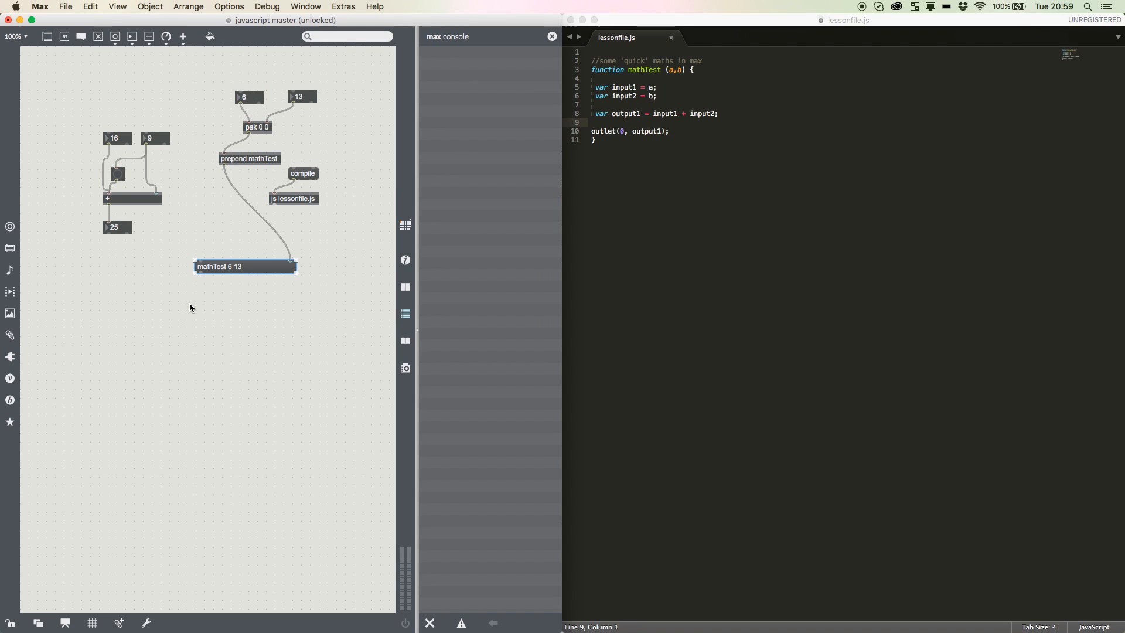
mouse_move(245, 378)
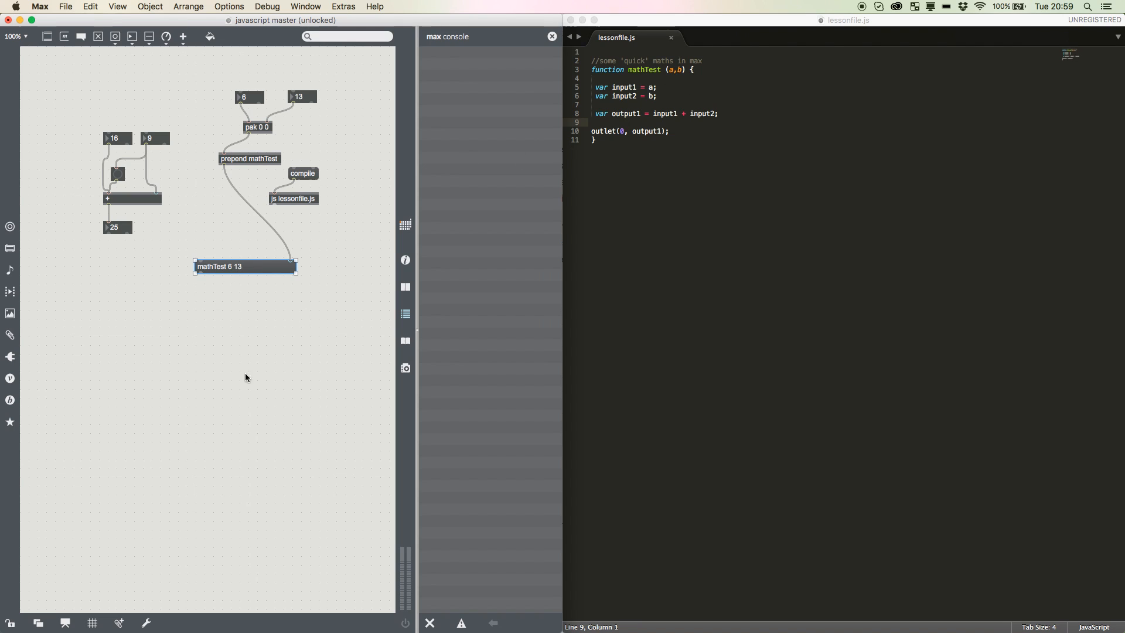
mouse_move(640, 100)
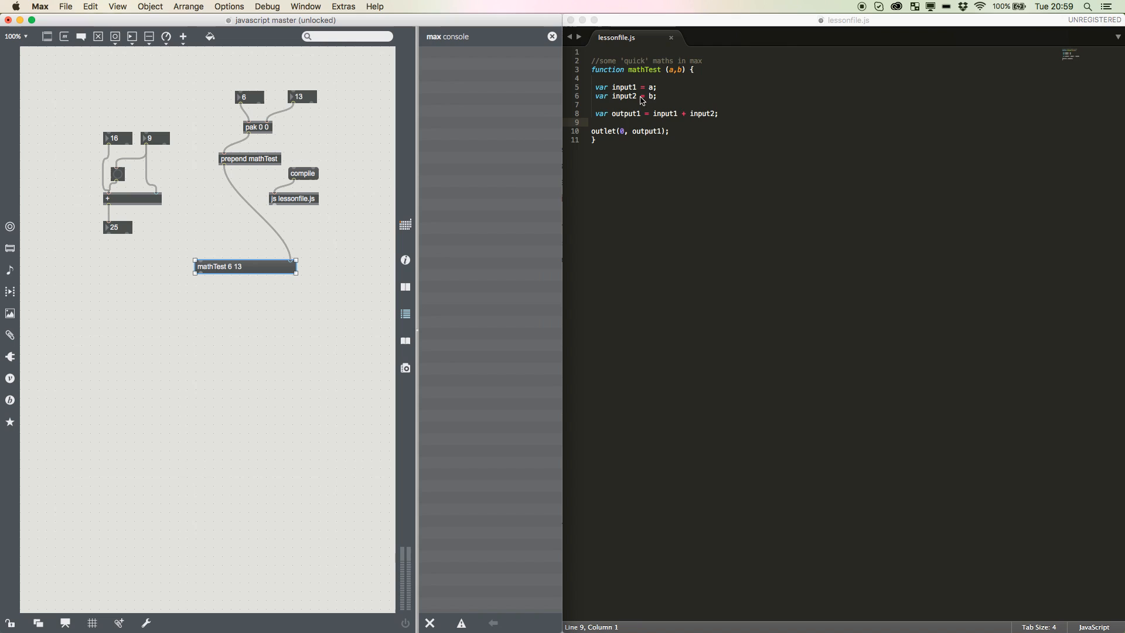
- Bring lessonfile.js forward and walk through the mathTest lines to the outlet call
left_click(655, 87)
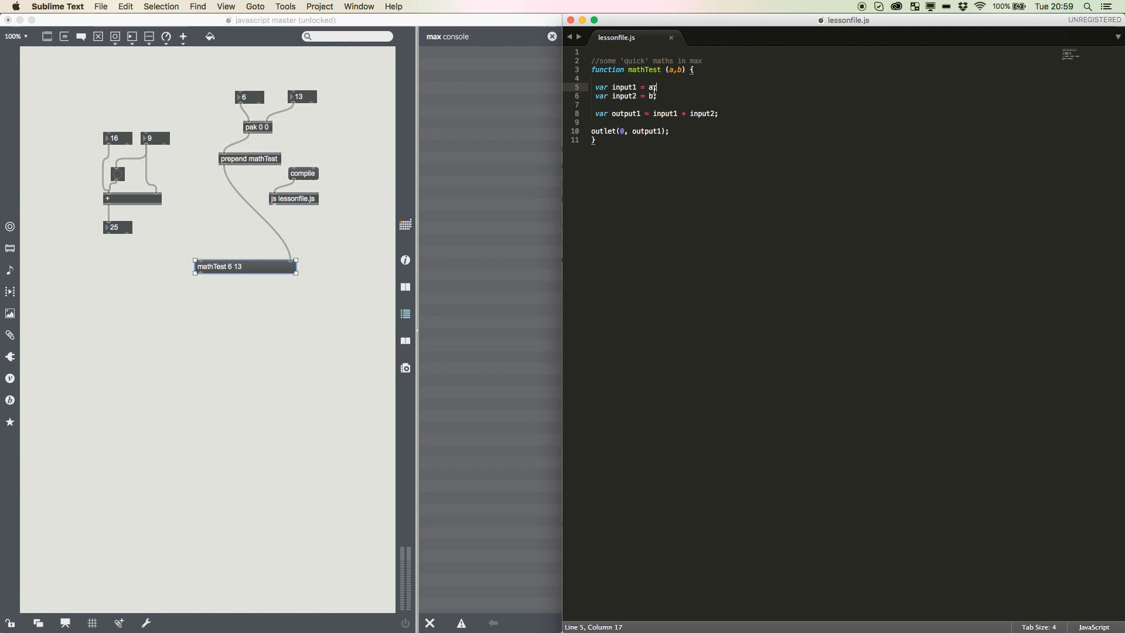
left_click(599, 105)
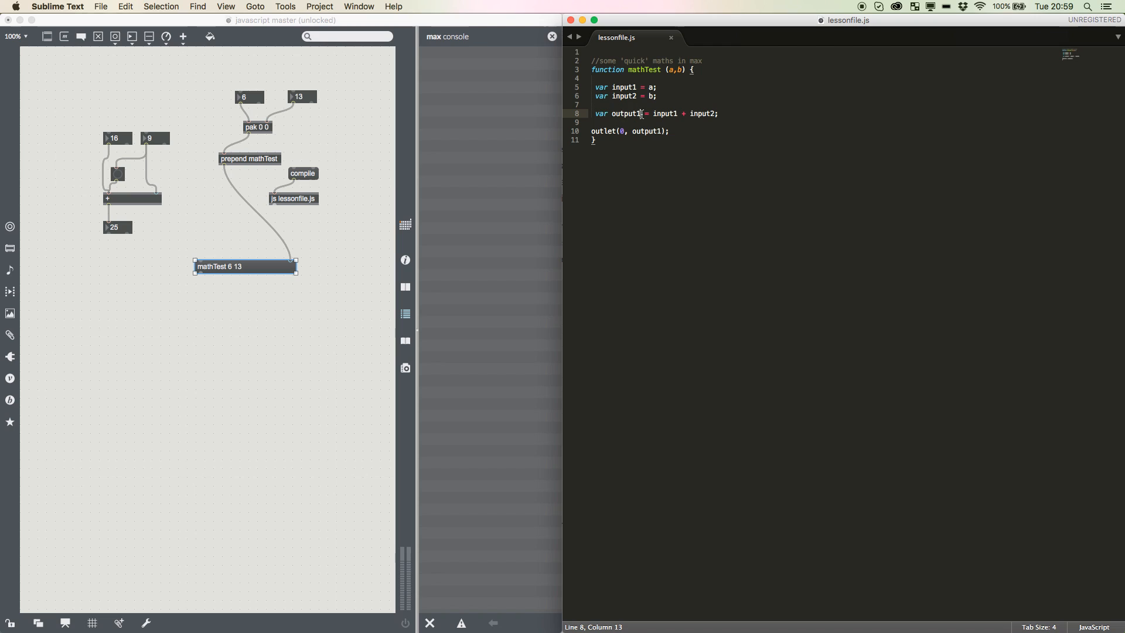
left_click(710, 113)
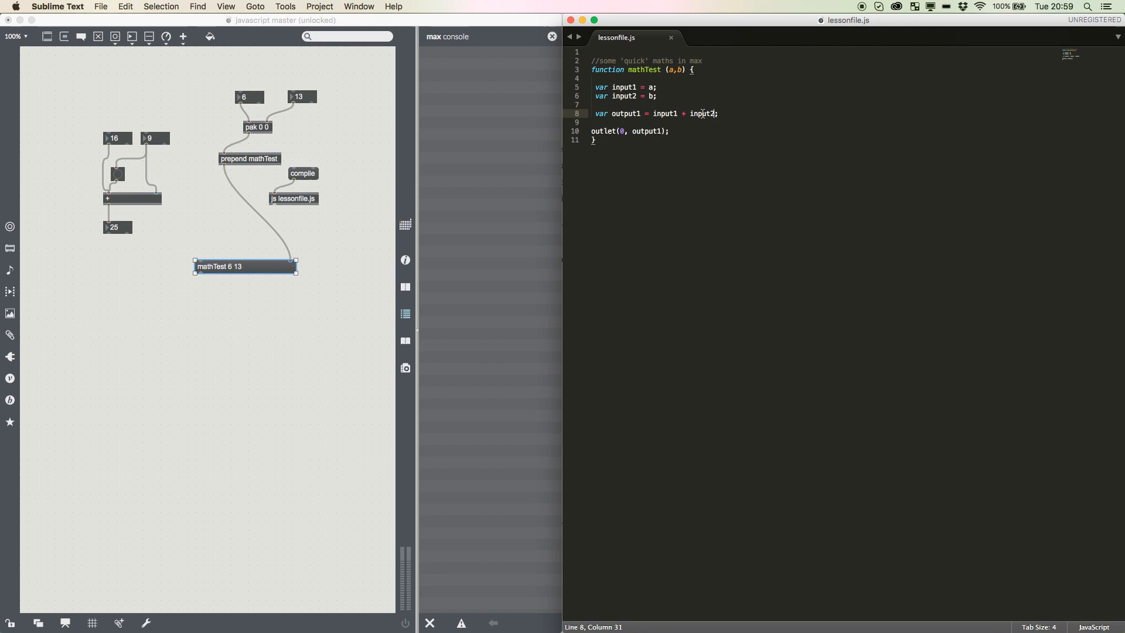
left_click(621, 131)
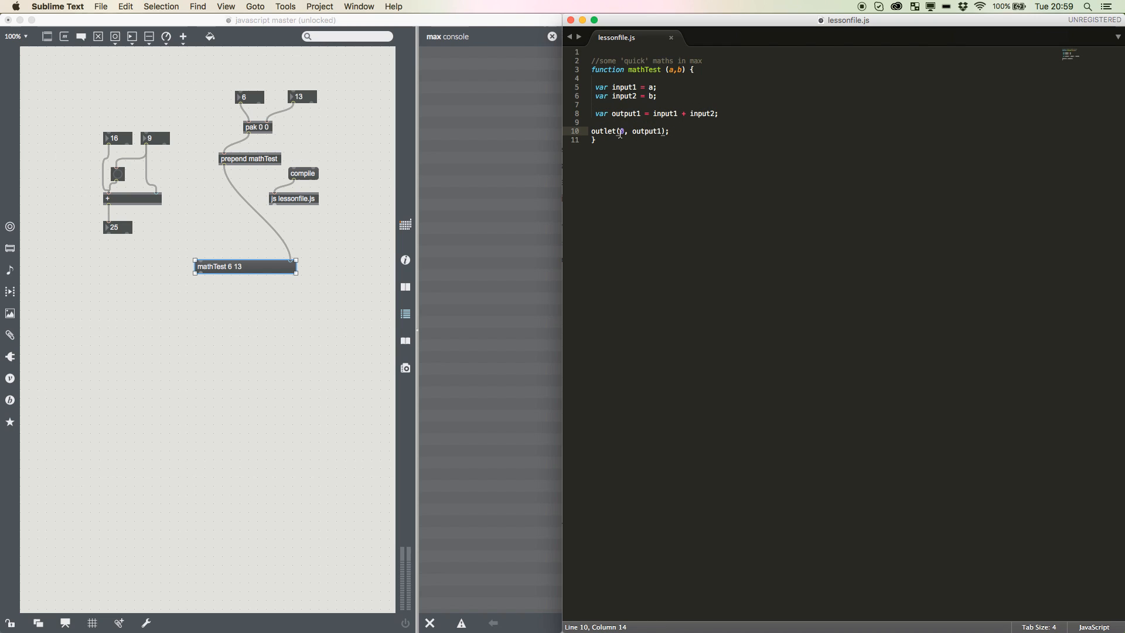
mouse_move(664, 145)
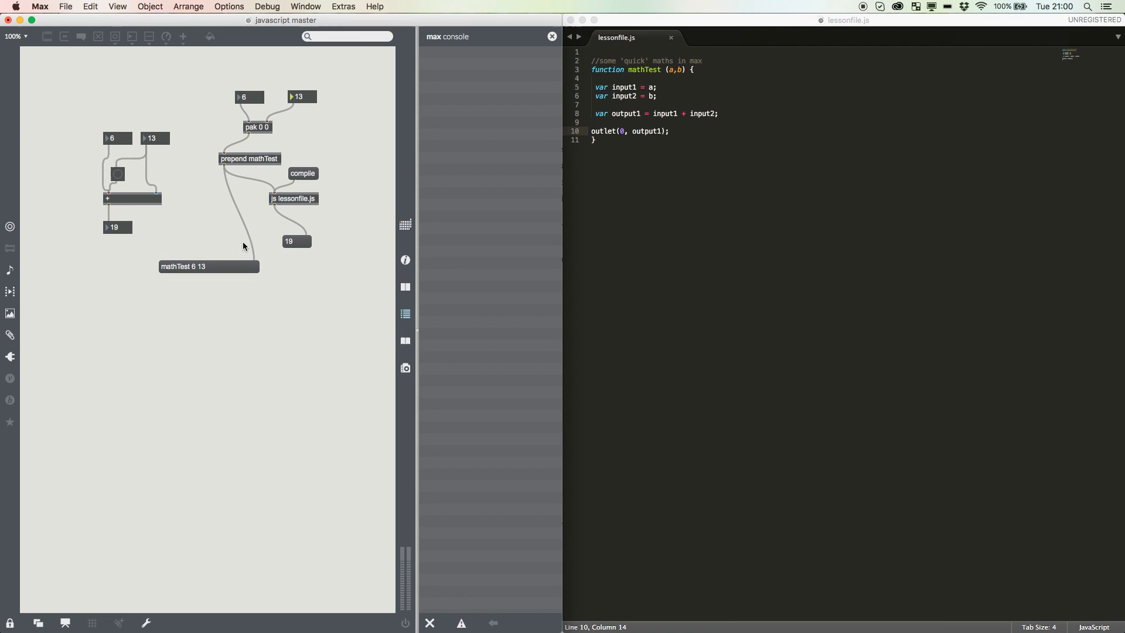
mouse_move(205, 282)
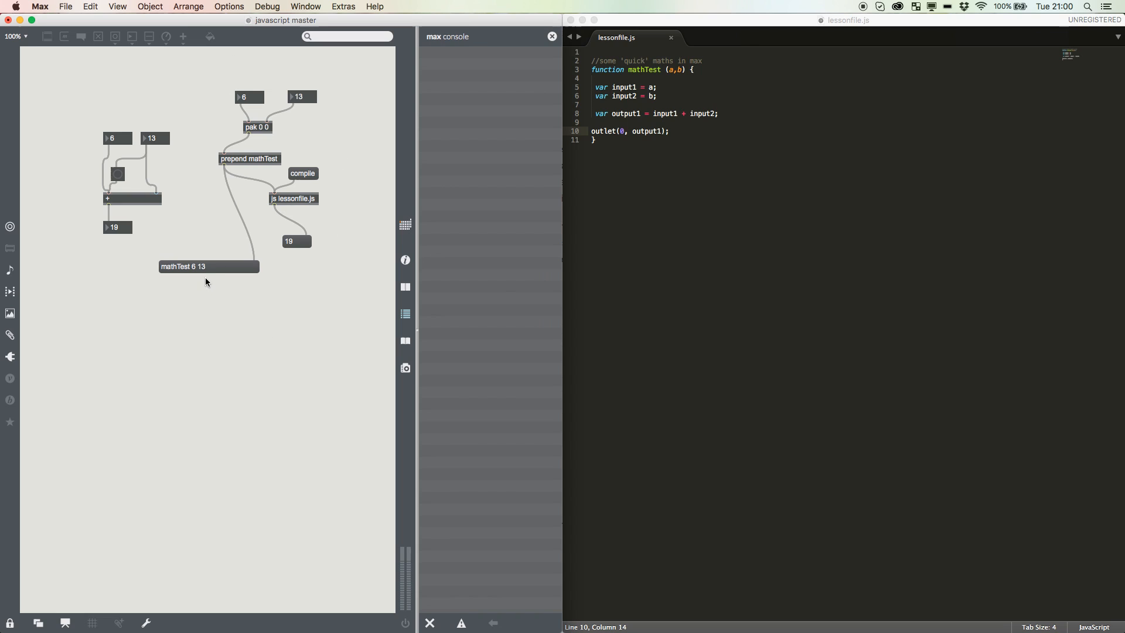
- Remove the mathTest message and line the number boxes and pak up above js
left_click(10, 622)
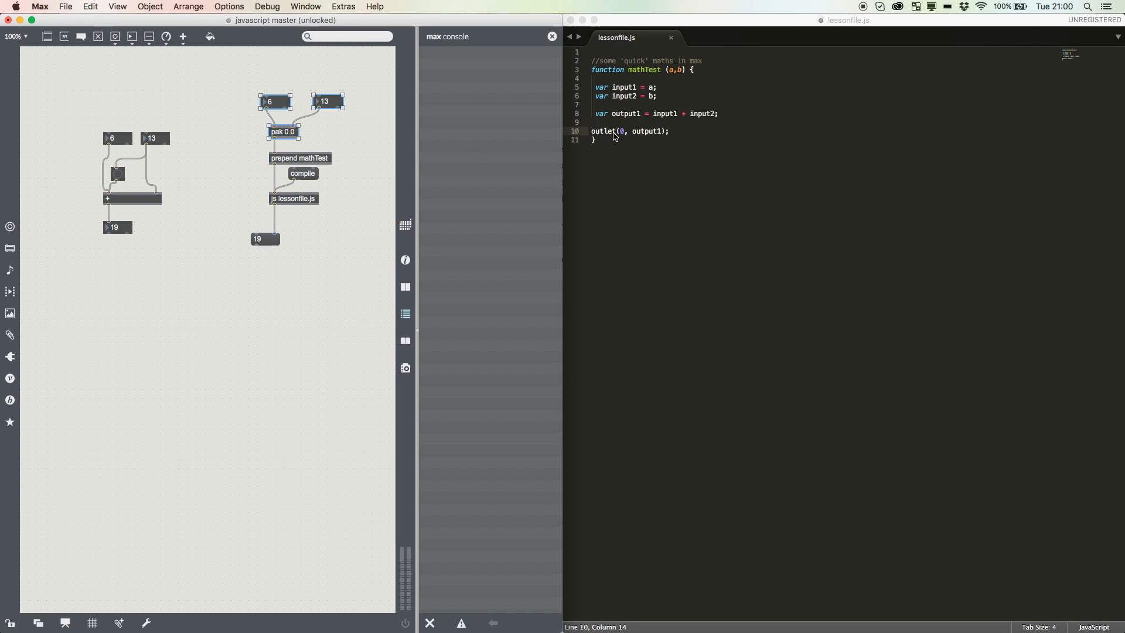
left_click_drag(325, 102, 317, 101)
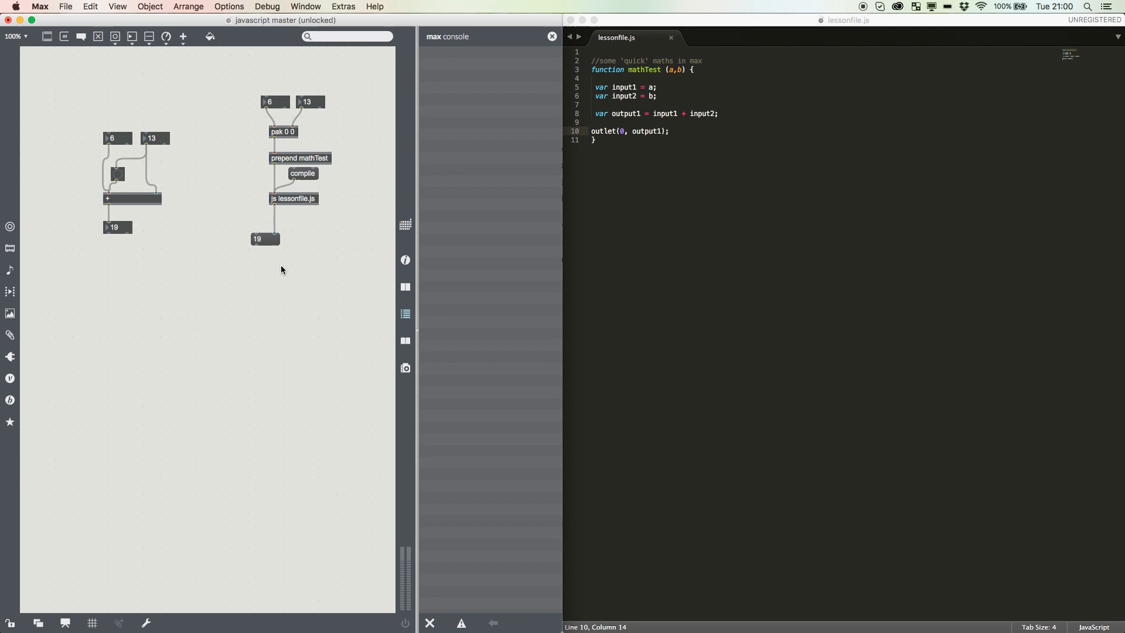
mouse_move(613, 272)
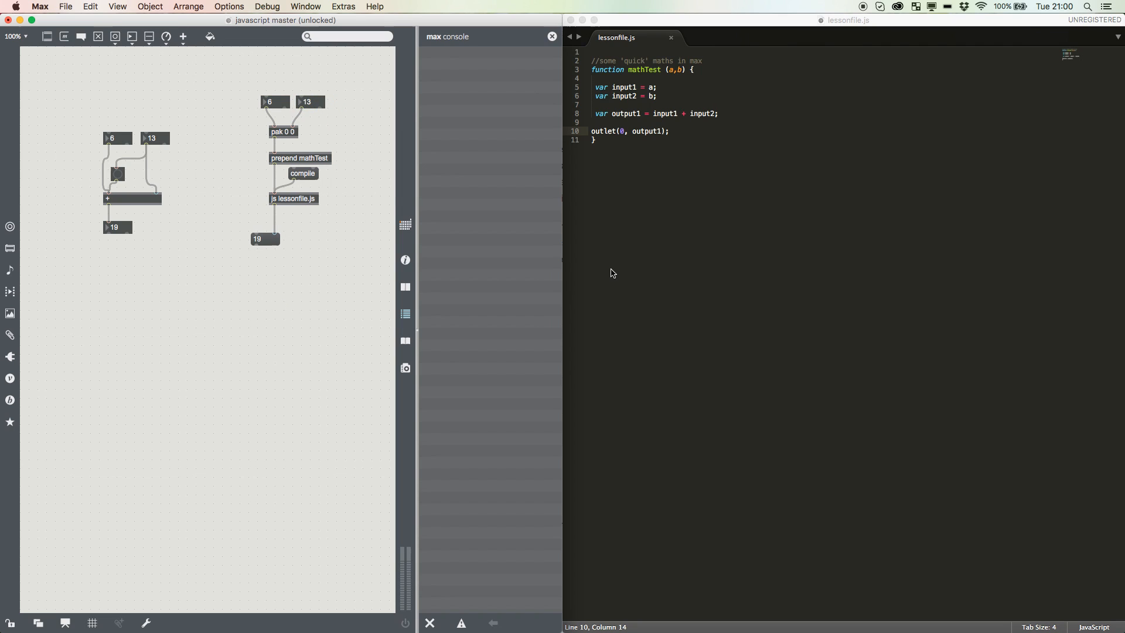
mouse_move(247, 422)
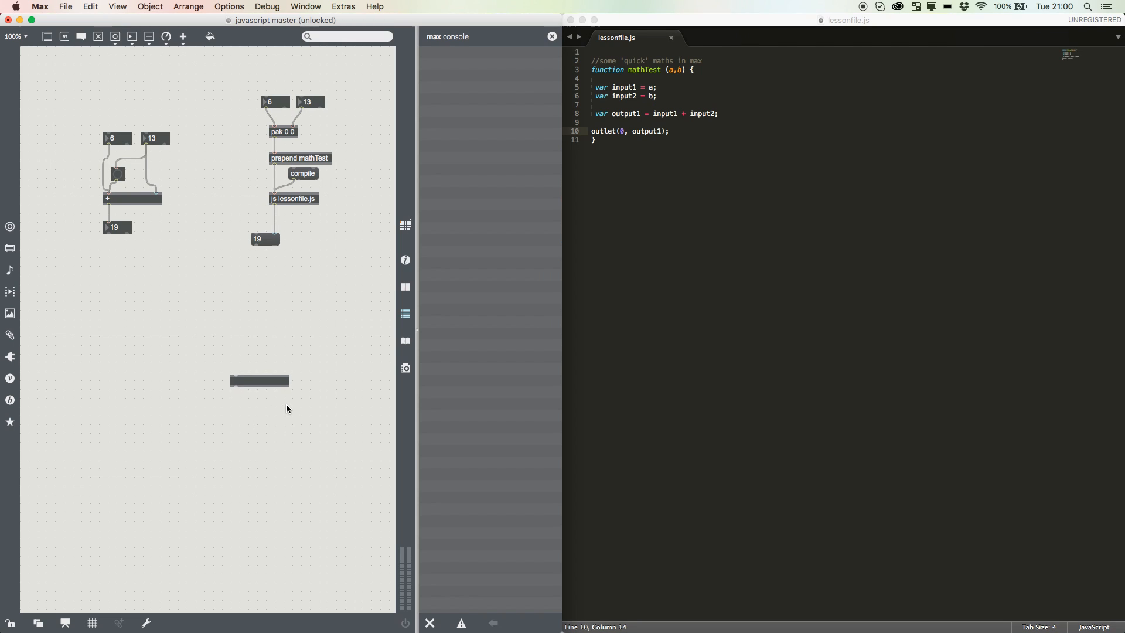
- Create an r output1 receiver and wire its outlet into a new number box
type("r output1")
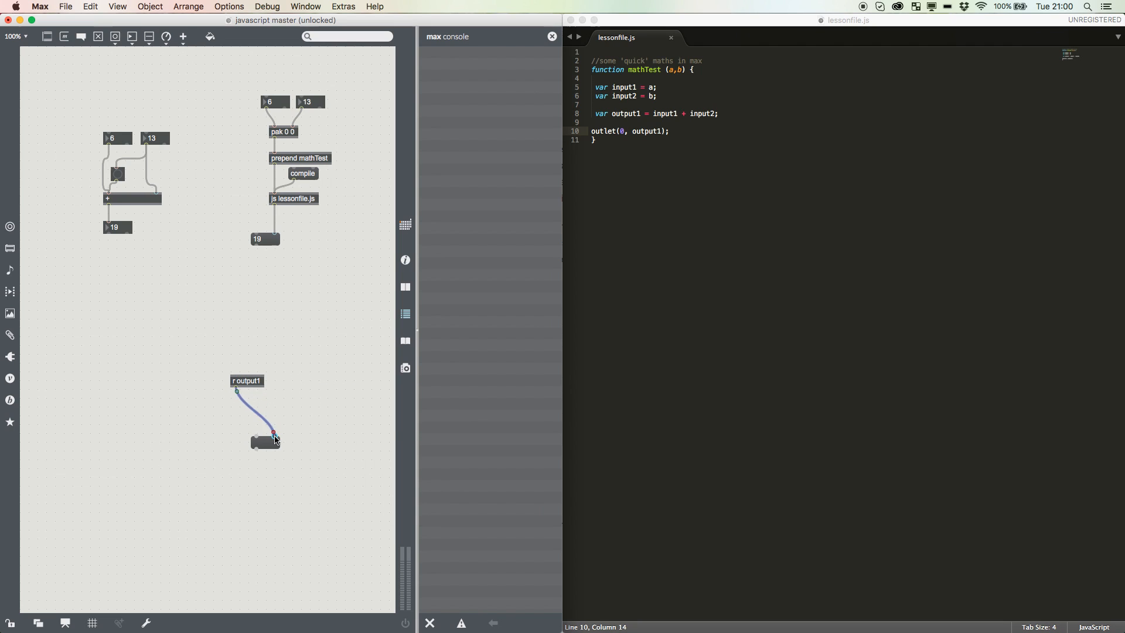
left_click(755, 115)
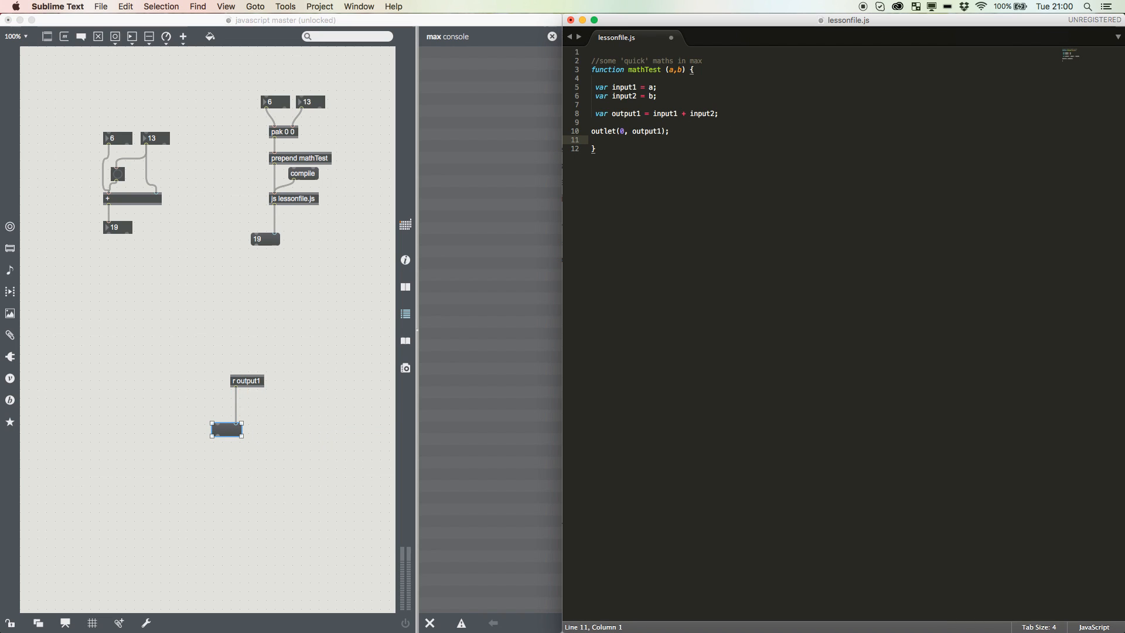
- Add messnamed("output1", output1); after the outlet call in lessonfile.js
type("messag")
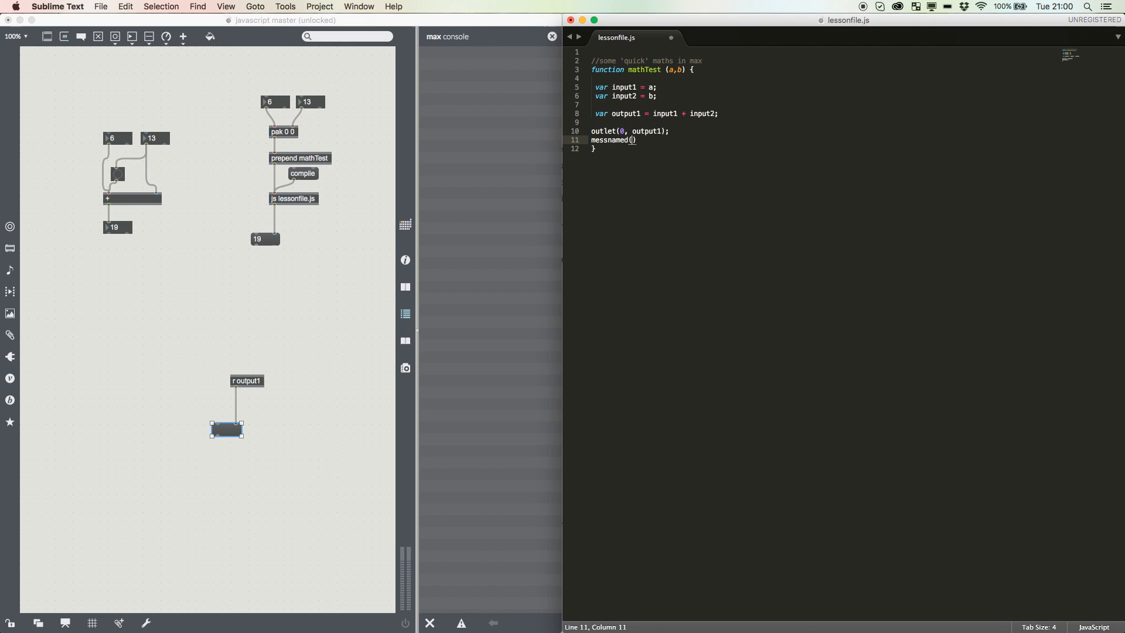
type("\"output1\"")
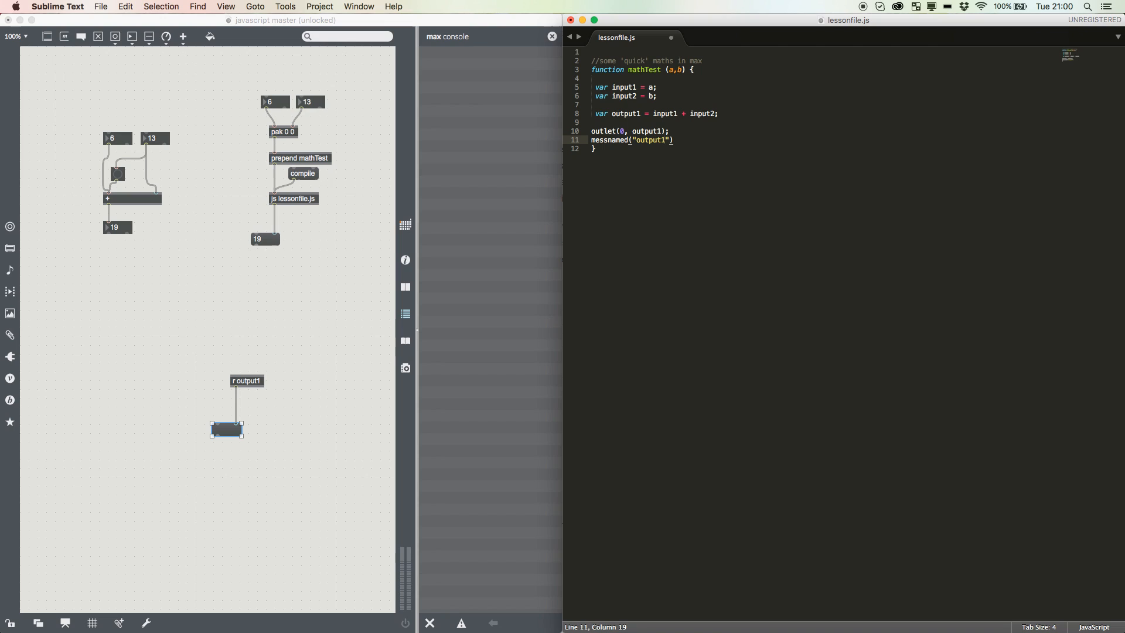
type(", output1")
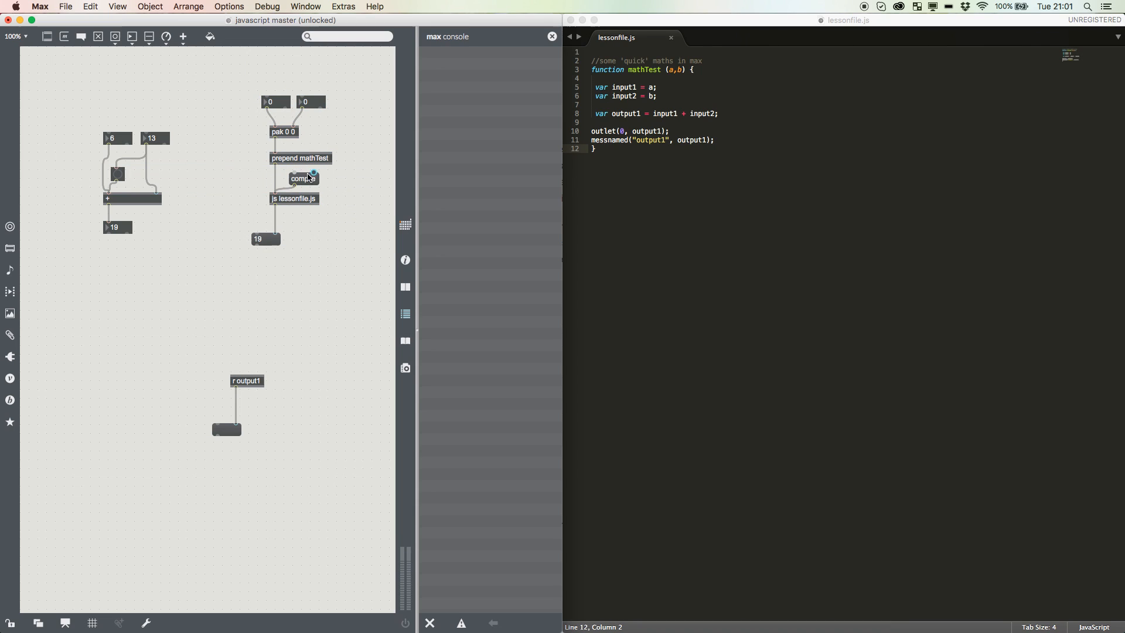
mouse_move(334, 200)
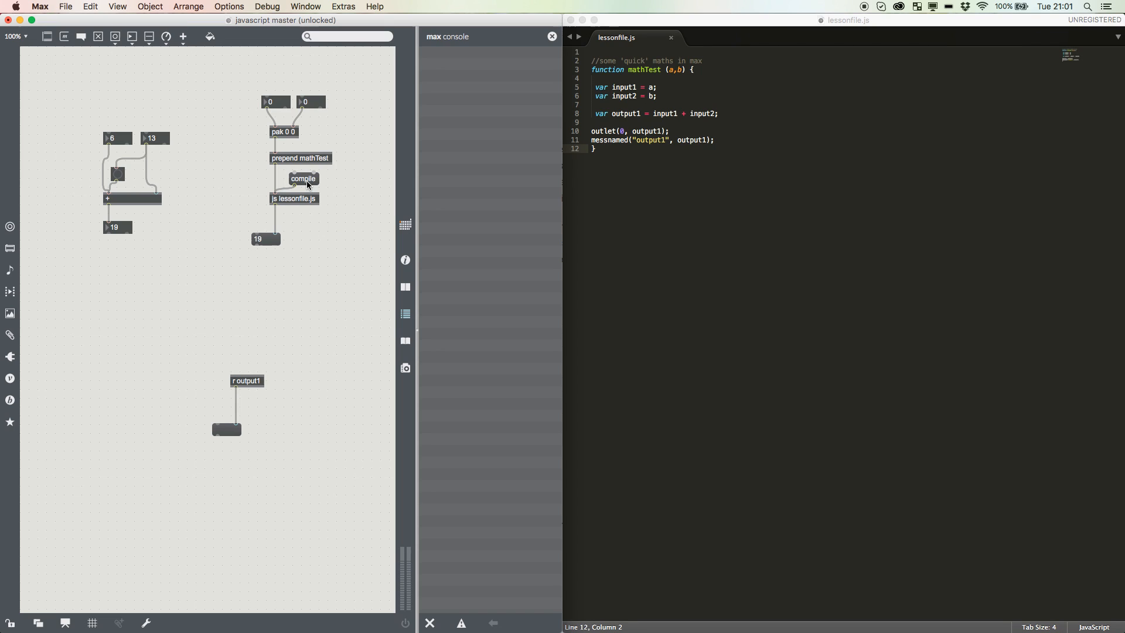
- Recompile the js object, which logs a "can't find file lessonfile.js" error
left_click(303, 178)
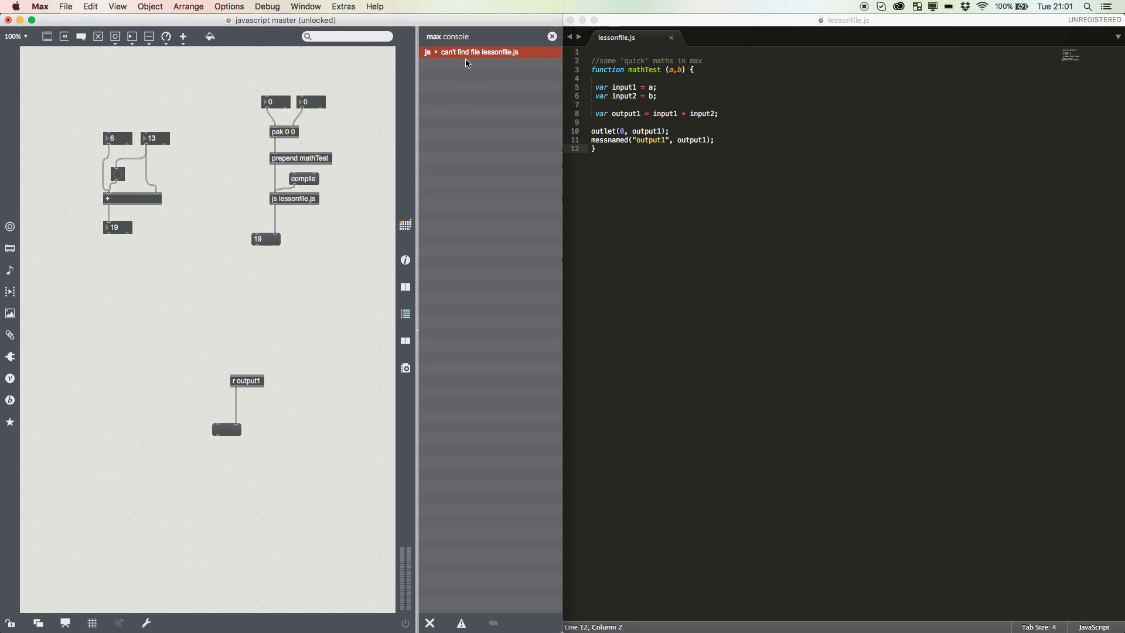
mouse_move(447, 70)
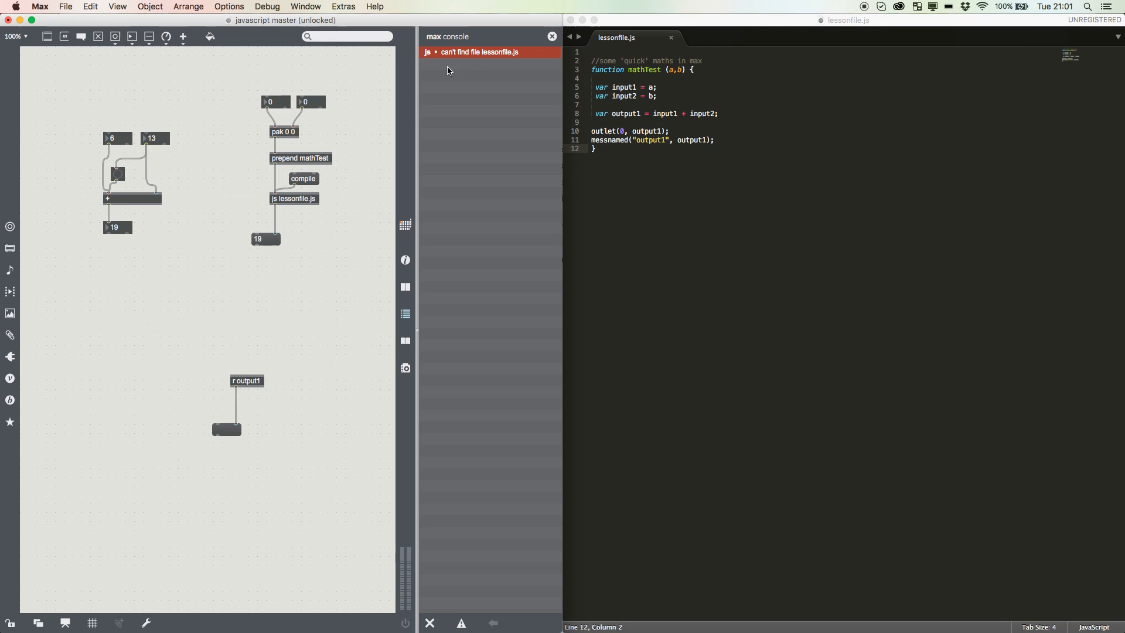
mouse_move(300, 371)
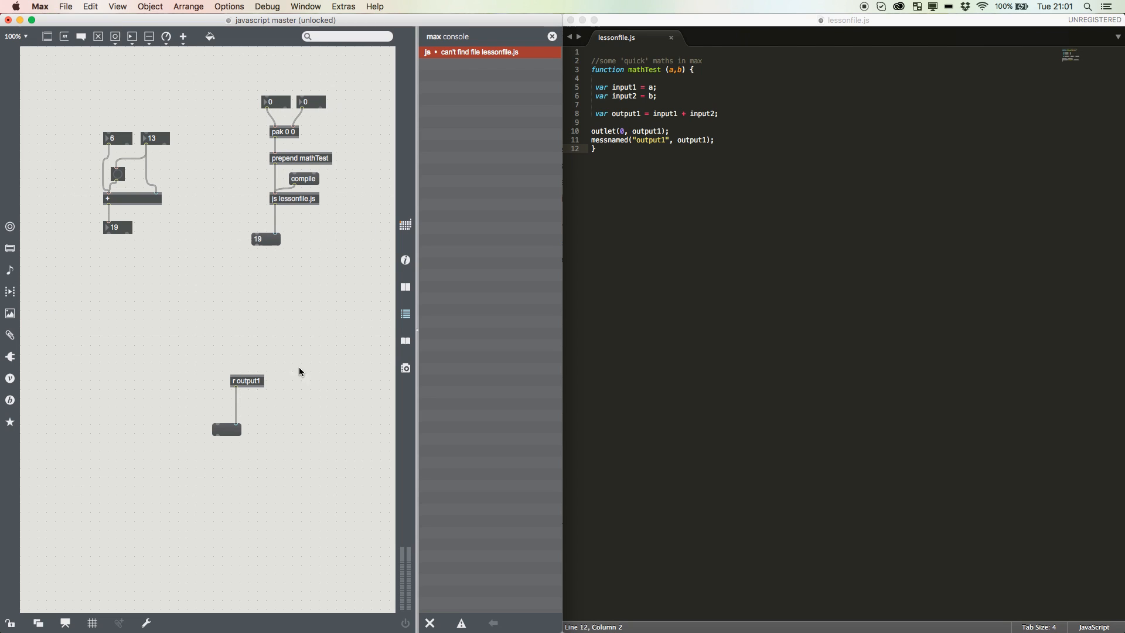
mouse_move(265, 181)
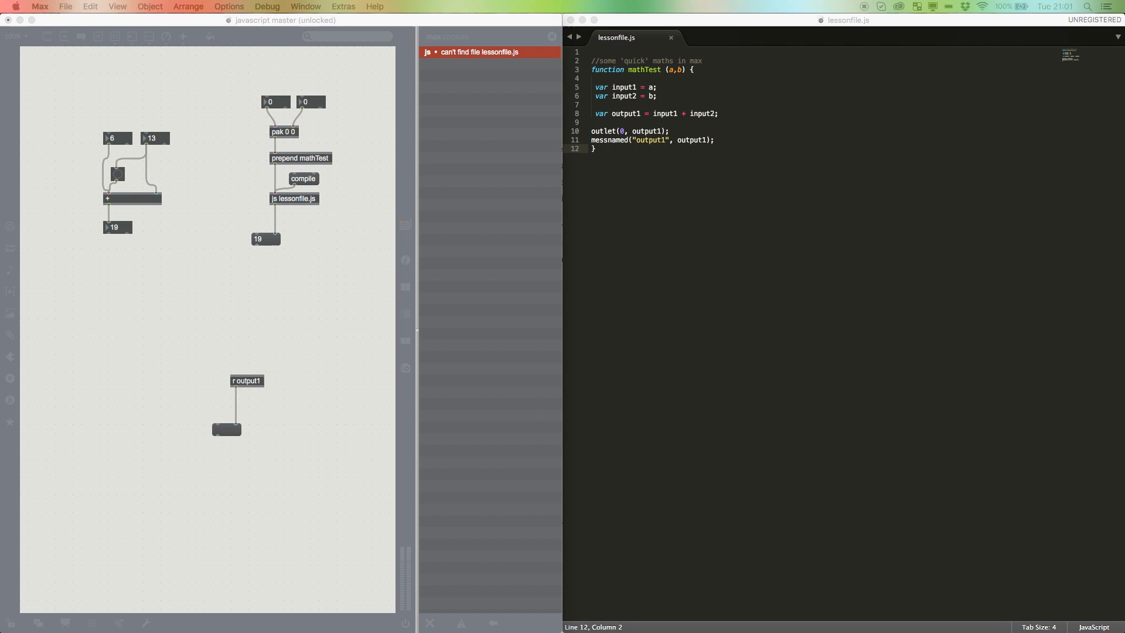
- Inspect the js object's code, rerun 6 and 13 so r output1 shows 19, then return to Sublime
double_click(293, 198)
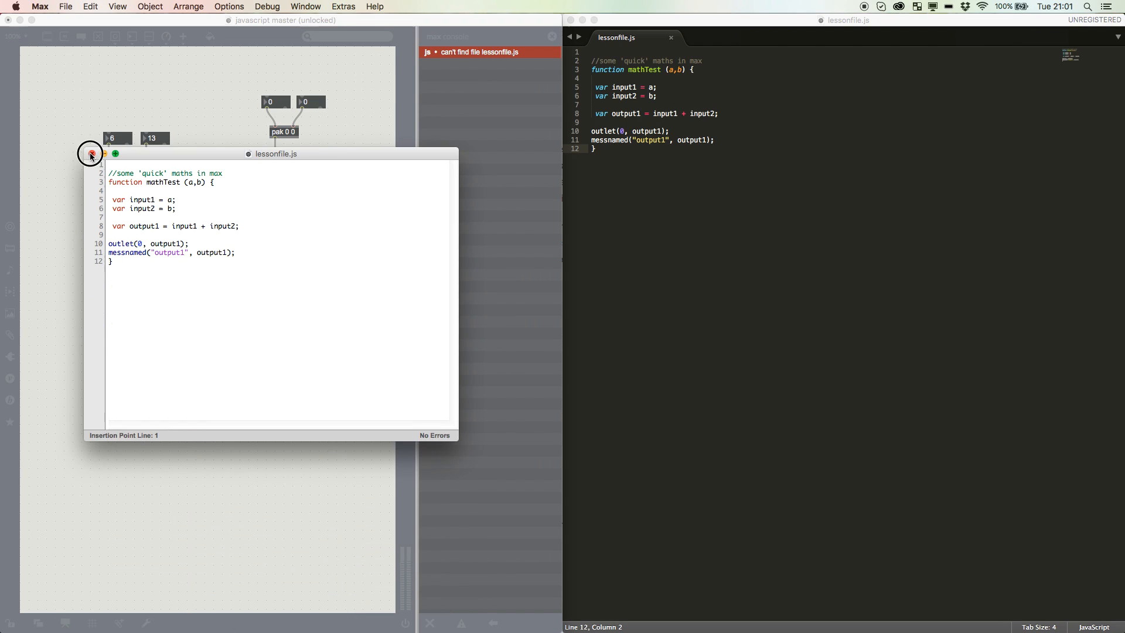
left_click(90, 153)
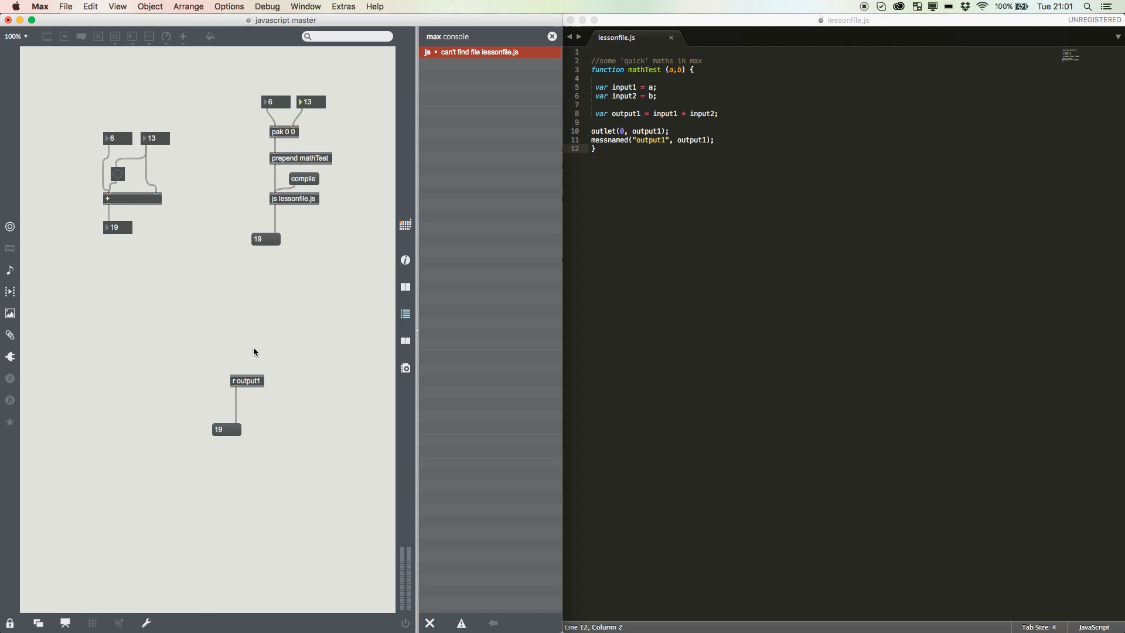
mouse_move(230, 378)
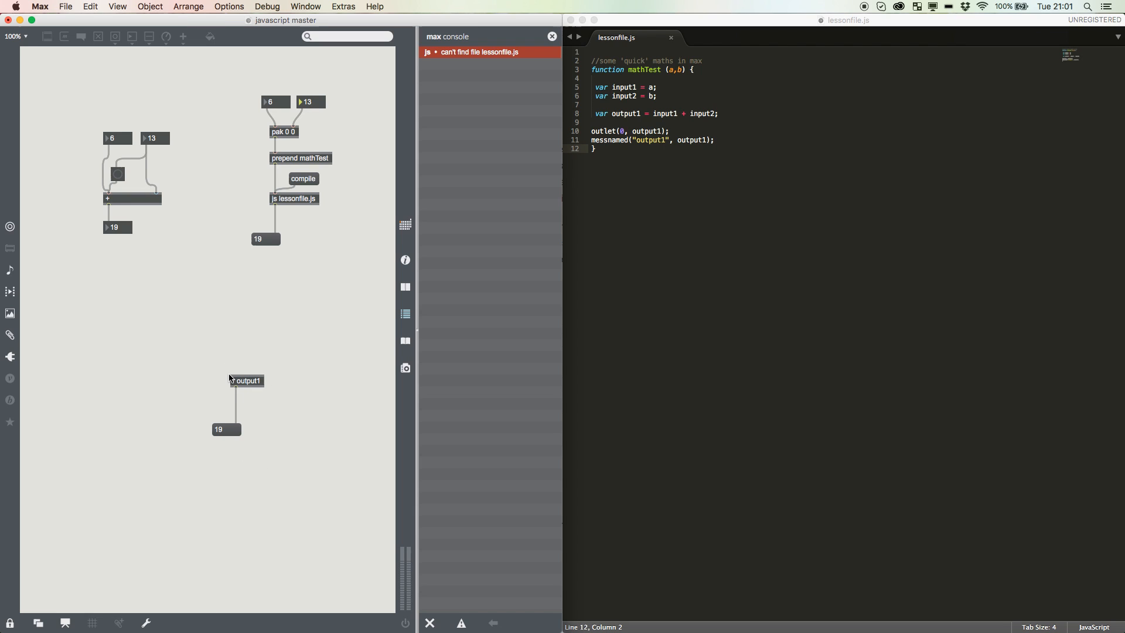
mouse_move(324, 252)
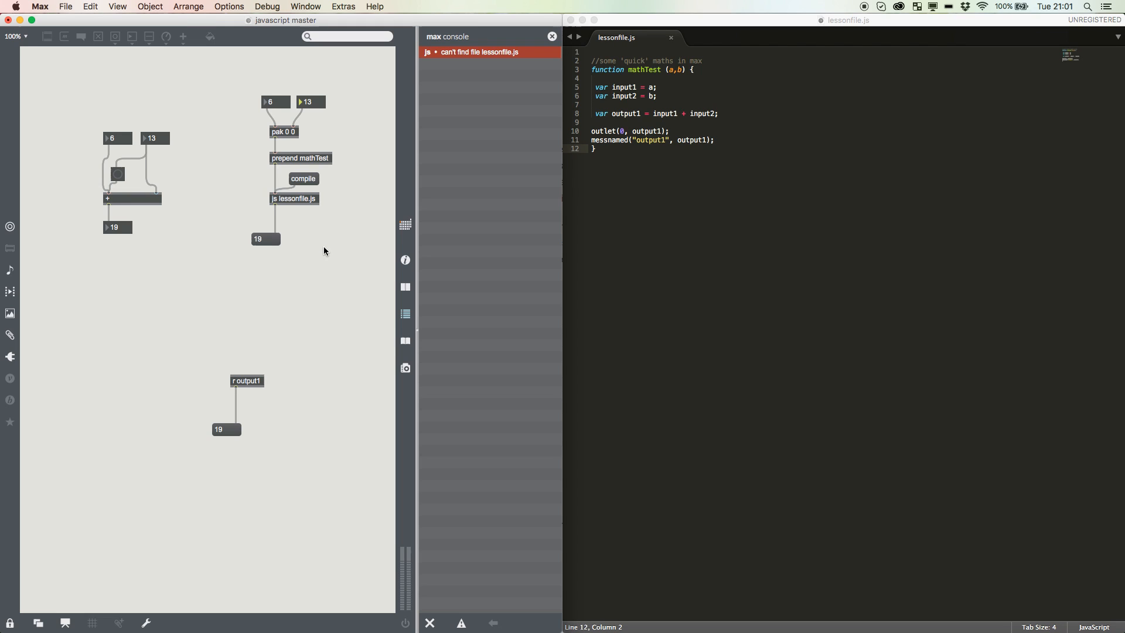
mouse_move(287, 444)
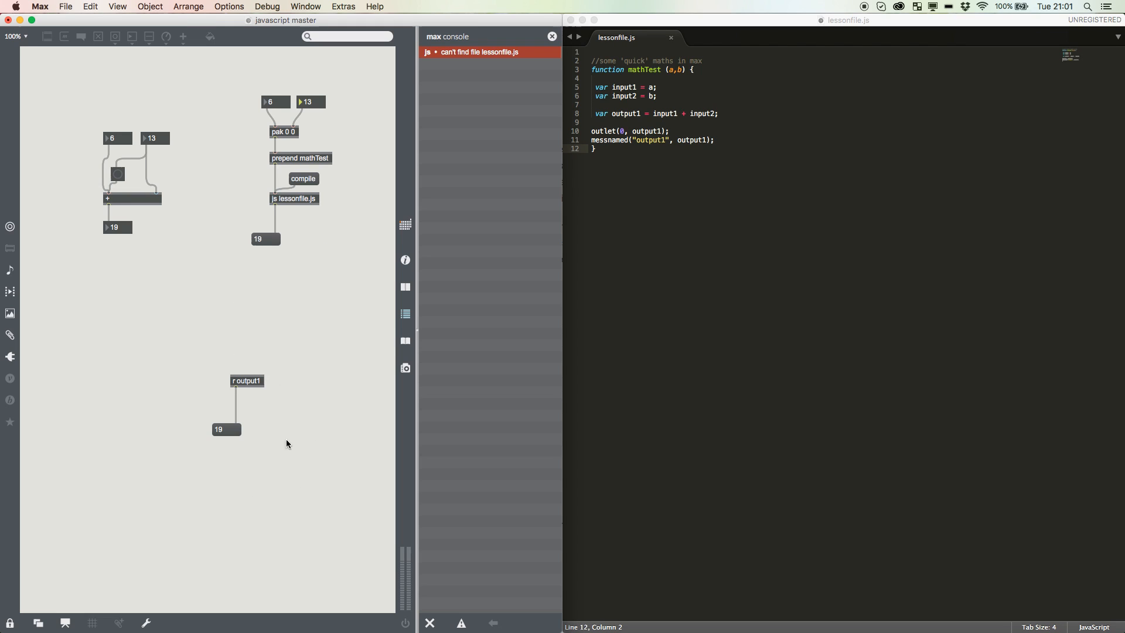
mouse_move(206, 445)
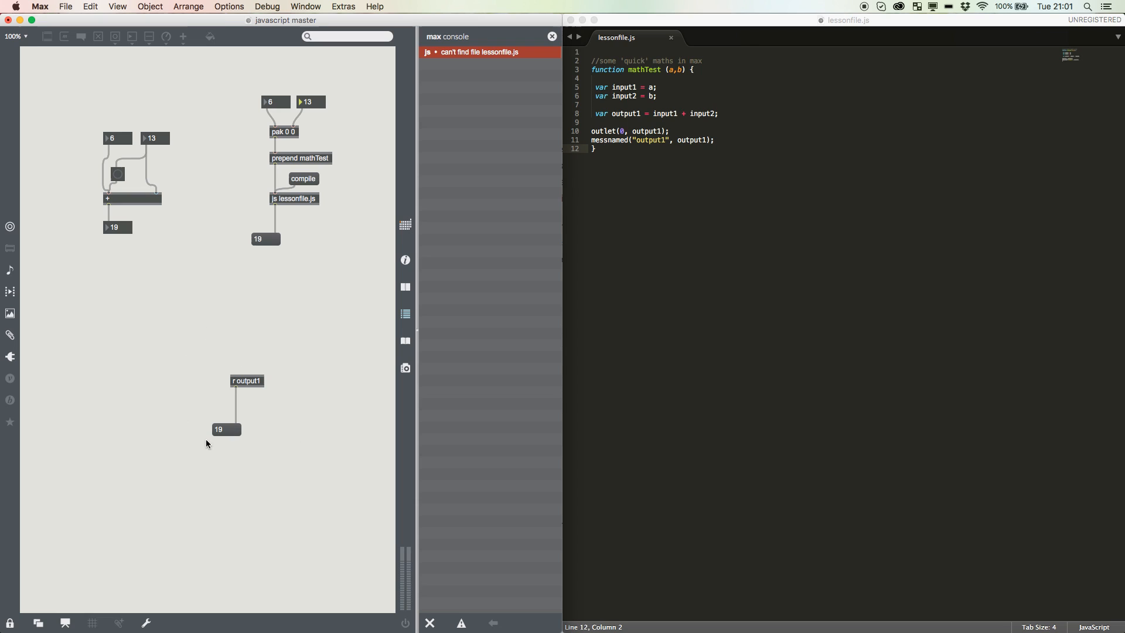
mouse_move(333, 478)
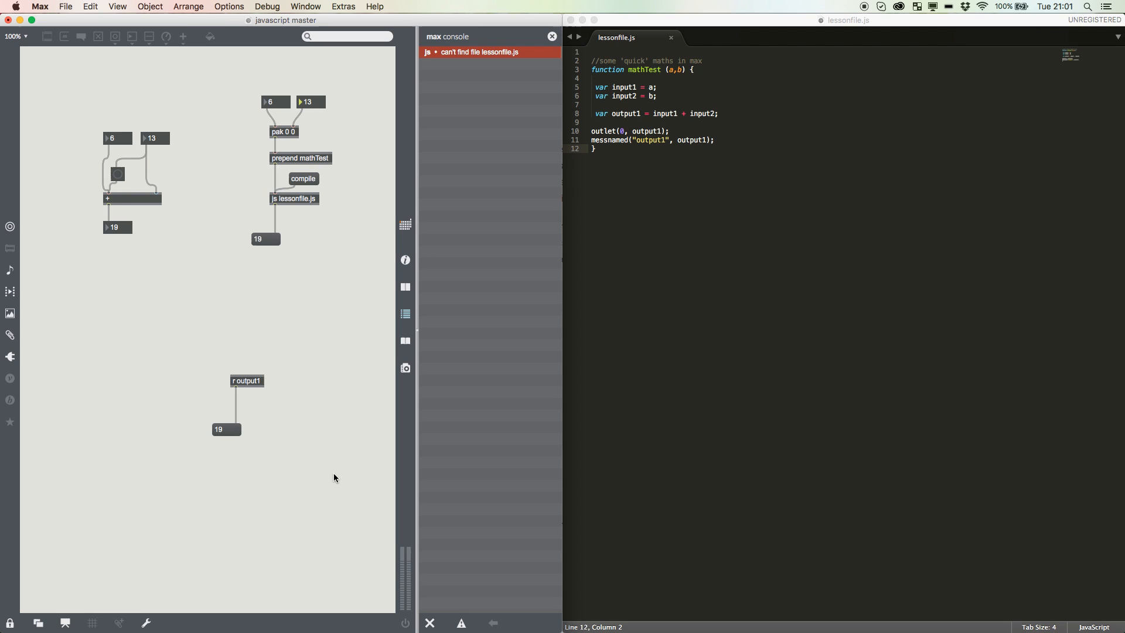
left_click(678, 170)
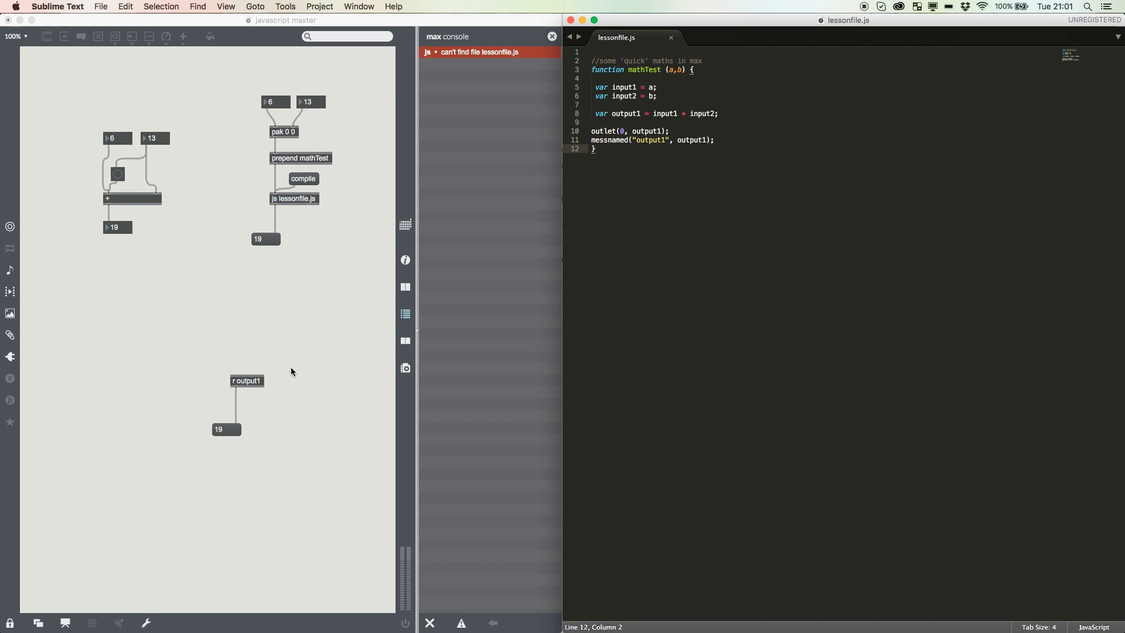
mouse_move(542, 162)
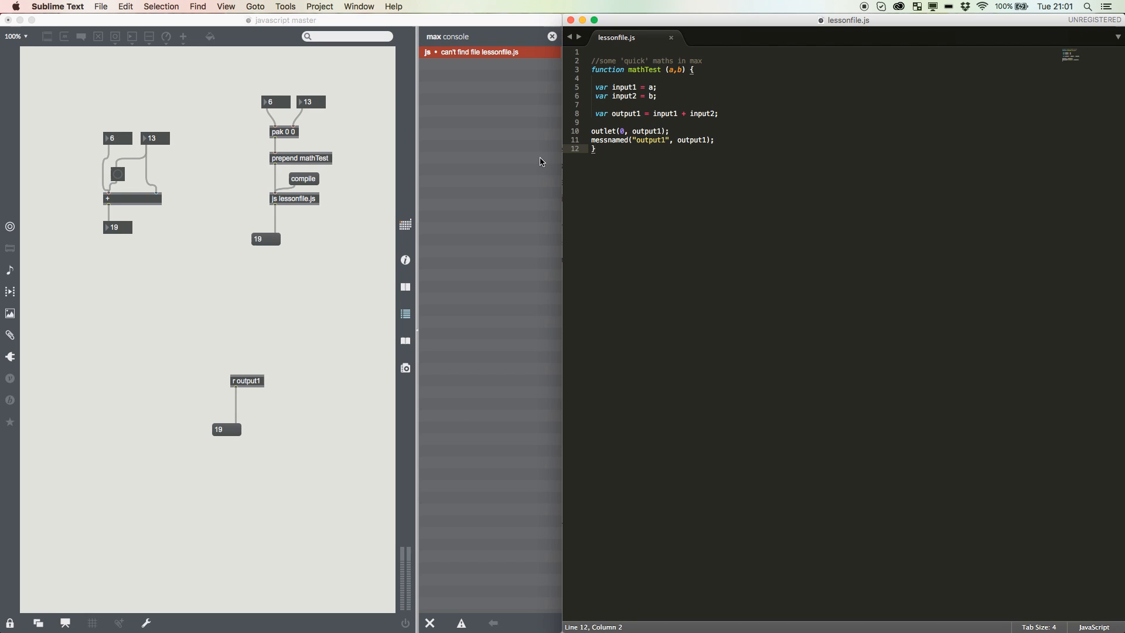